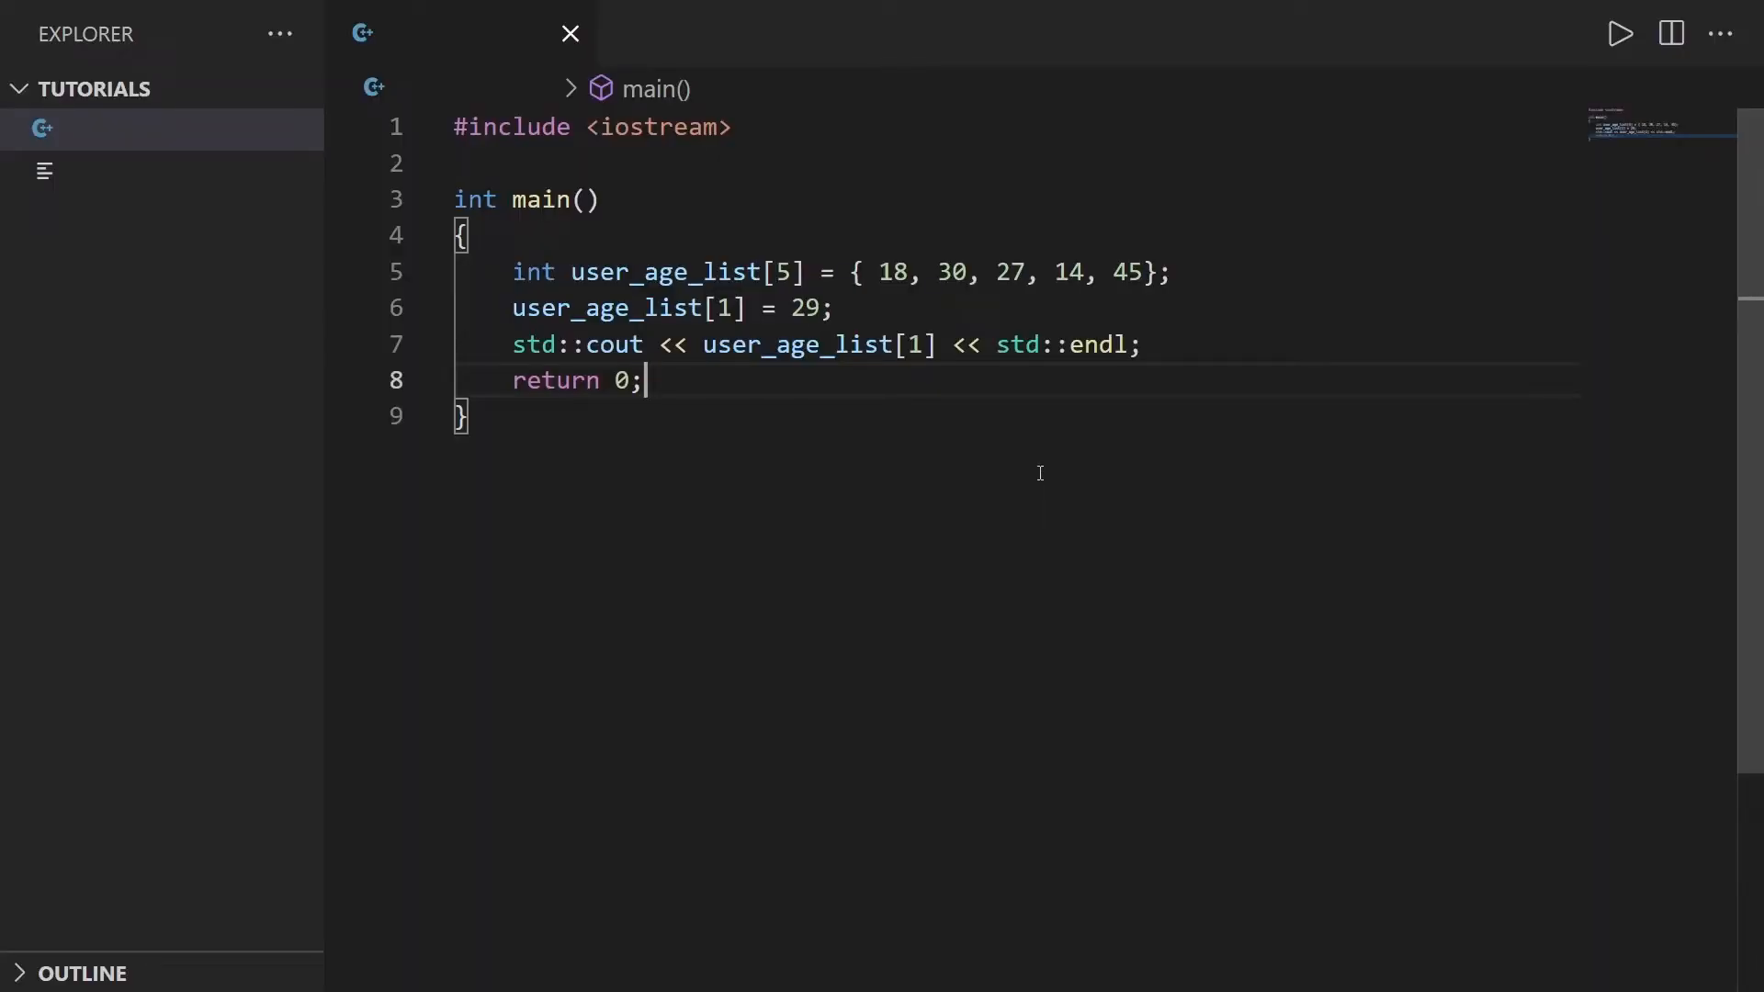
pyautogui.moveTo(843, 451)
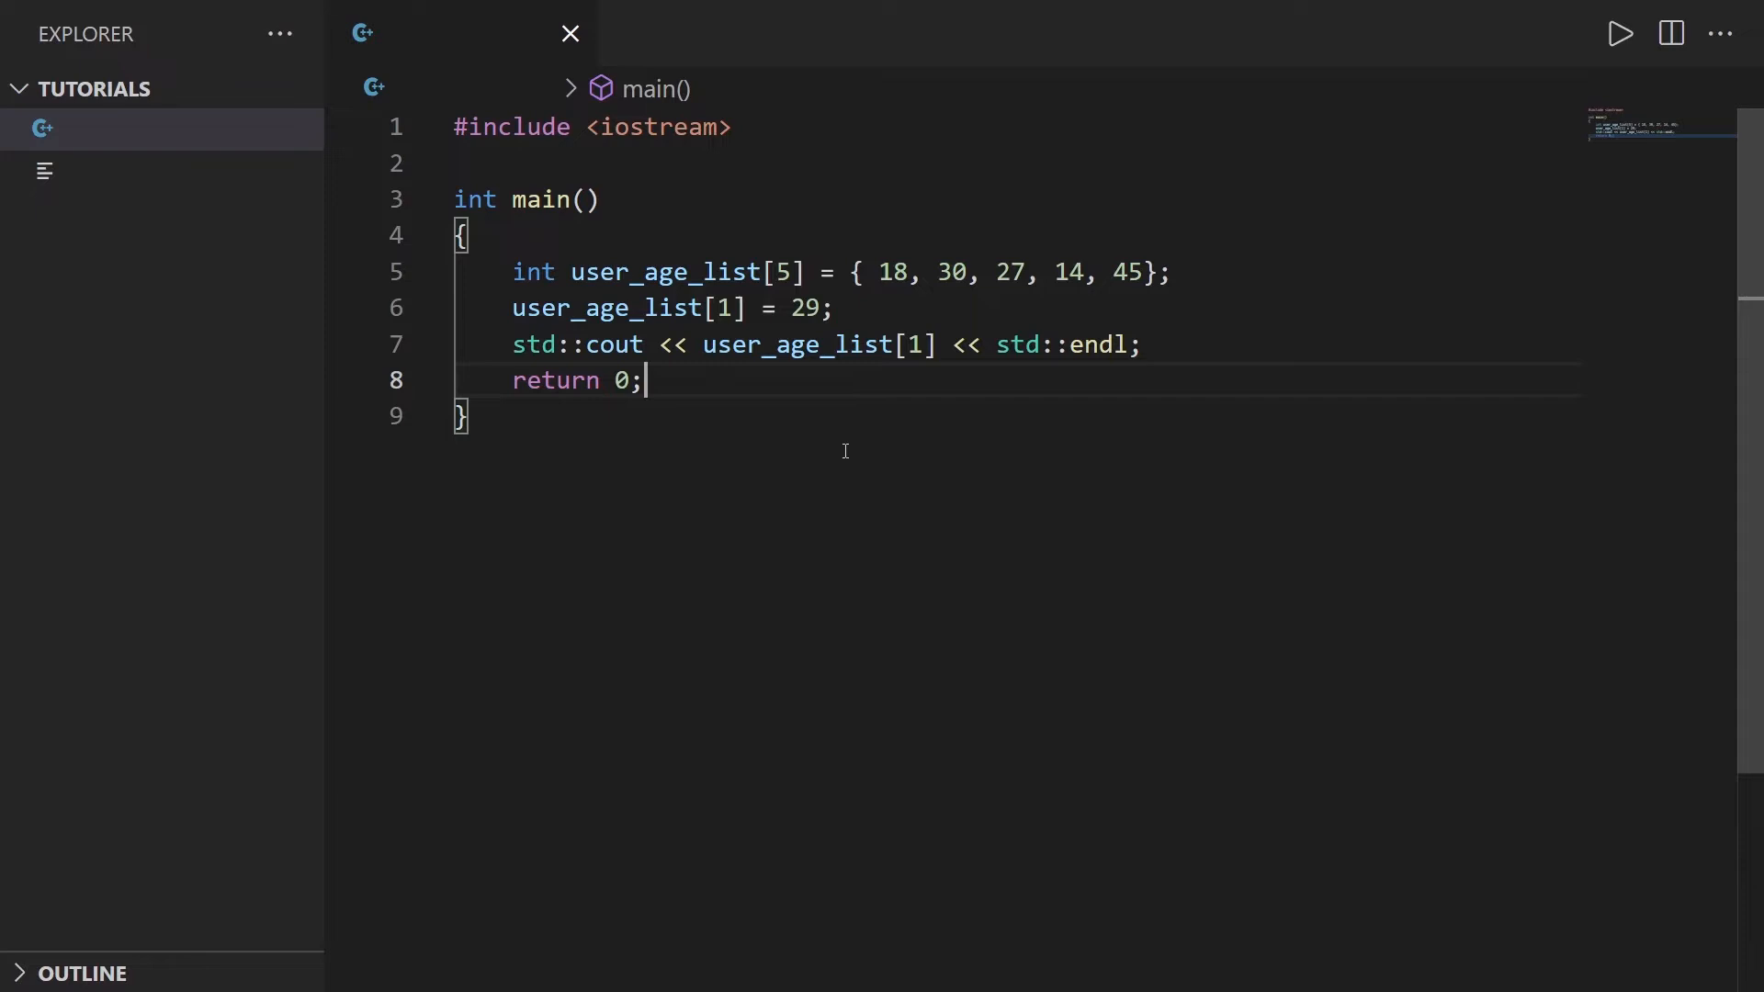
pyautogui.moveTo(791, 224)
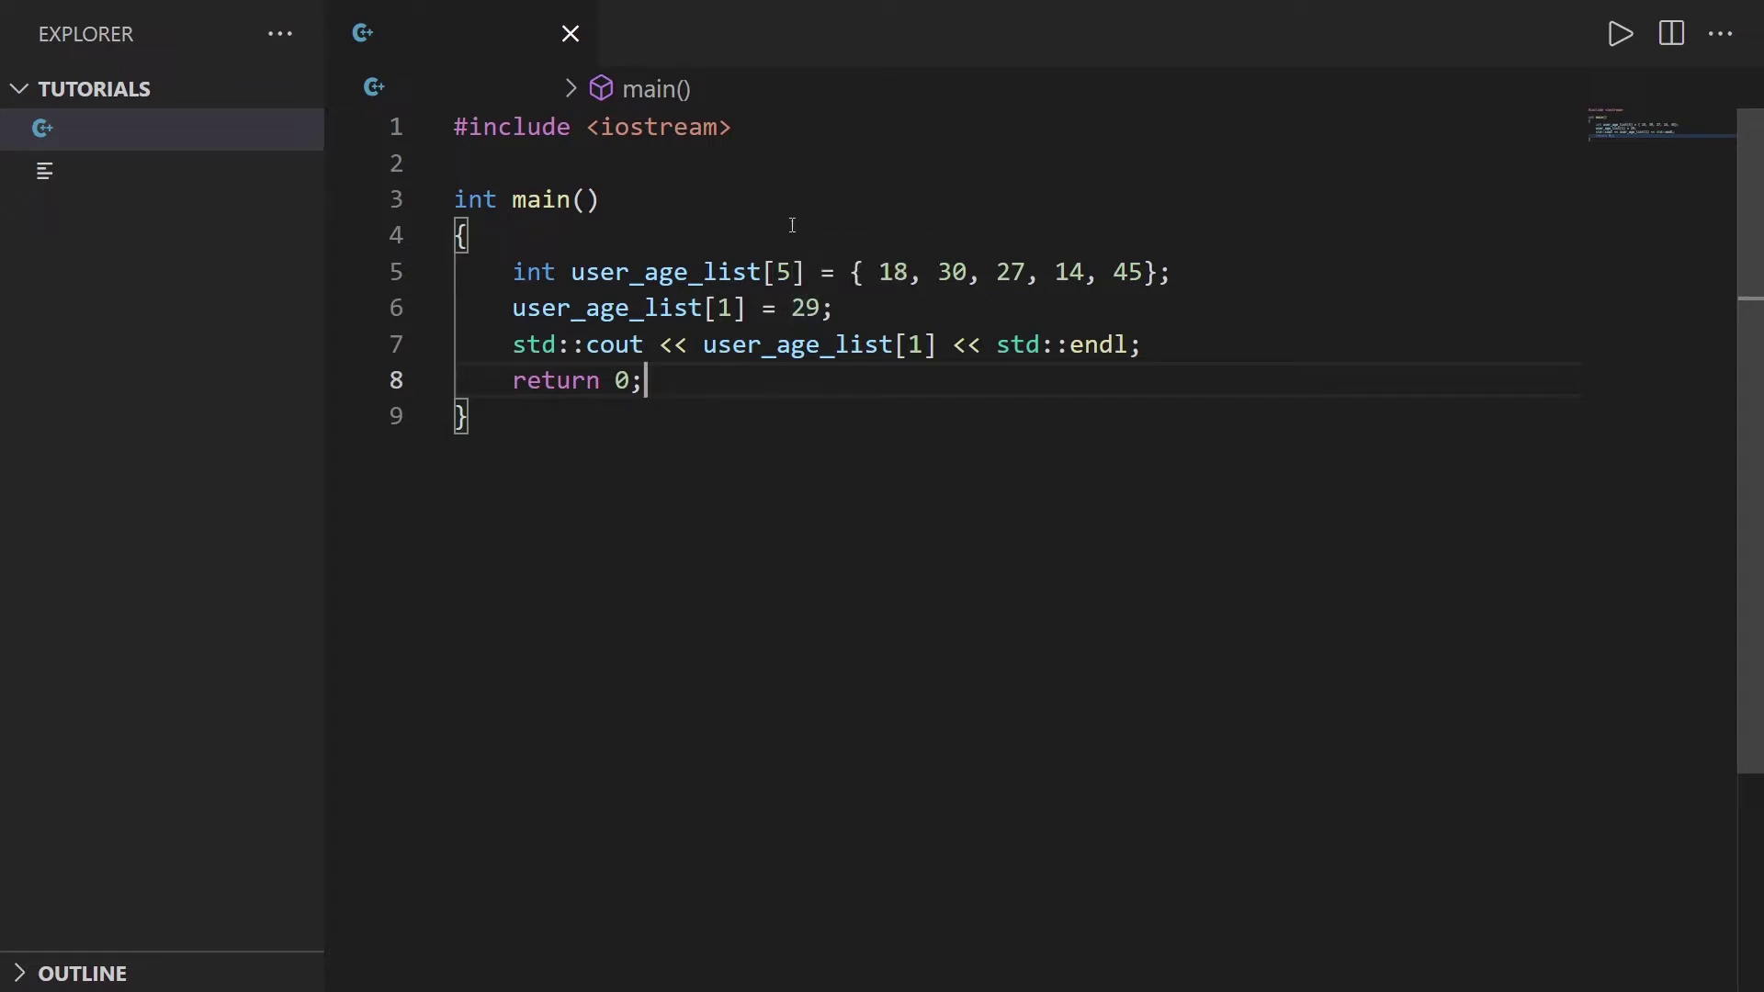
pyautogui.moveTo(808, 255)
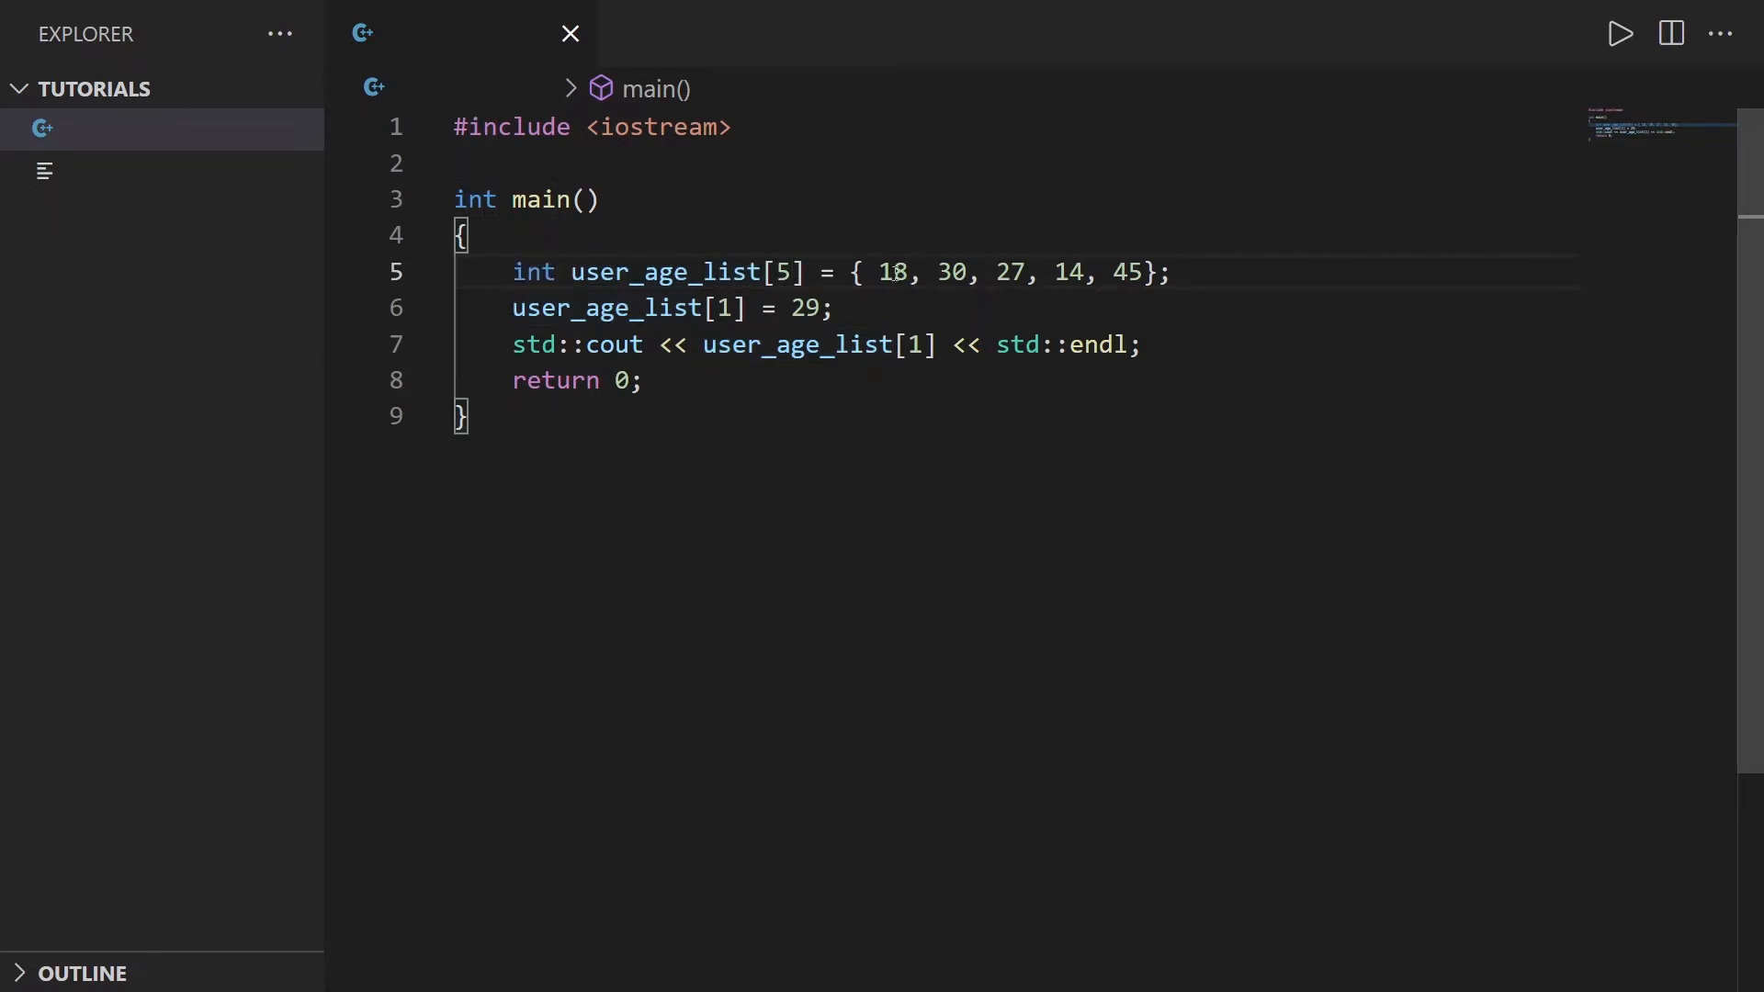
# Step: Wrap the array declaration, element assignment and cout line in a /* */ block comment
pyautogui.click(1150, 272)
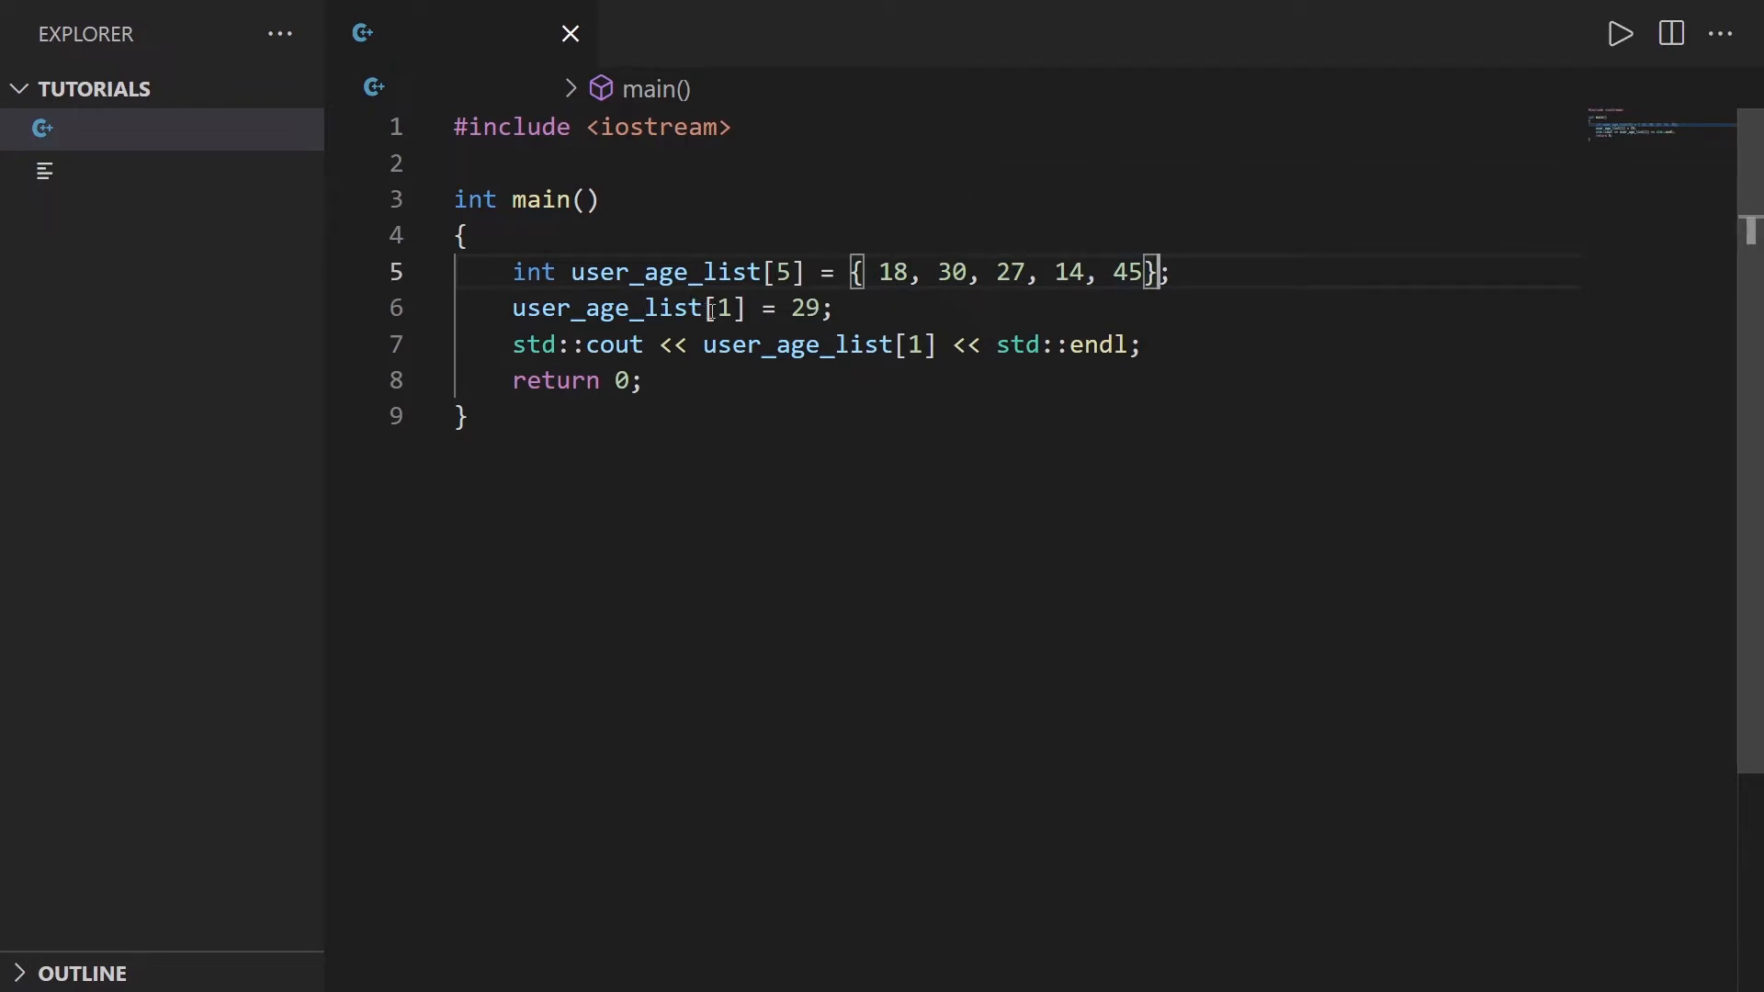
pyautogui.doubleClick(953, 271)
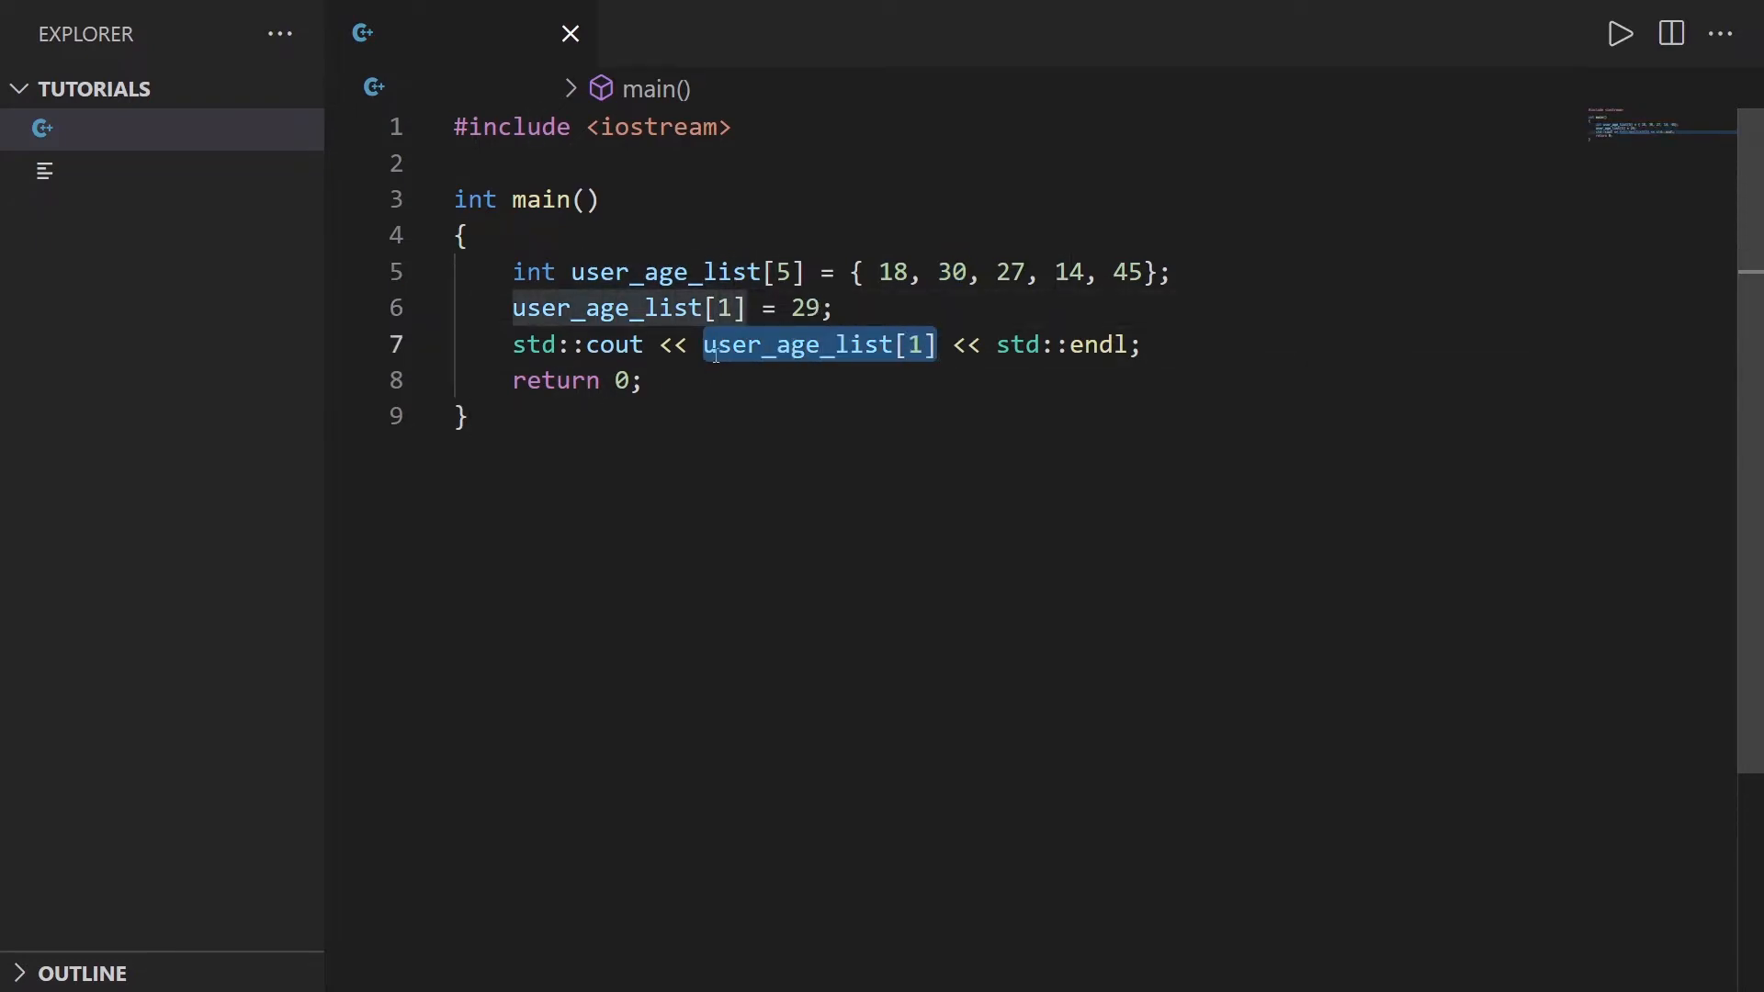
pyautogui.click(920, 346)
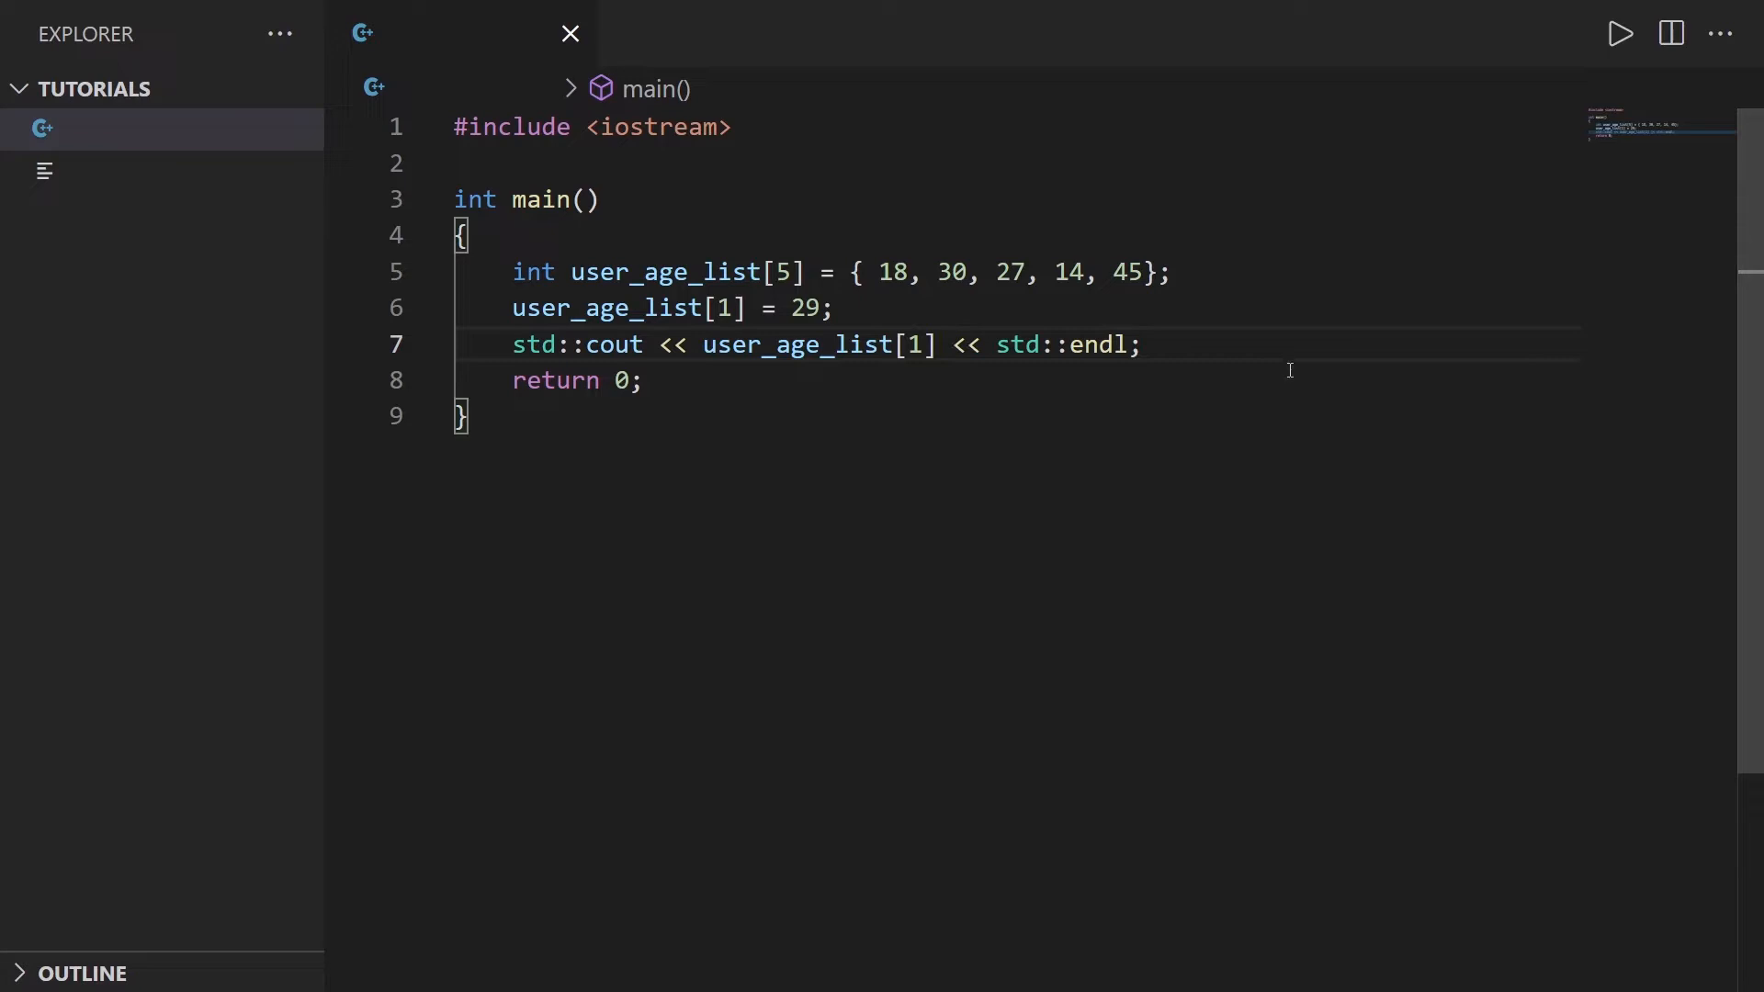
pyautogui.moveTo(1286, 345)
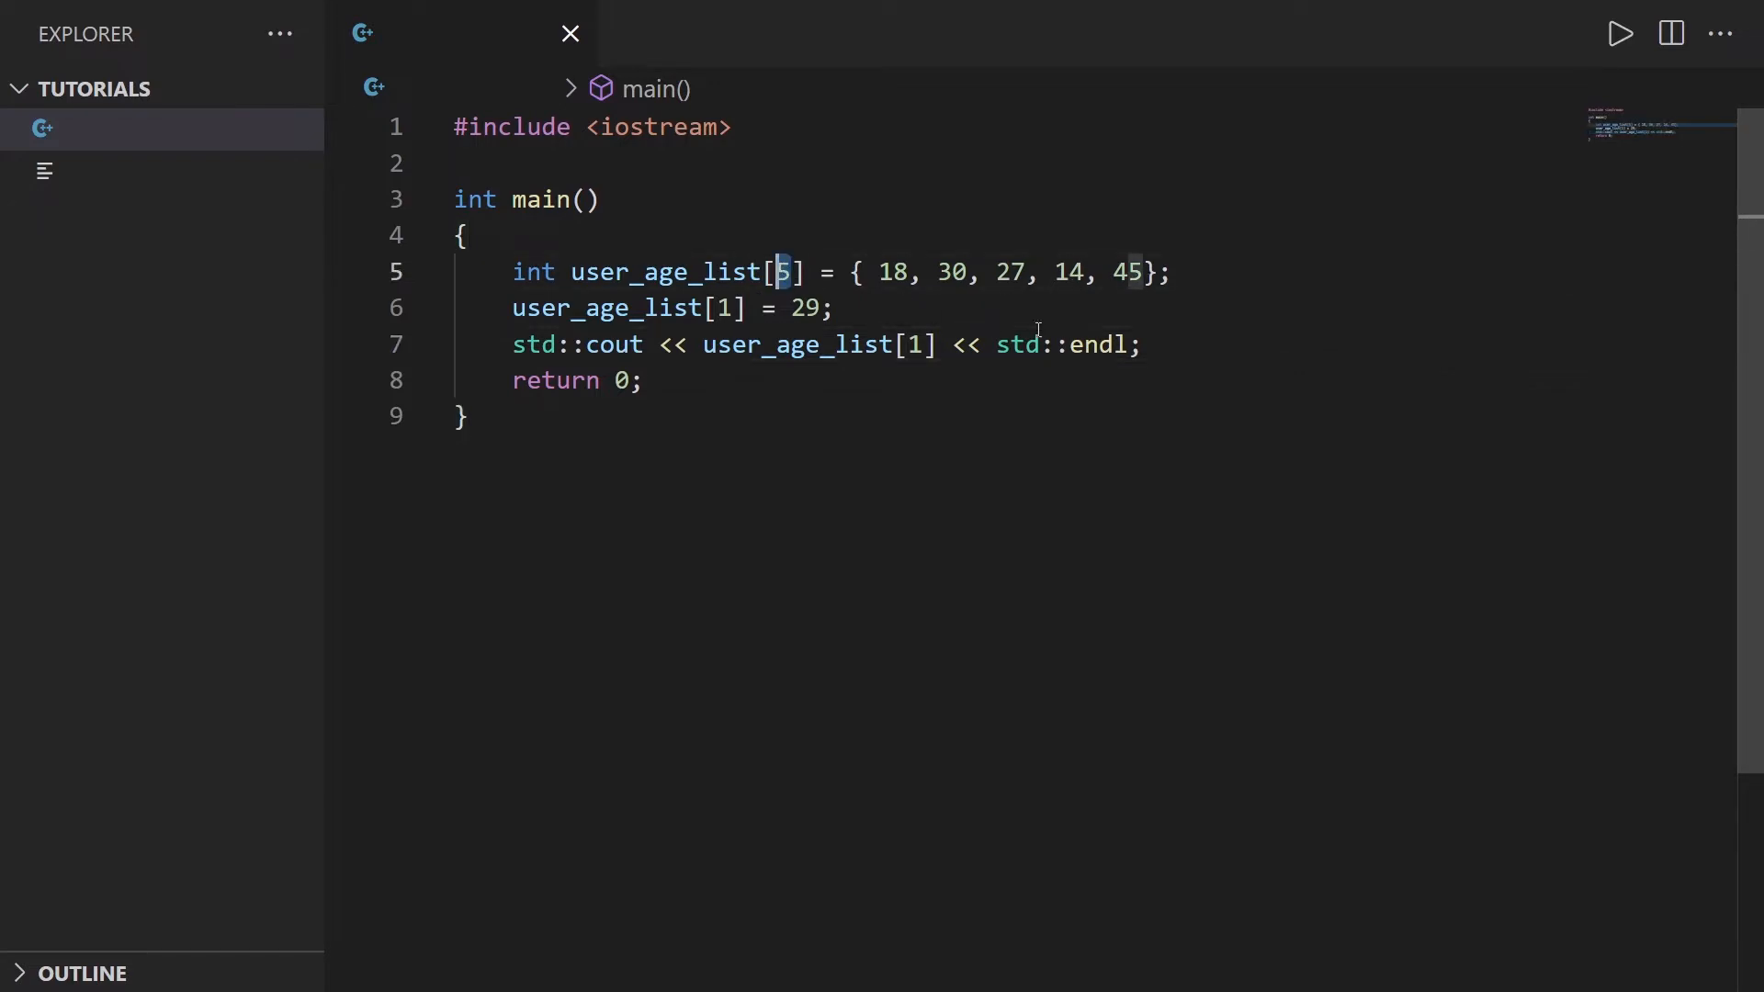
pyautogui.moveTo(1177, 268)
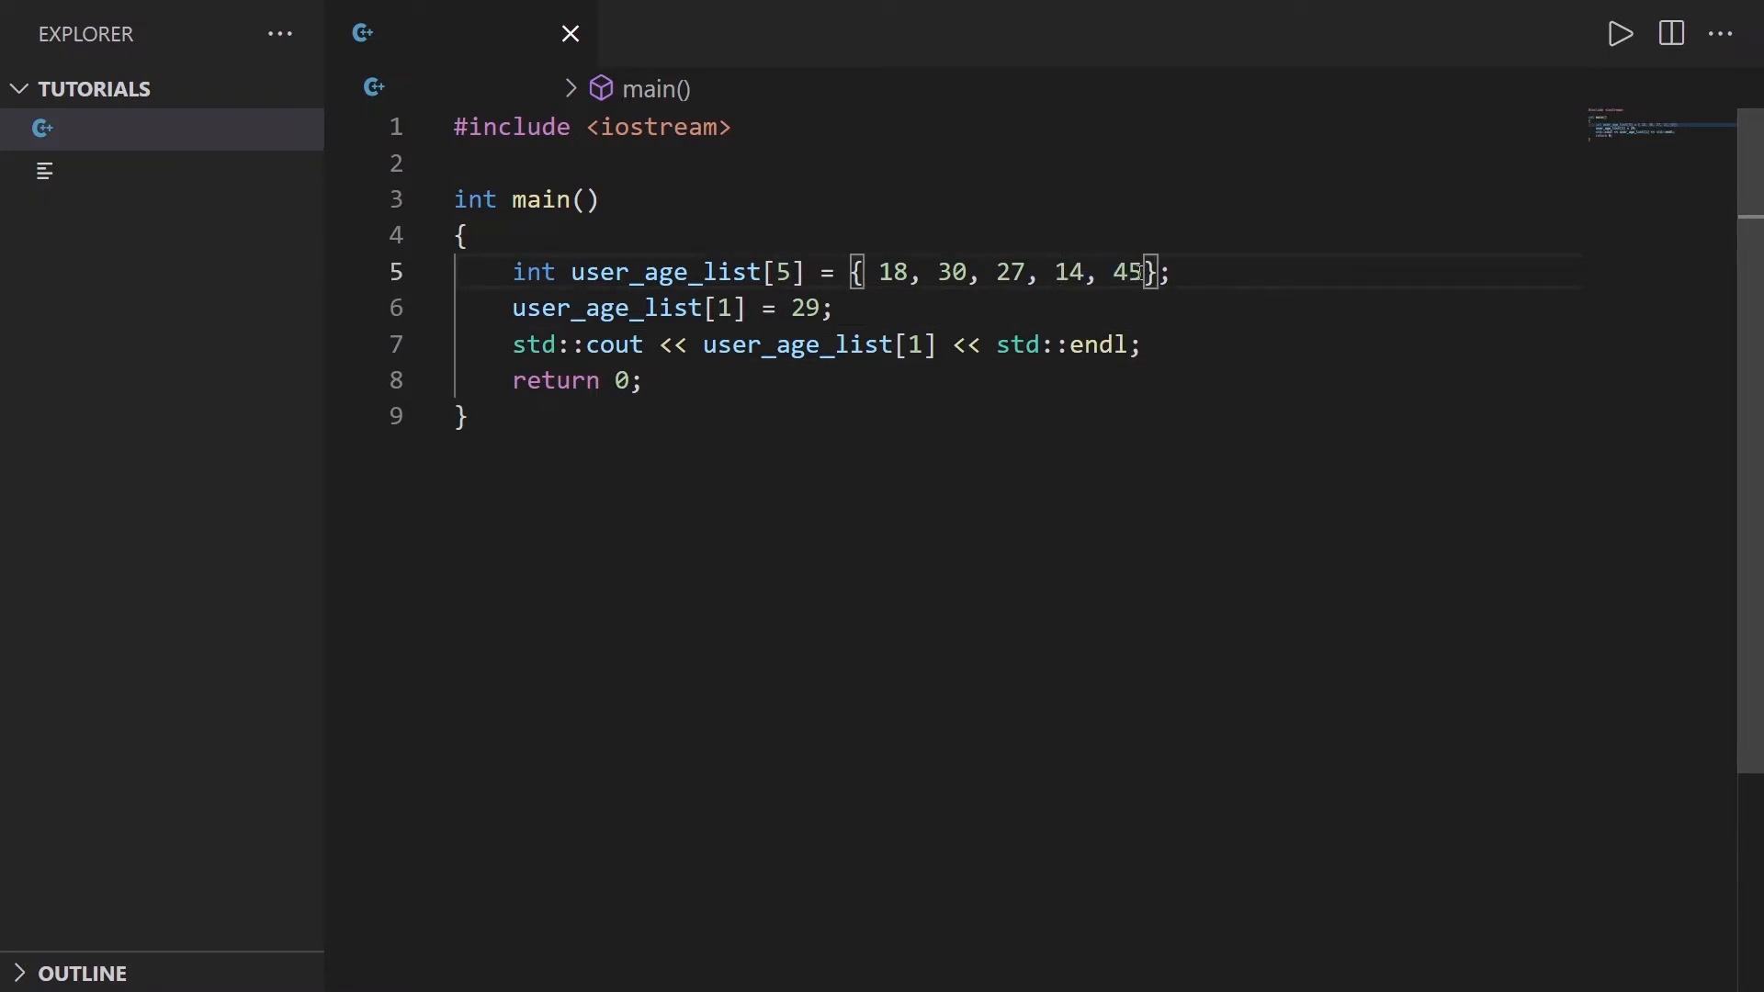
pyautogui.click(782, 272)
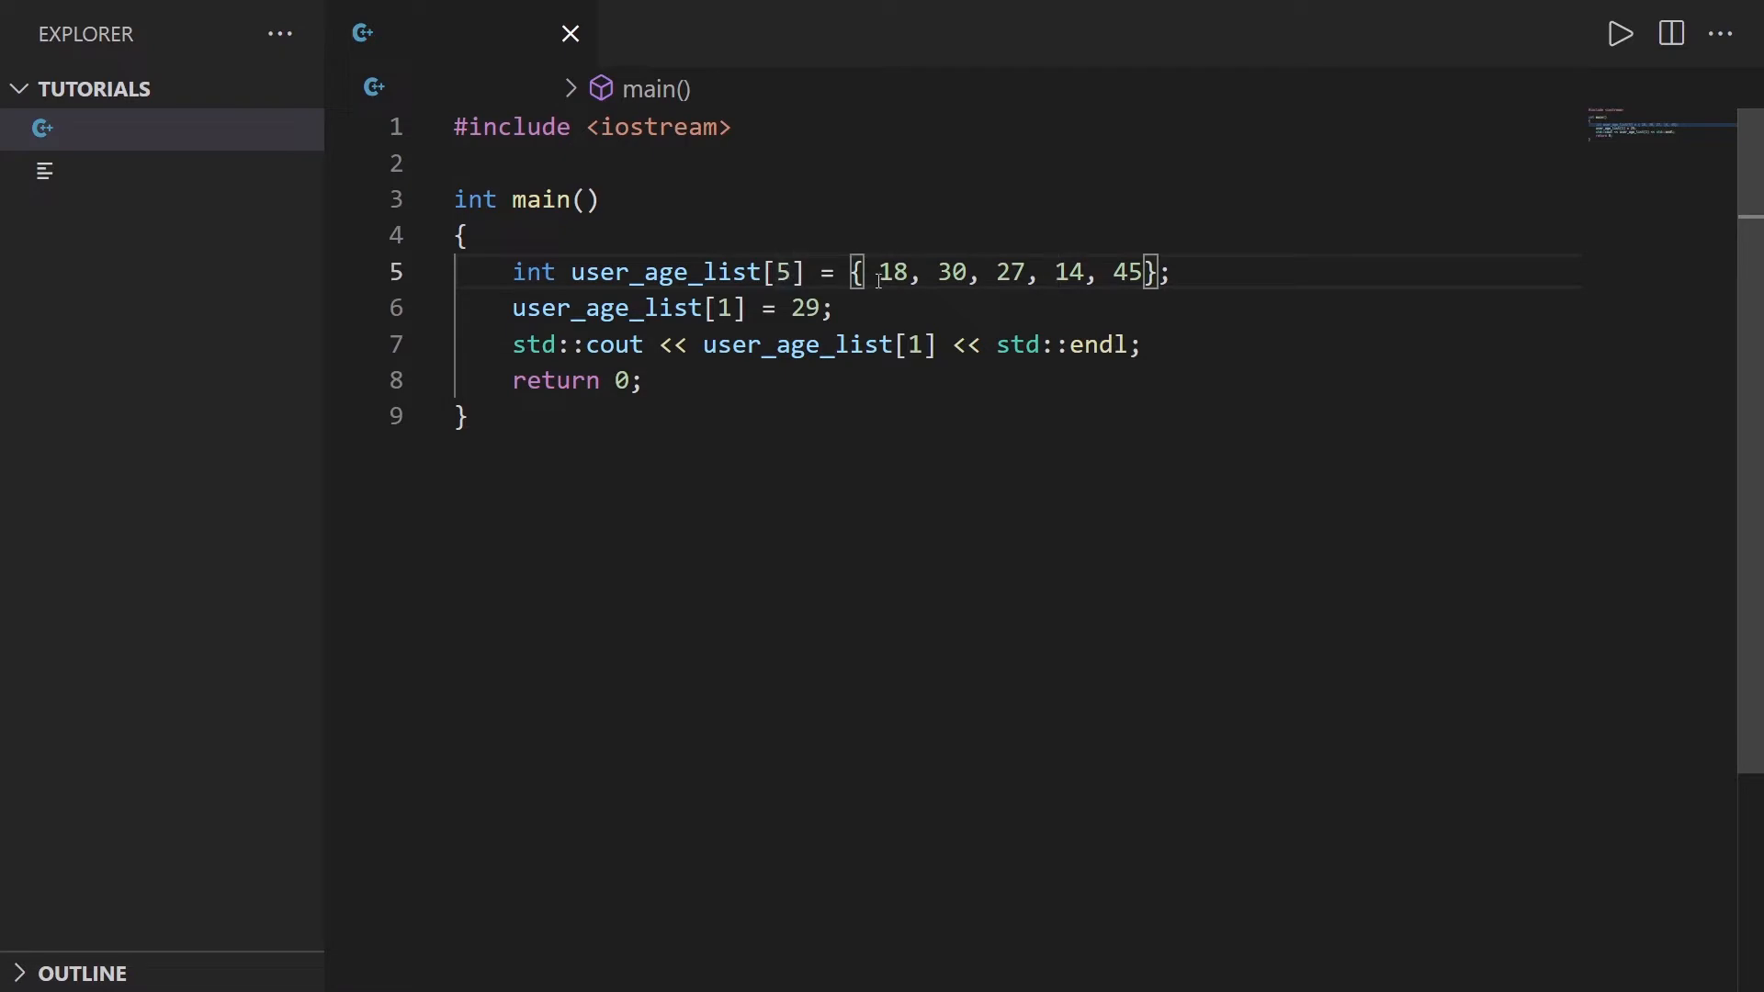
pyautogui.click(1142, 346)
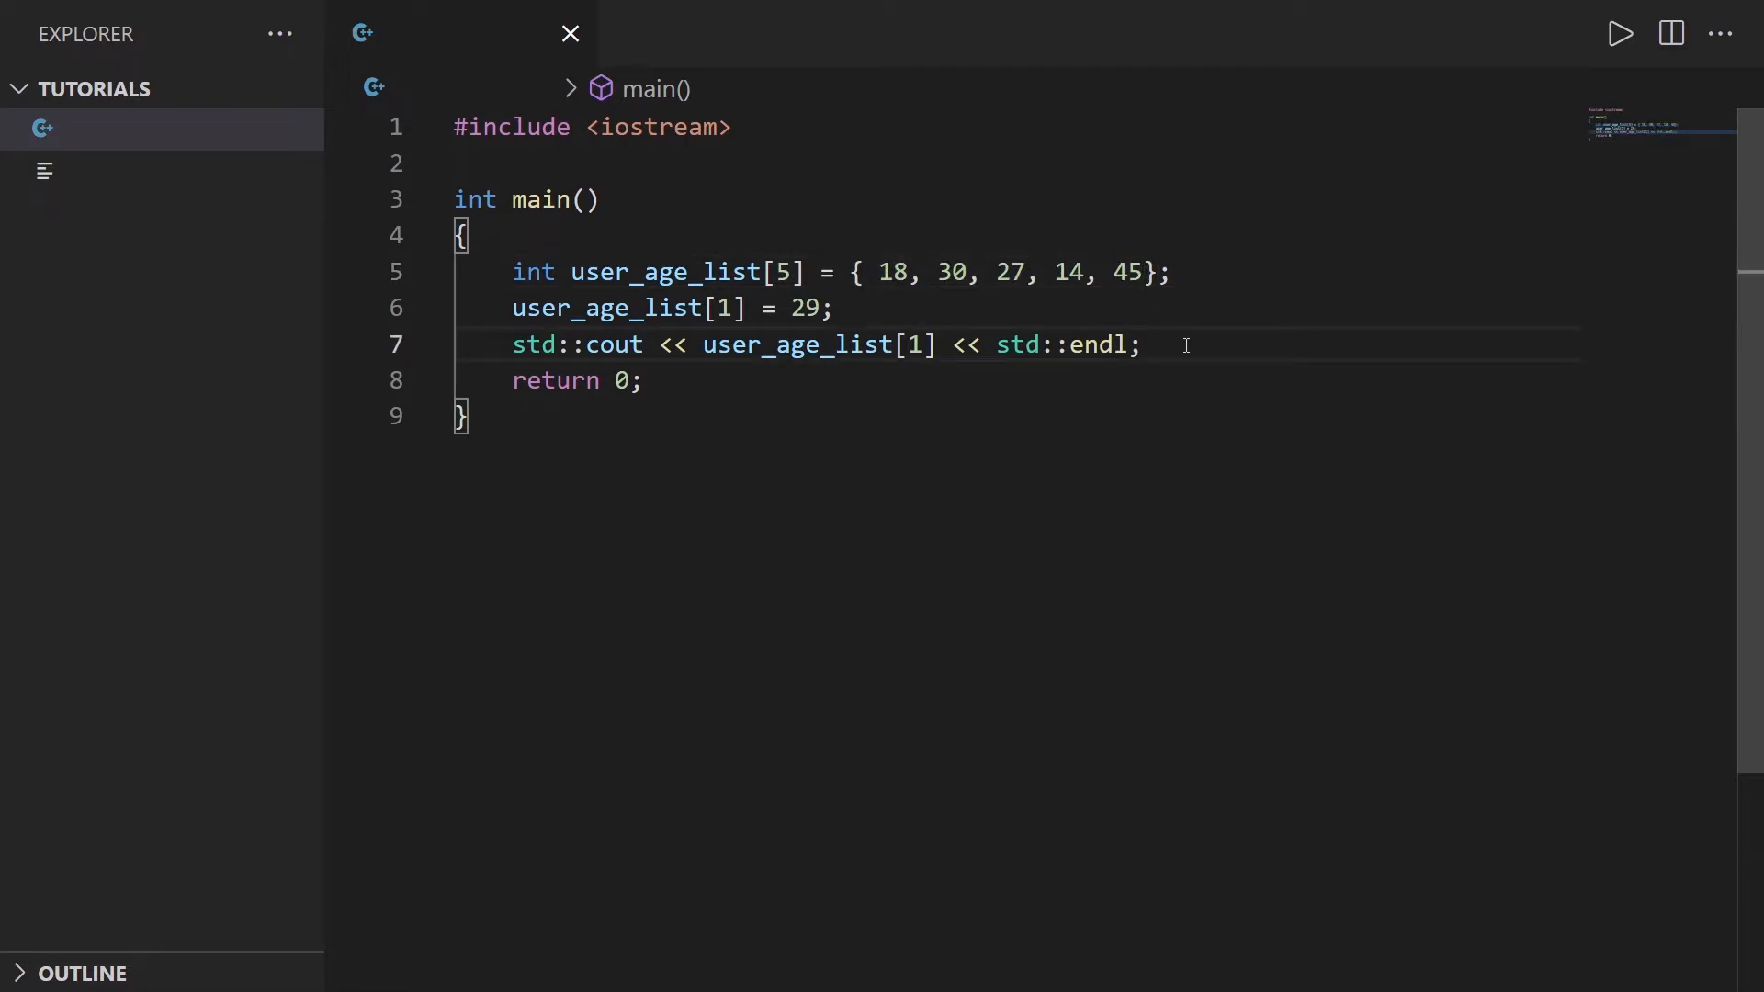
pyautogui.click(1167, 272)
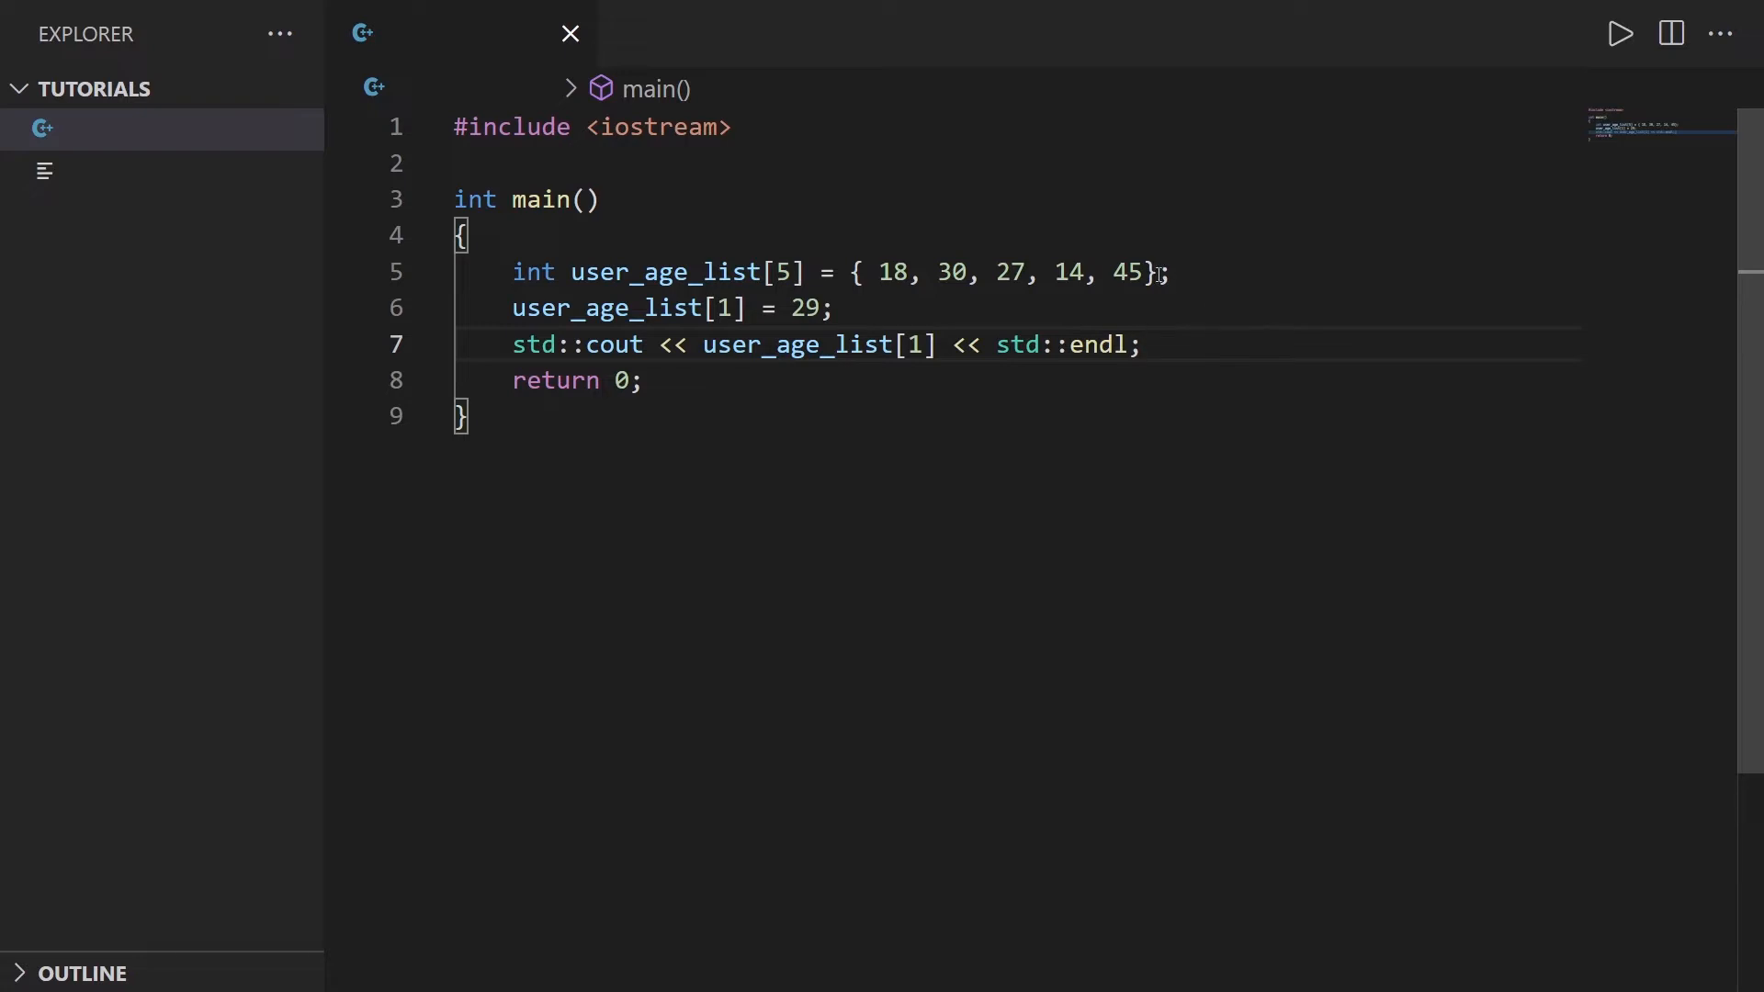
pyautogui.click(1143, 346)
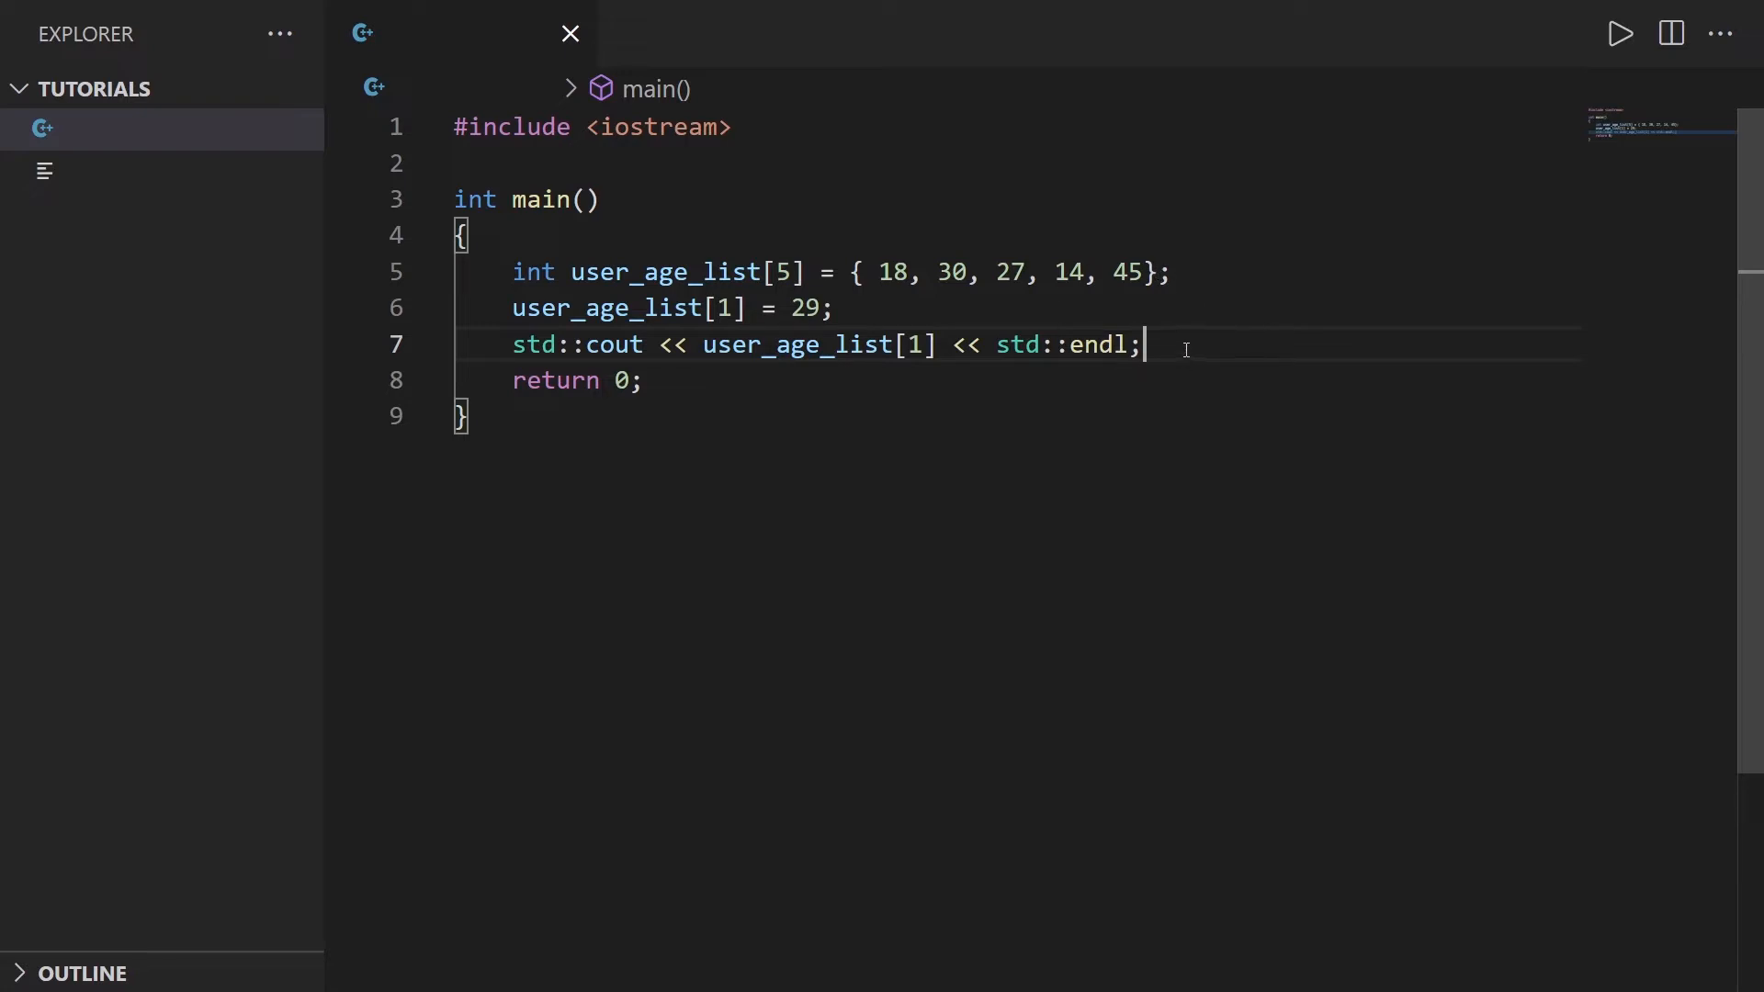
pyautogui.moveTo(1203, 345)
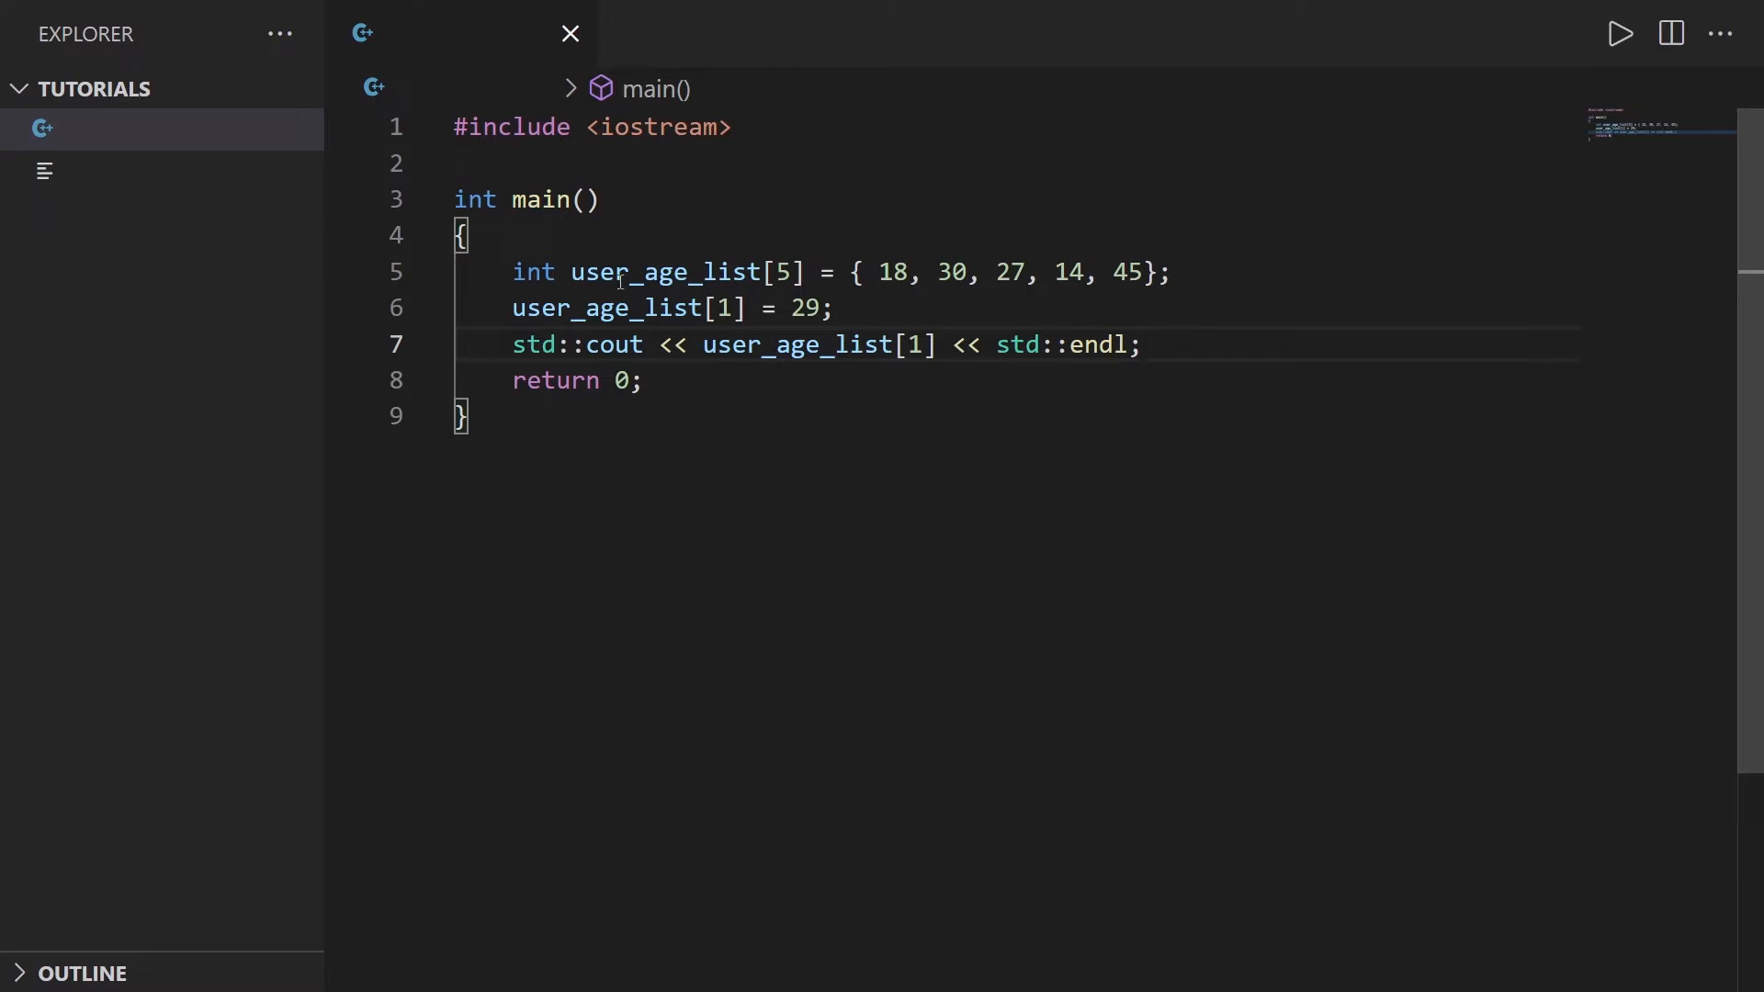
pyautogui.moveTo(1213, 353)
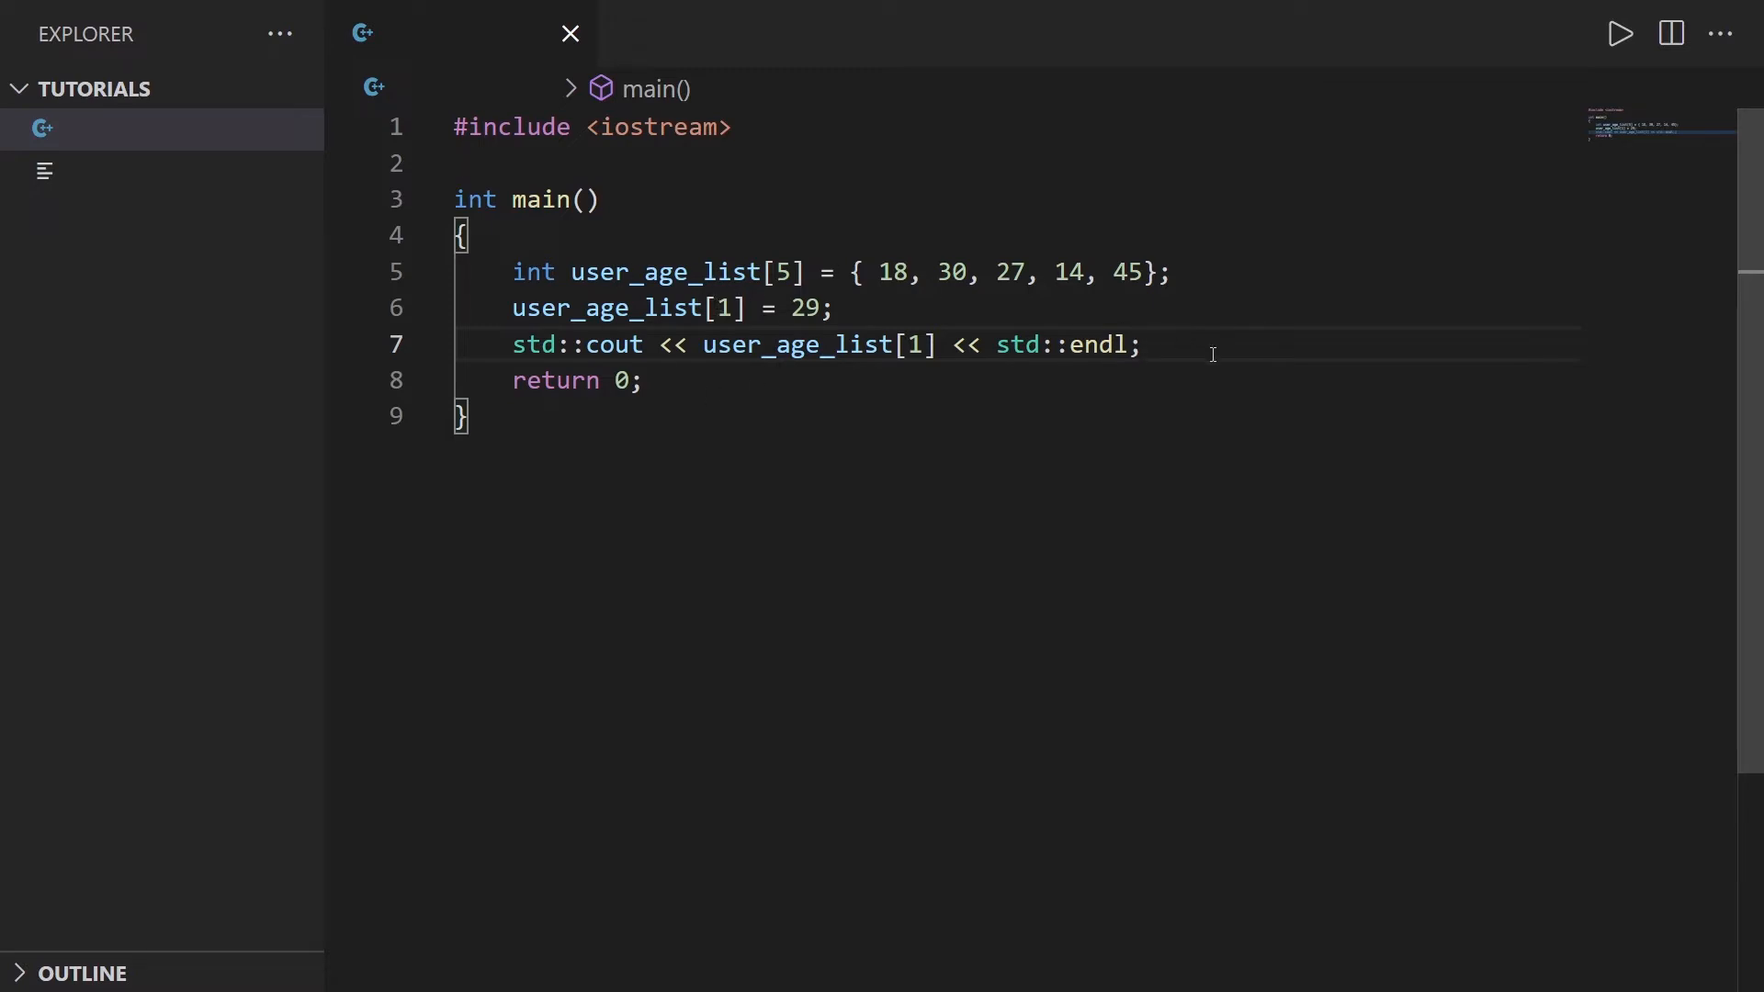
pyautogui.click(1143, 346)
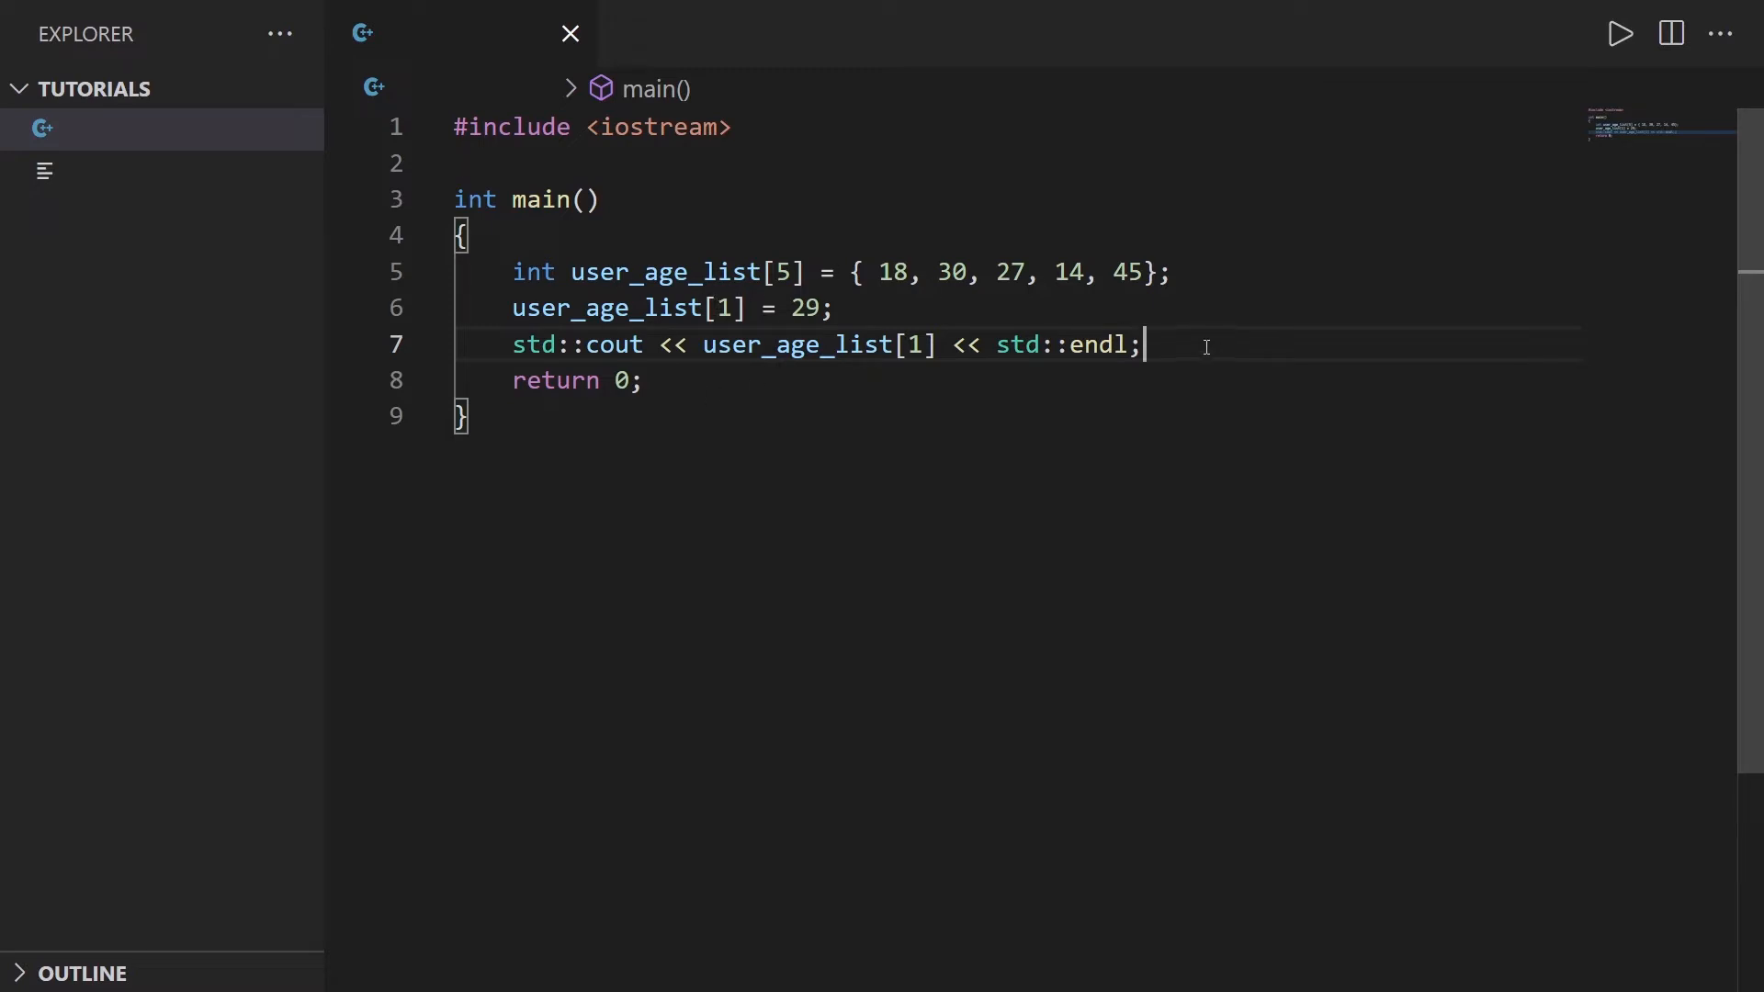
pyautogui.moveTo(1091, 249)
pyautogui.write('/')
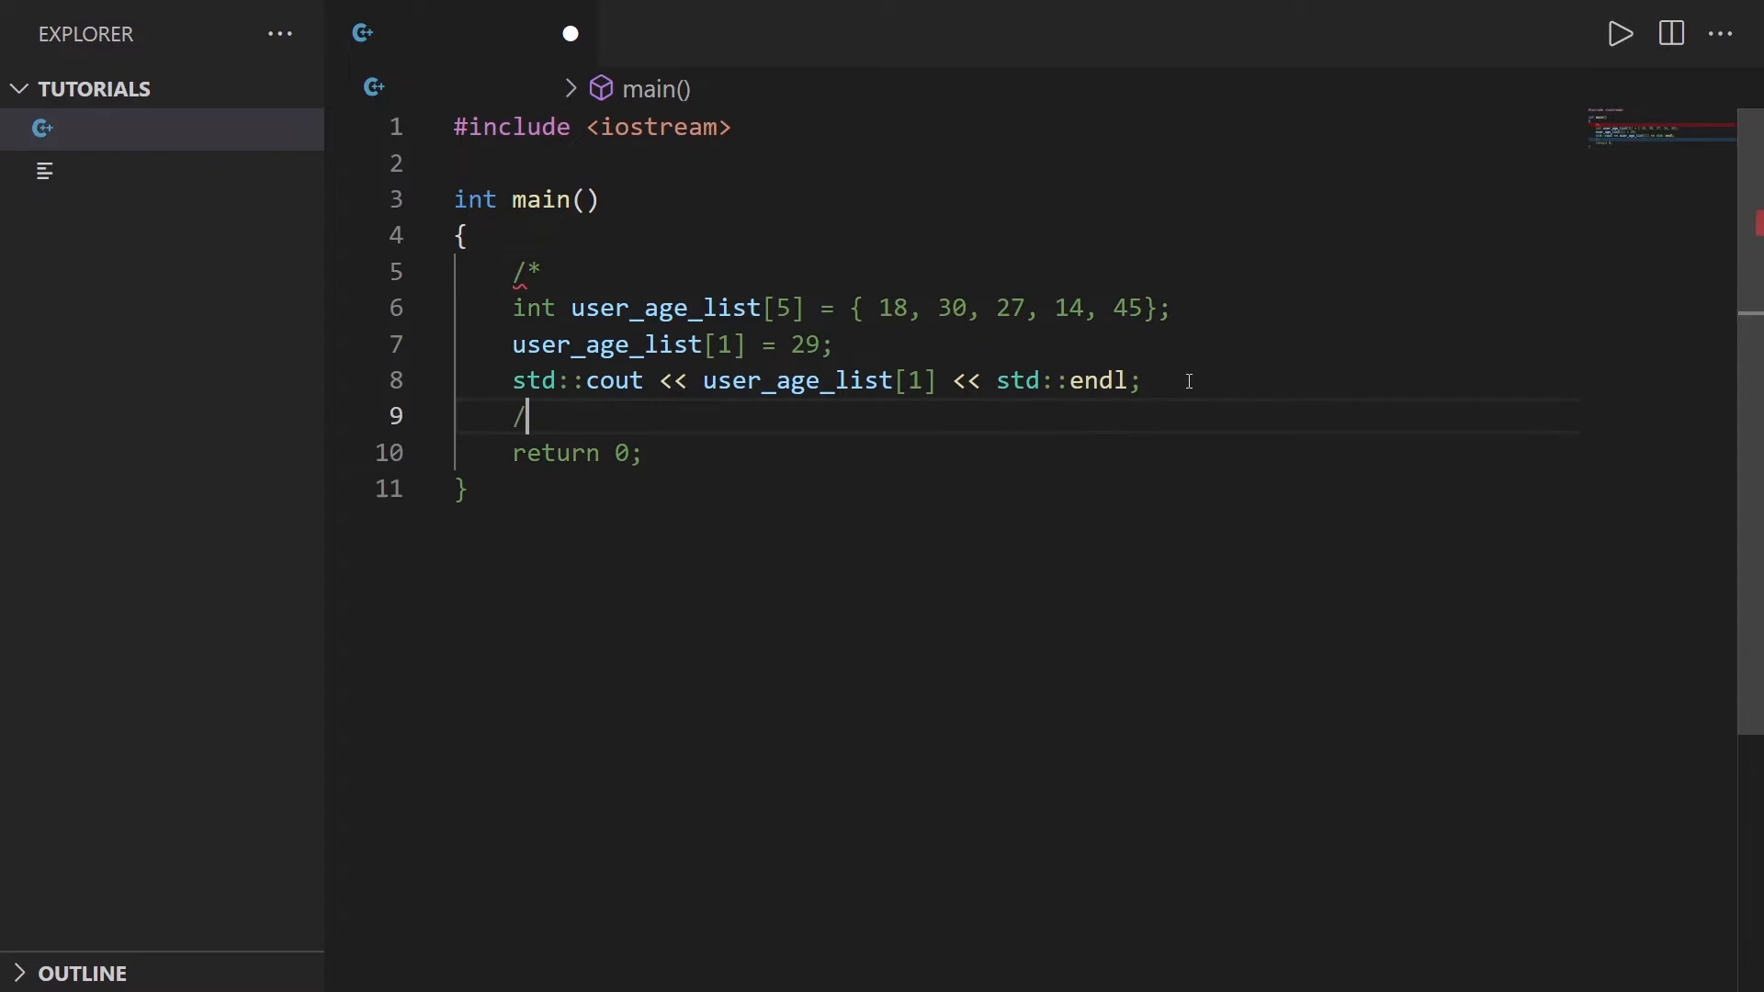
pyautogui.write('*')
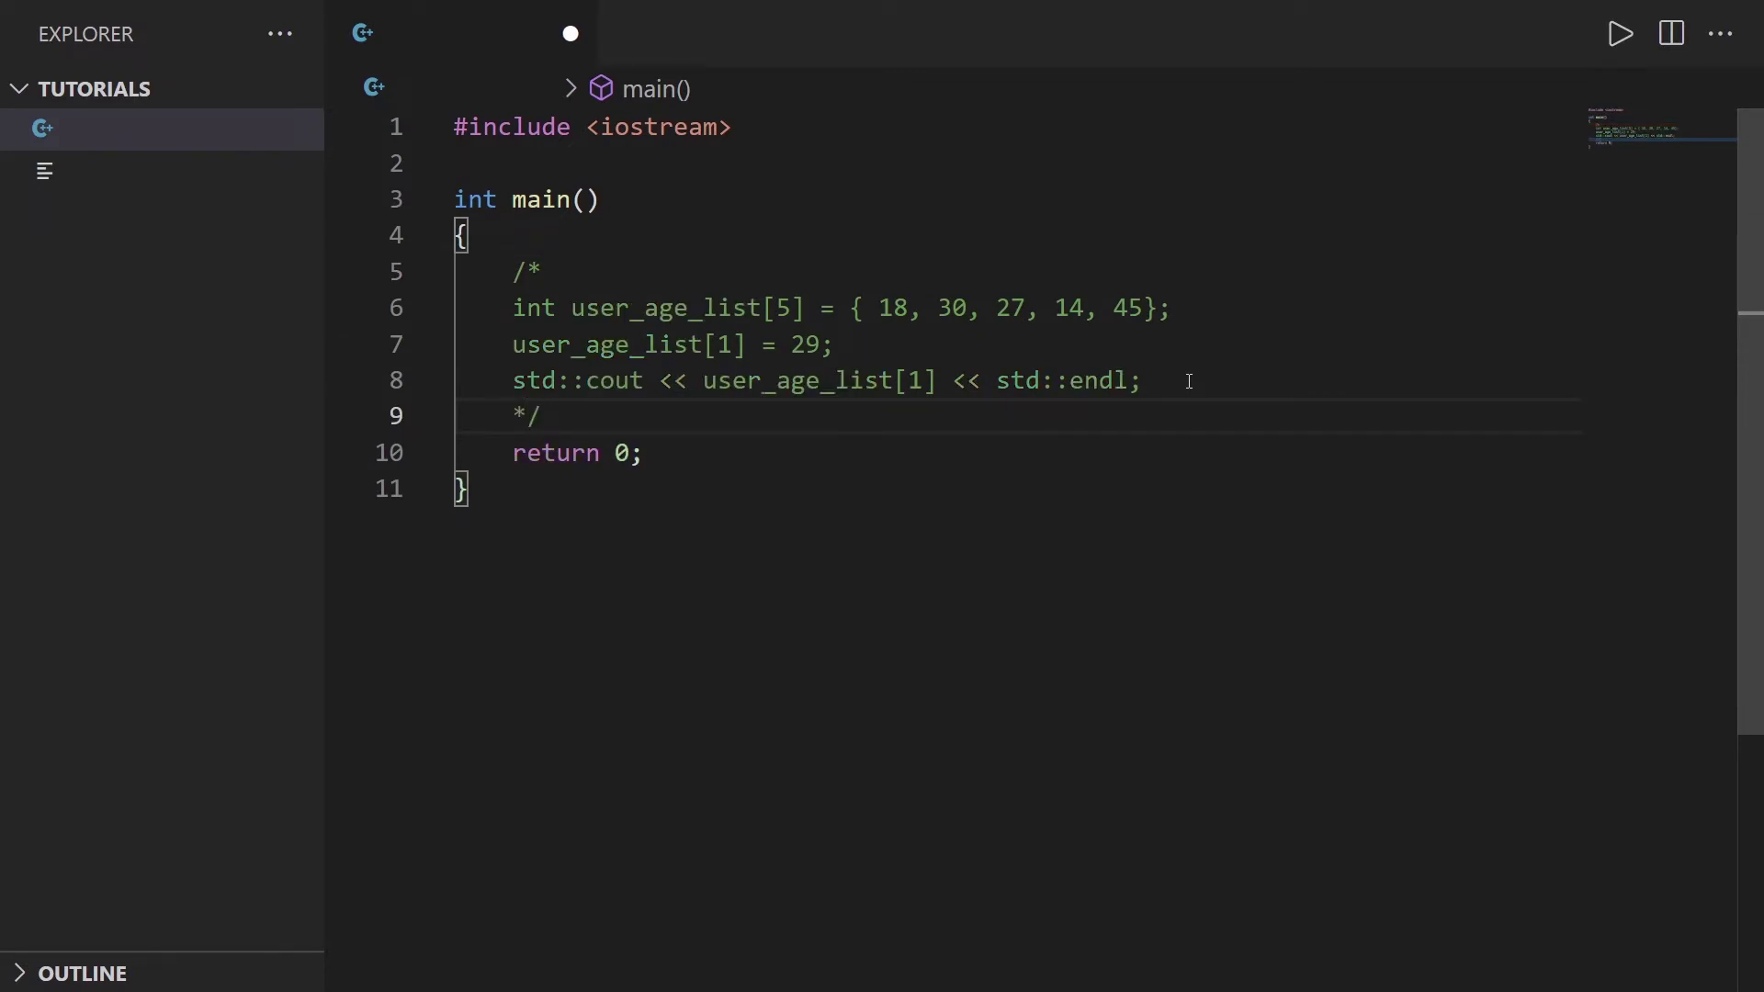
pyautogui.moveTo(905, 419)
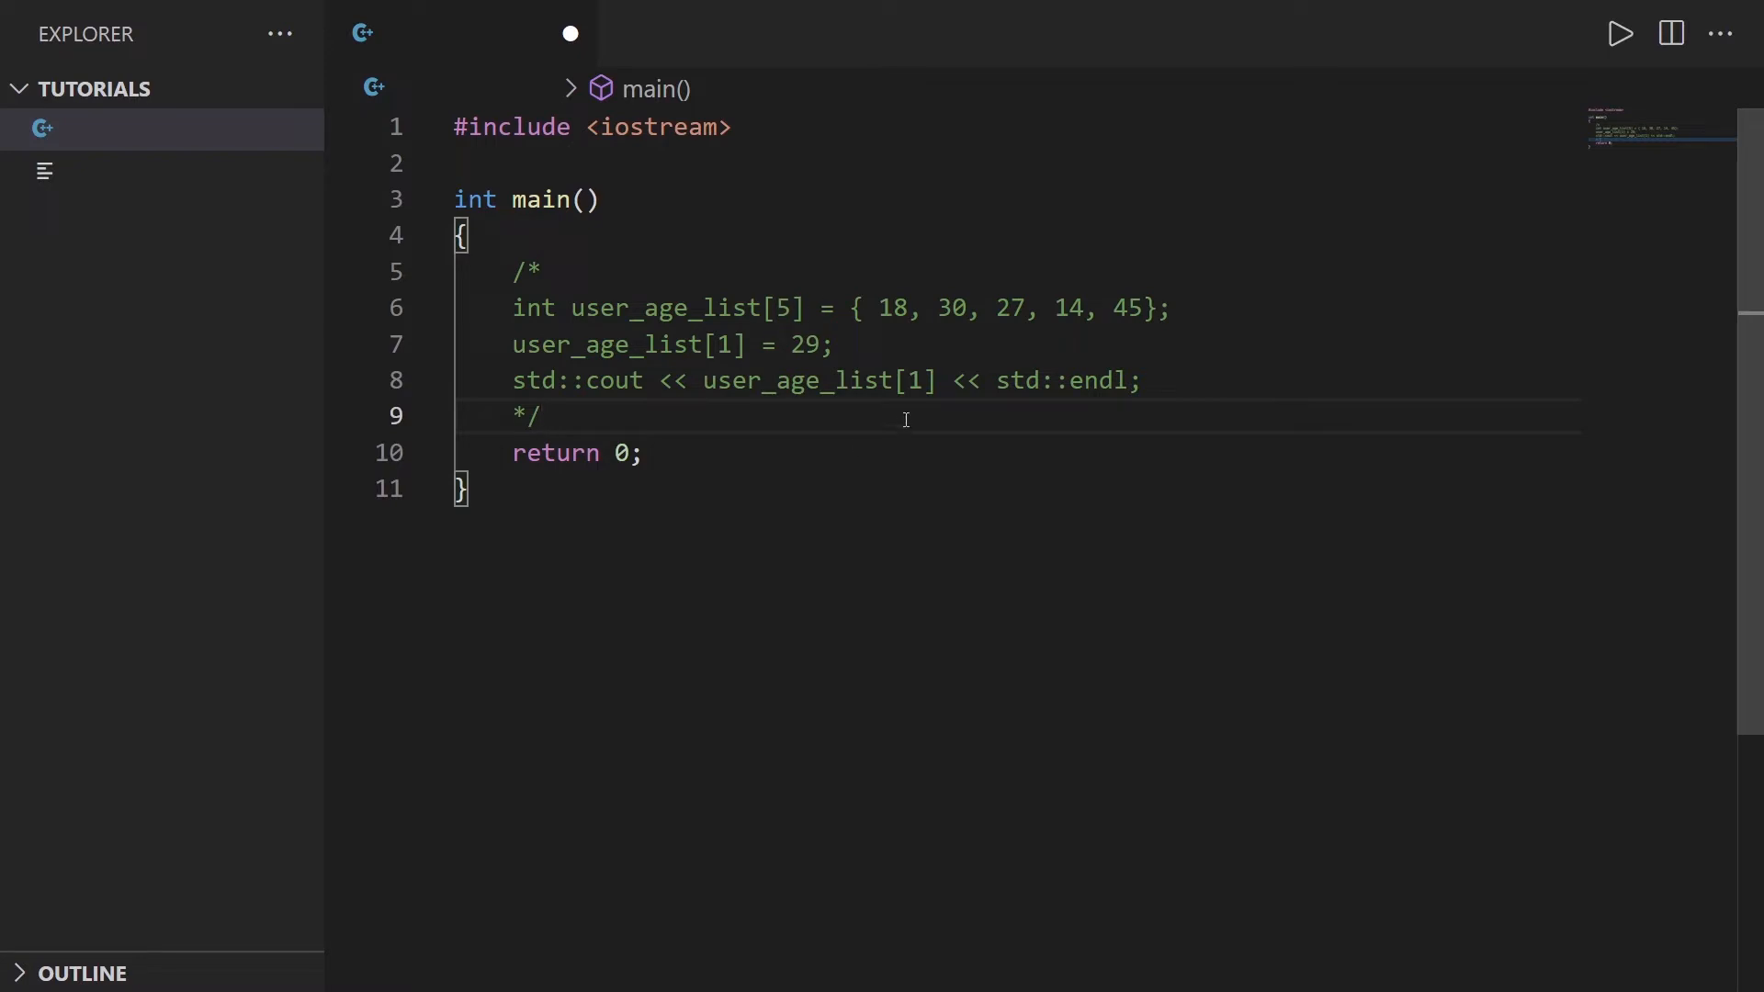
pyautogui.click(543, 416)
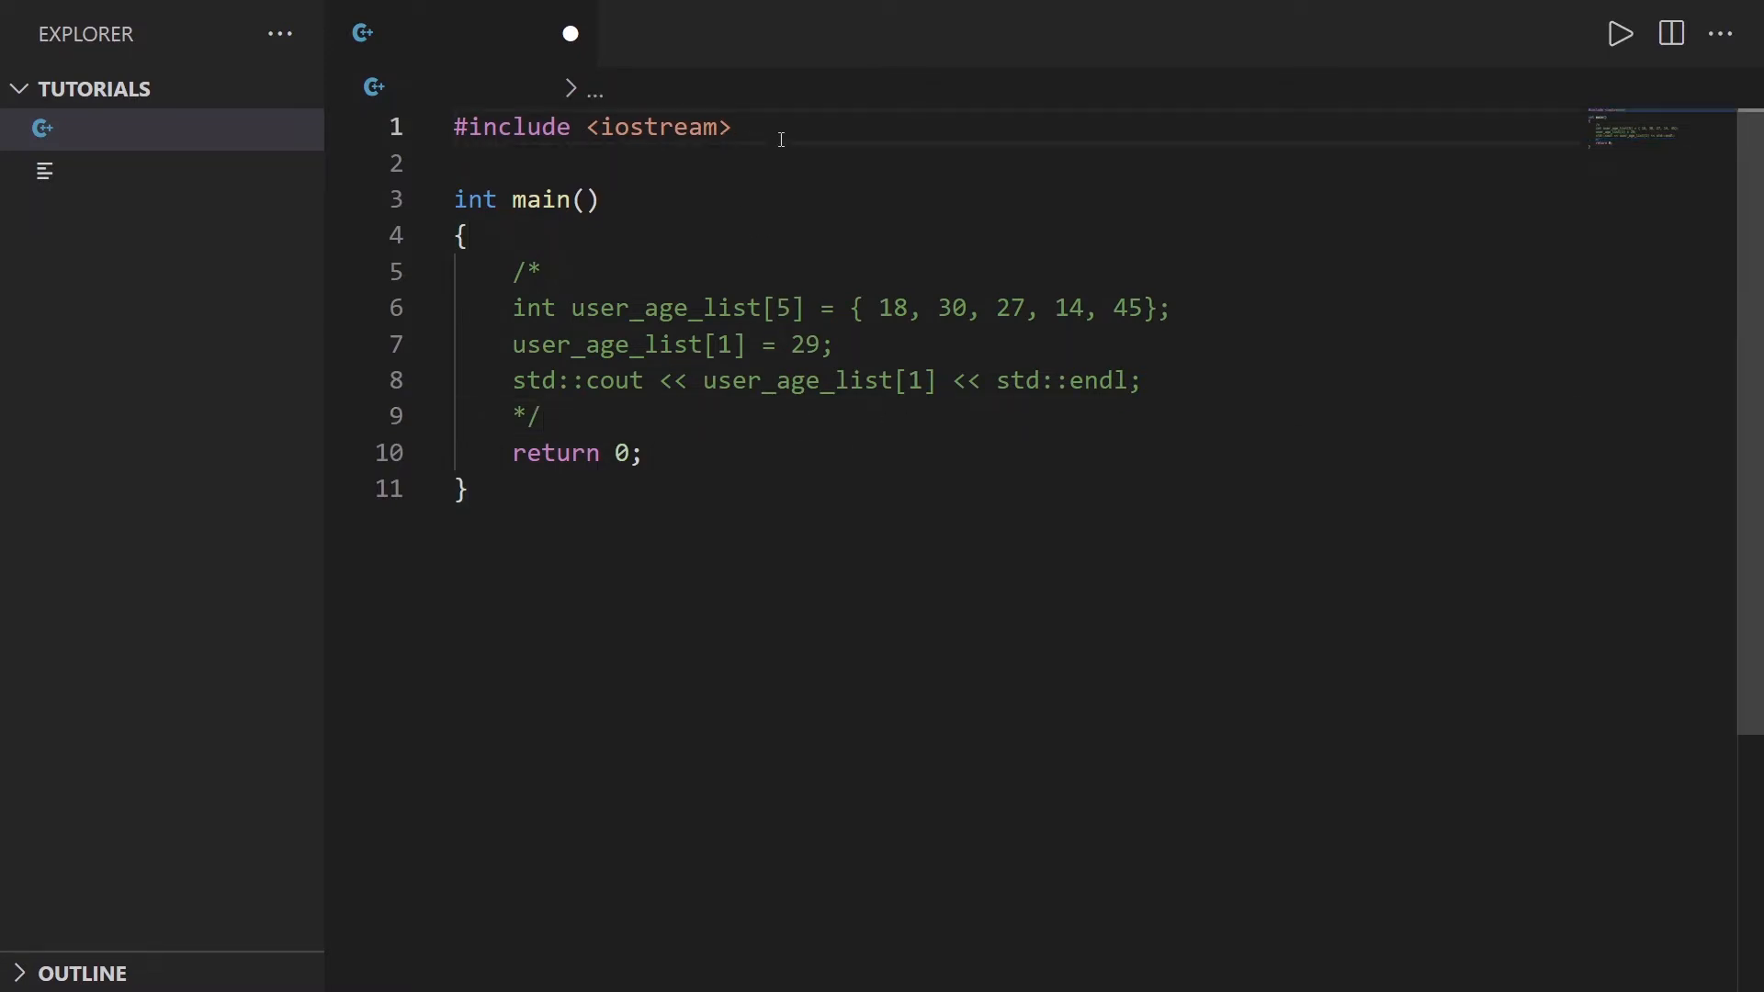
# Step: Add #include <vector> on line 2 and insert blank lines after the closing */
pyautogui.write('#i')
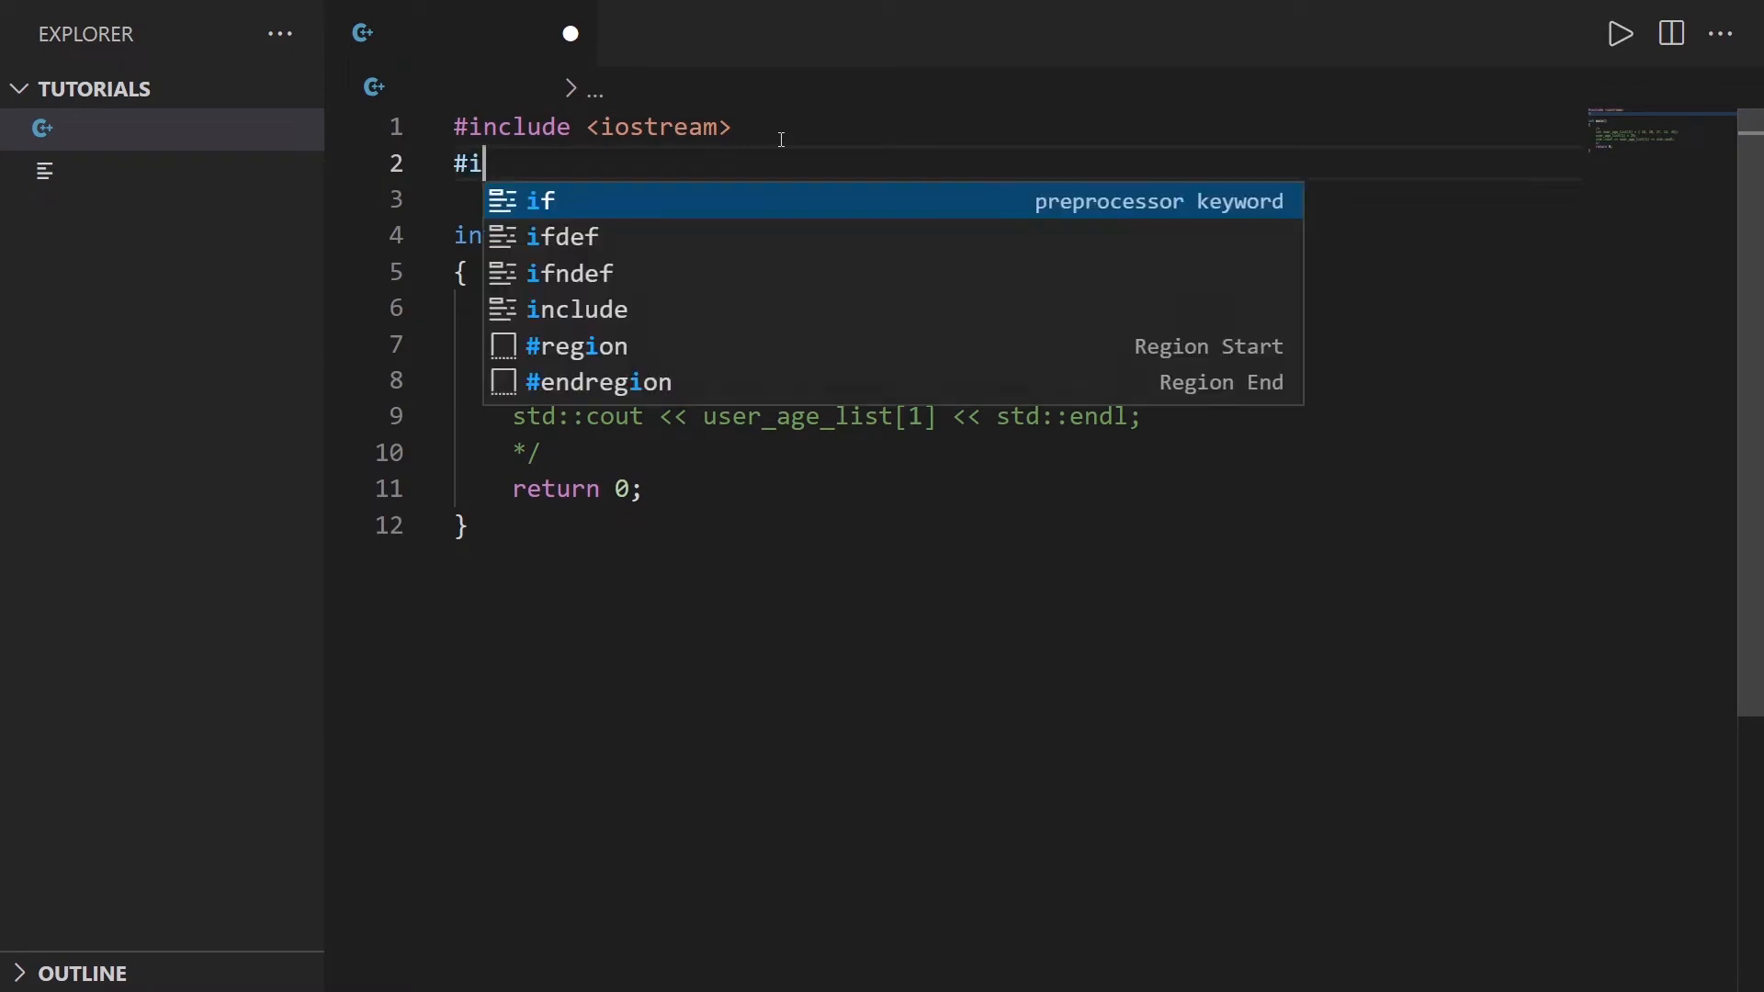
pyautogui.write('nclude <')
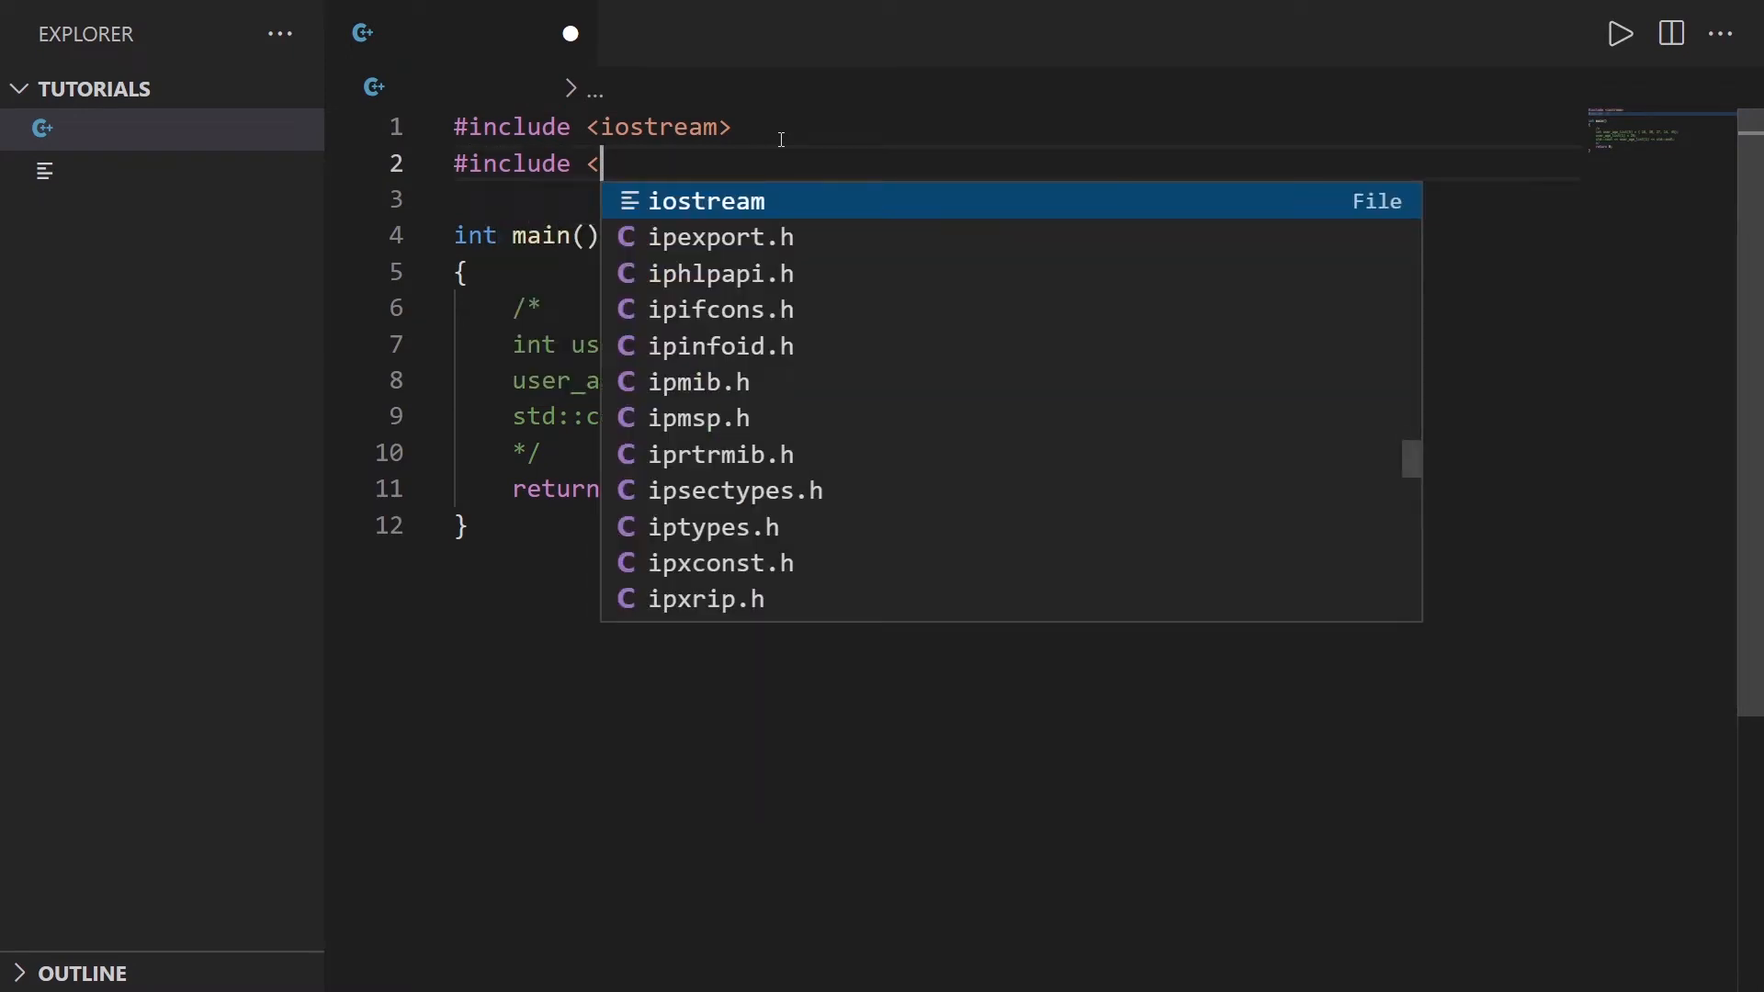
pyautogui.write('vector>')
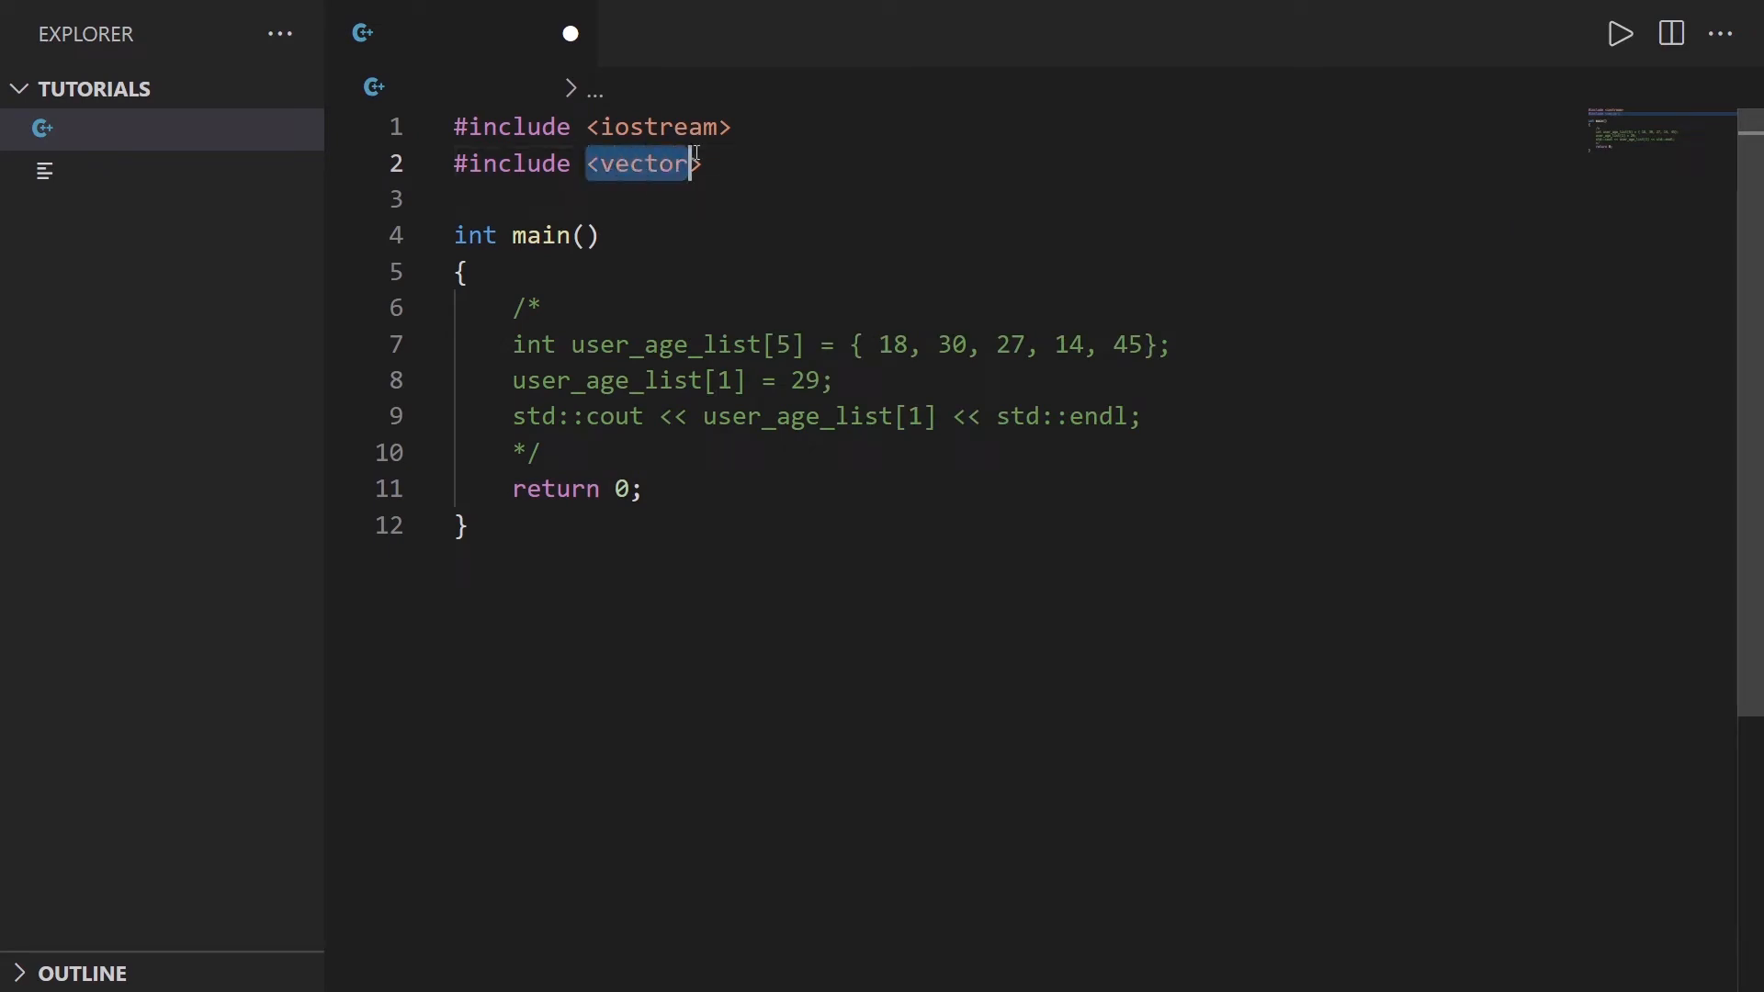
pyautogui.click(540, 452)
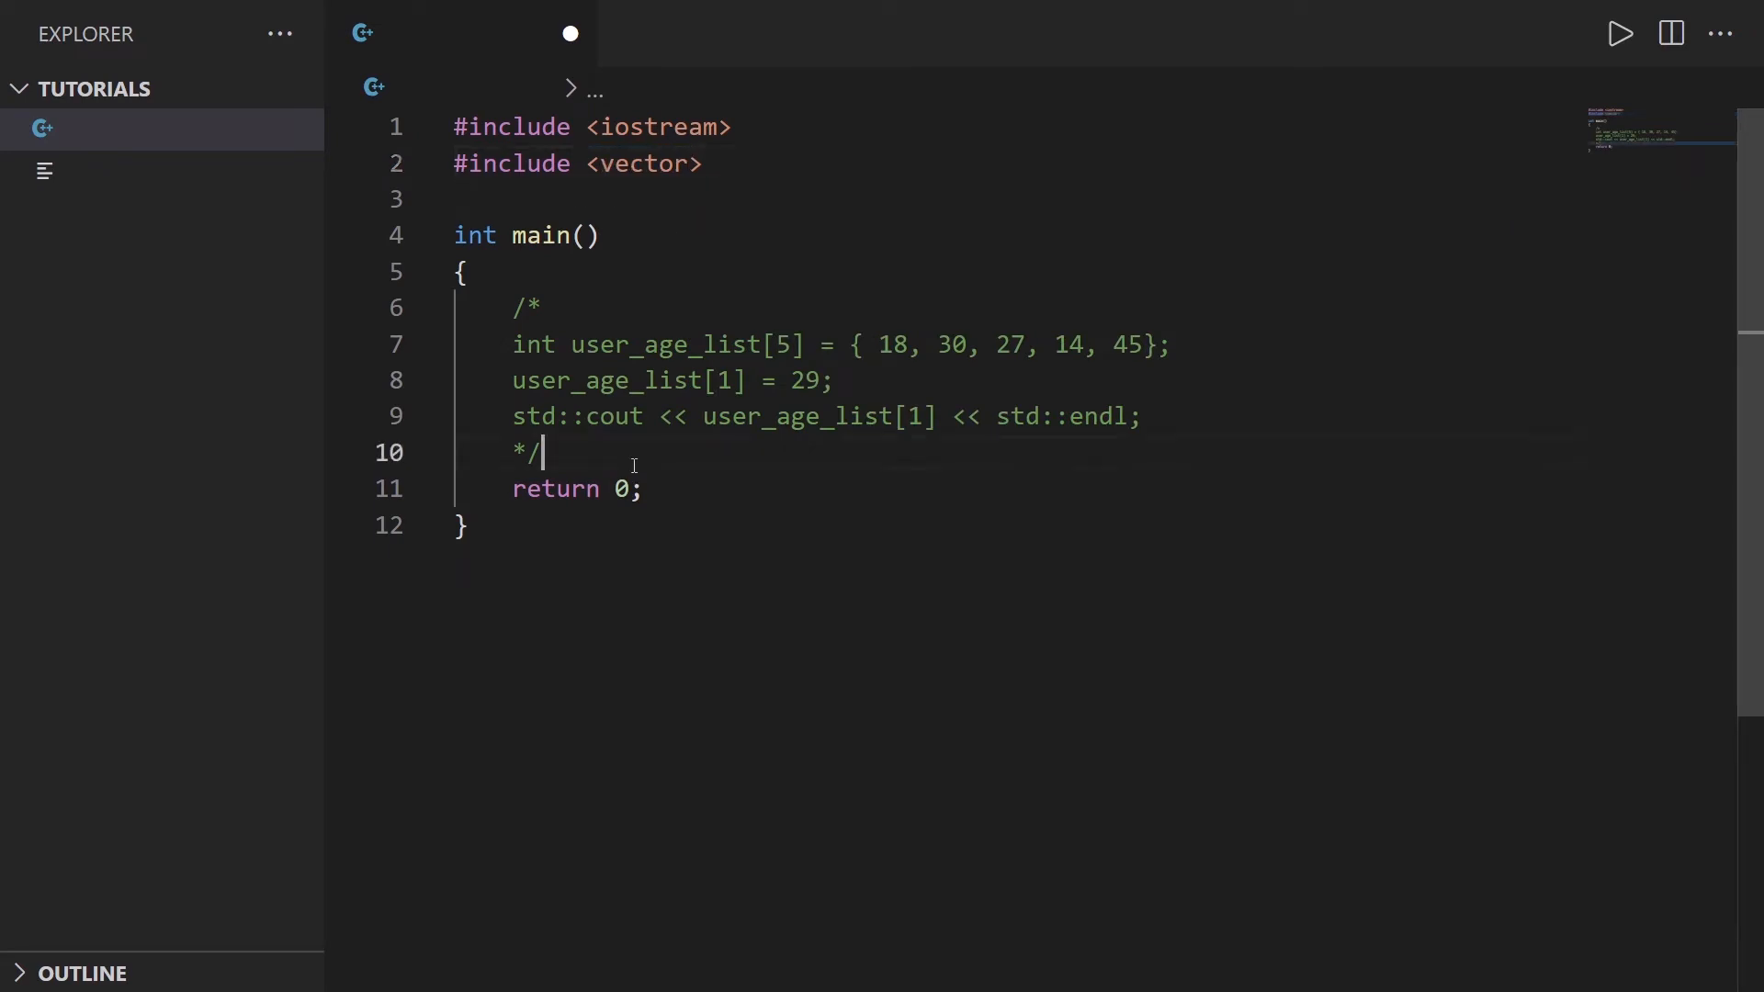
pyautogui.press('Enter')
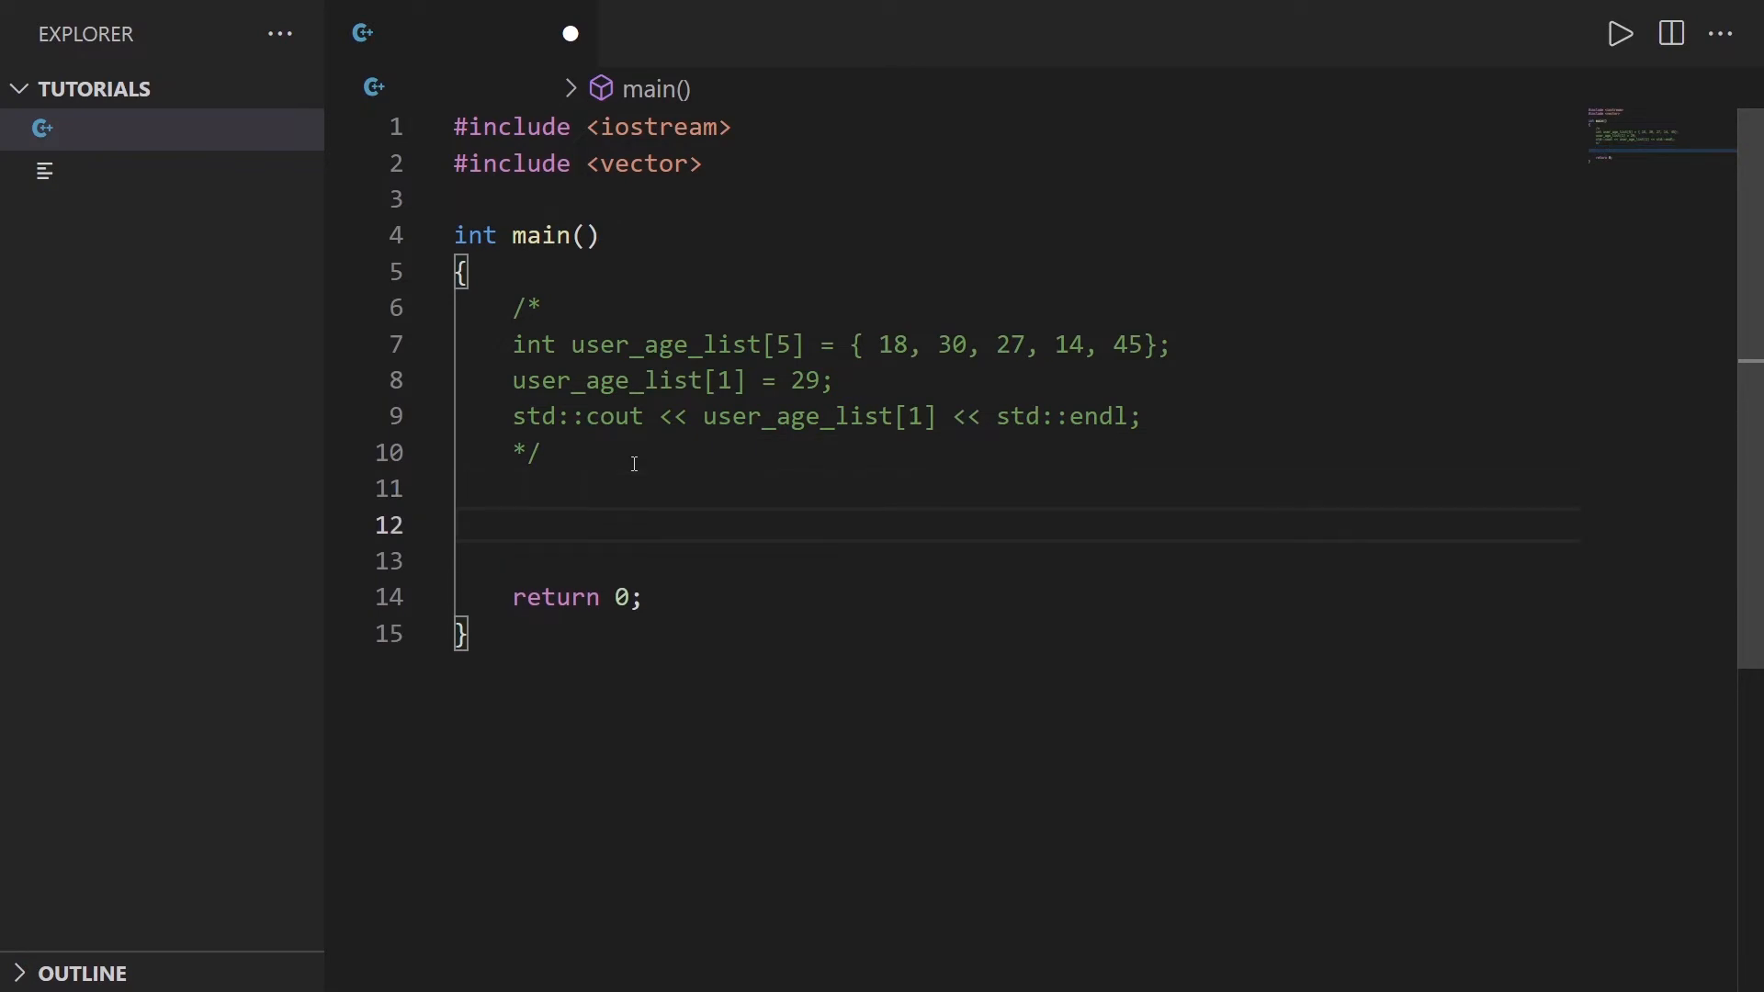
# Step: Type std::vector<int> user_age_list = { 18, 30, 27, 14, 45} inside main
pyautogui.write('std::')
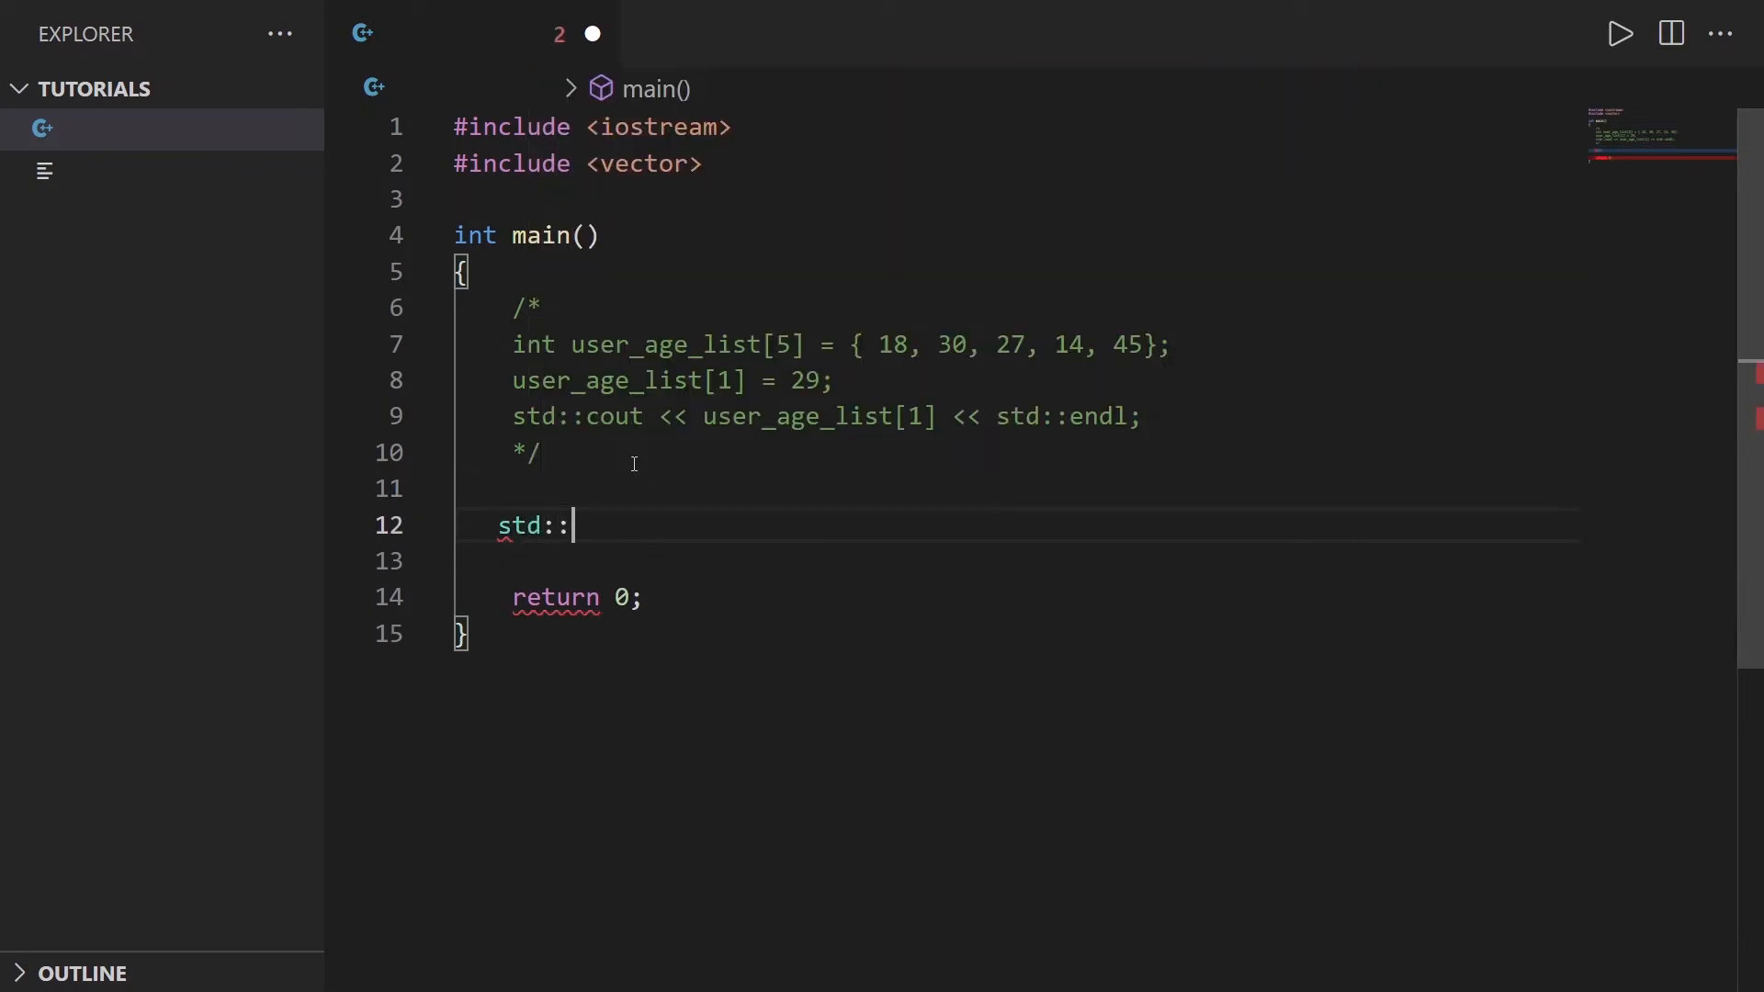
pyautogui.write('vector<')
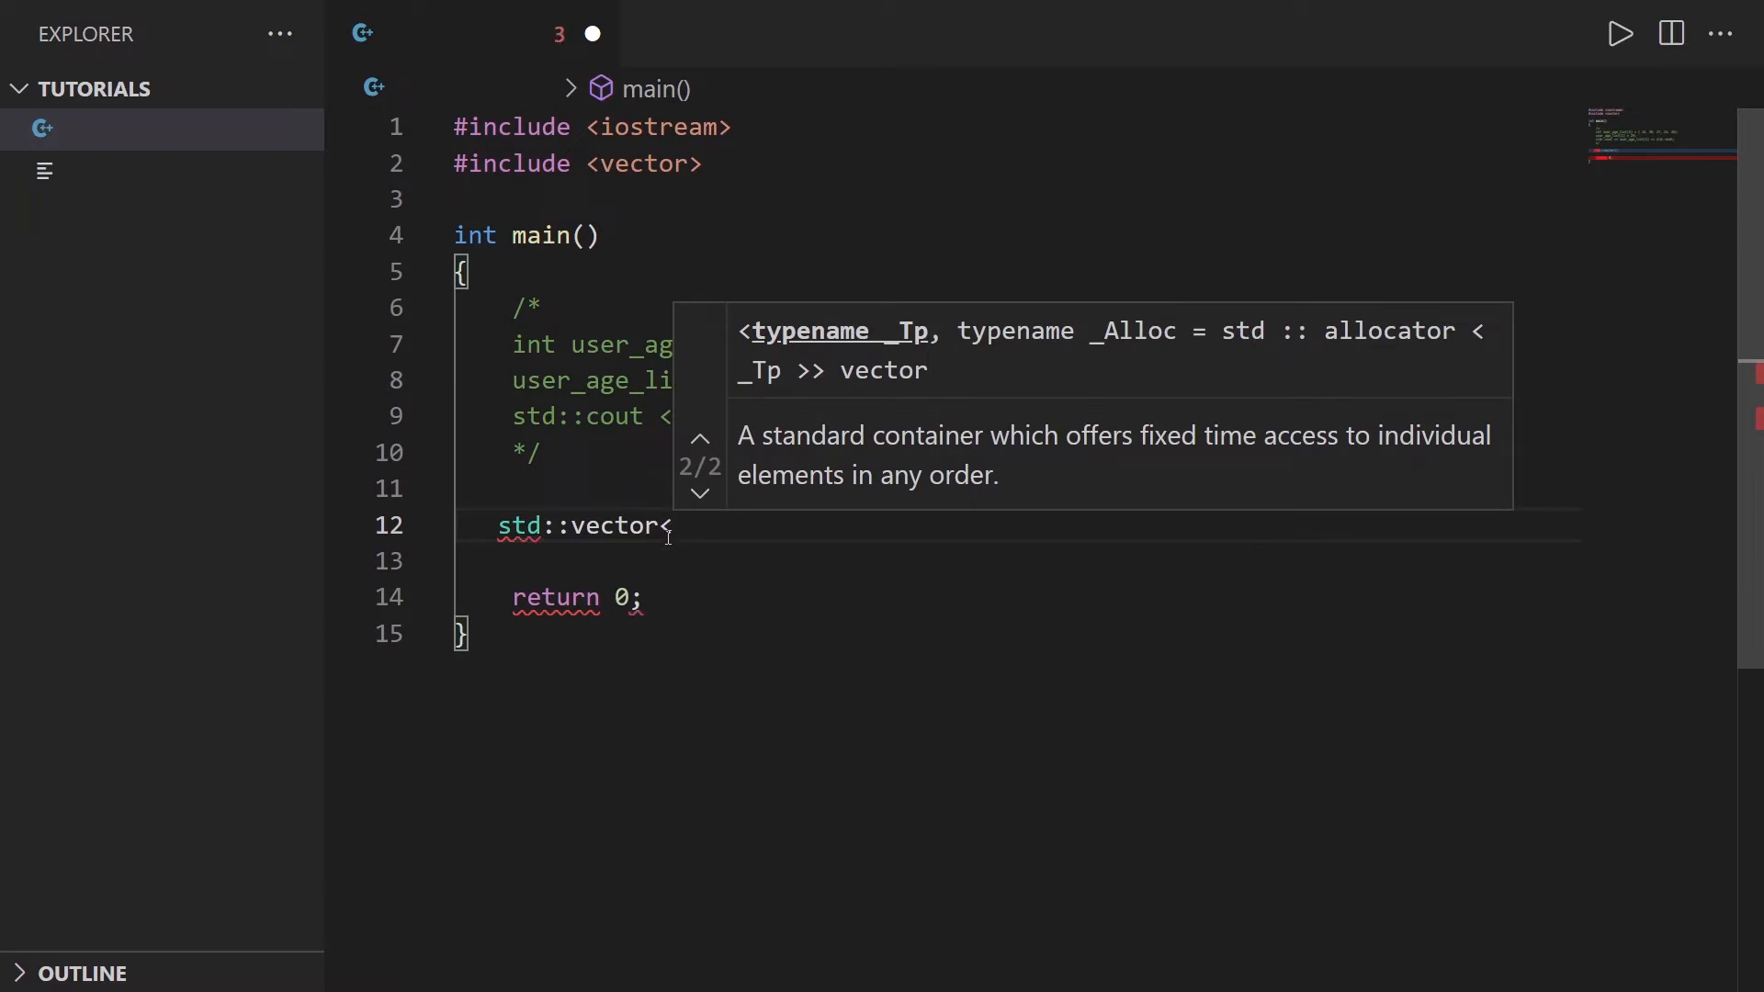
pyautogui.write('int>')
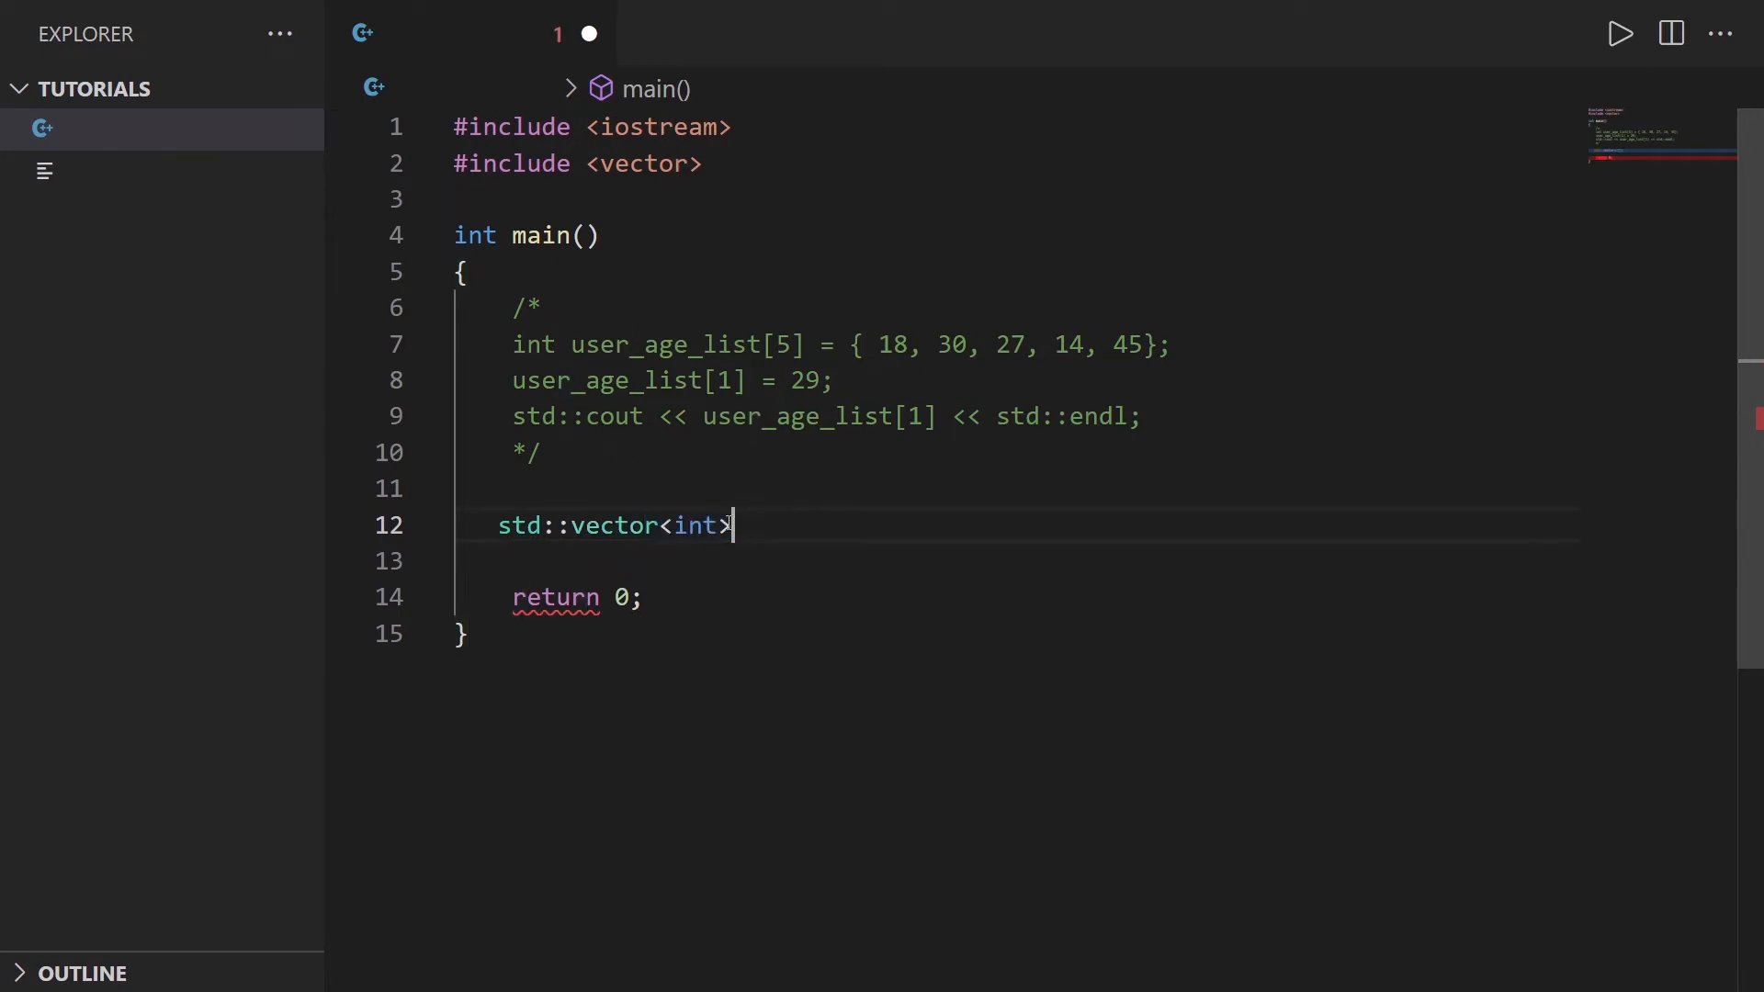
pyautogui.moveTo(785, 529)
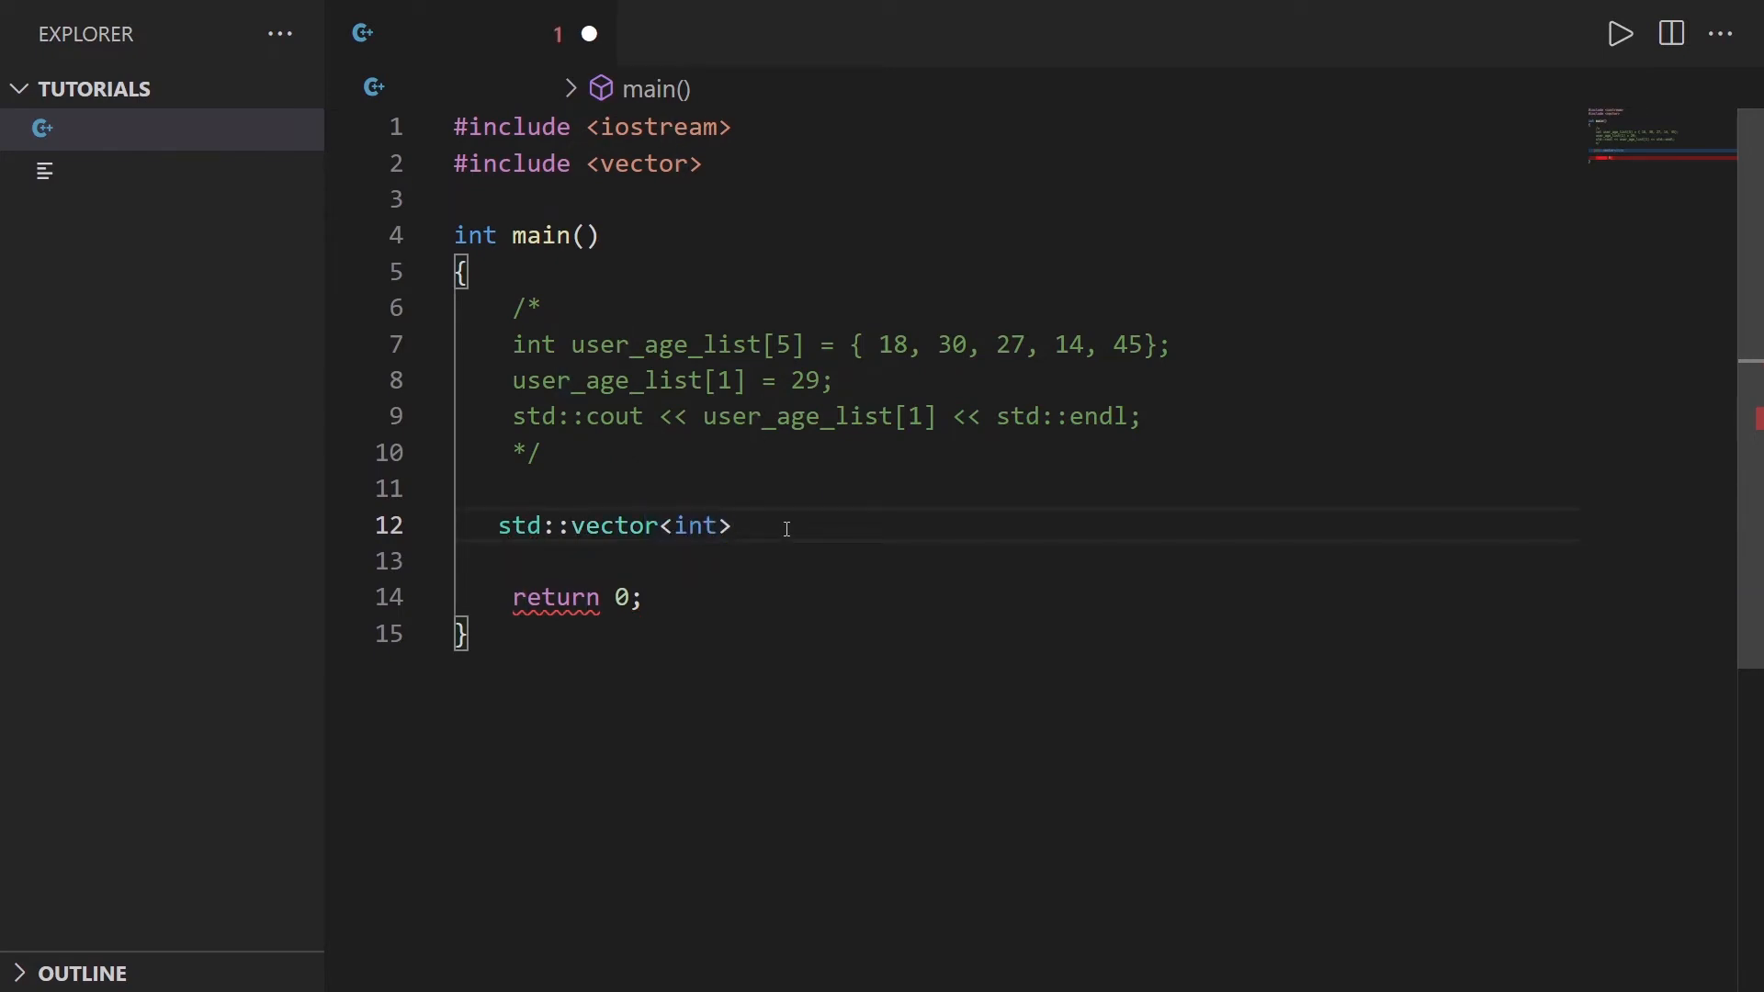
pyautogui.write('user_age_list')
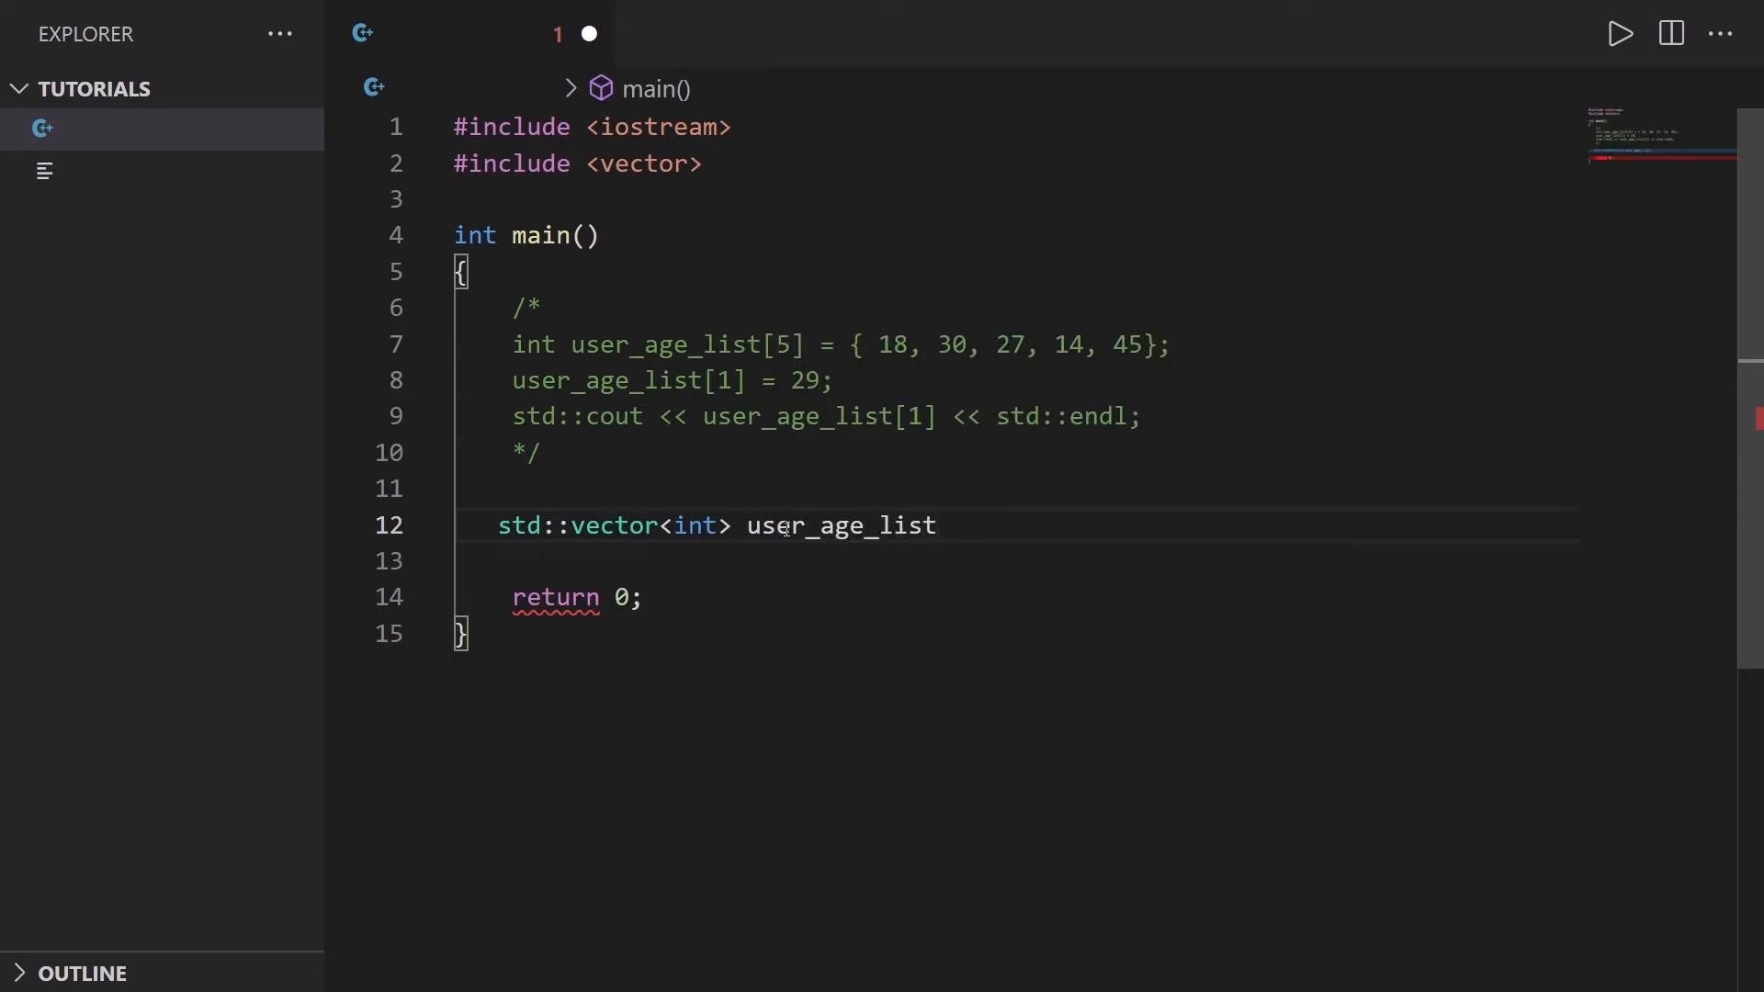
pyautogui.write('=')
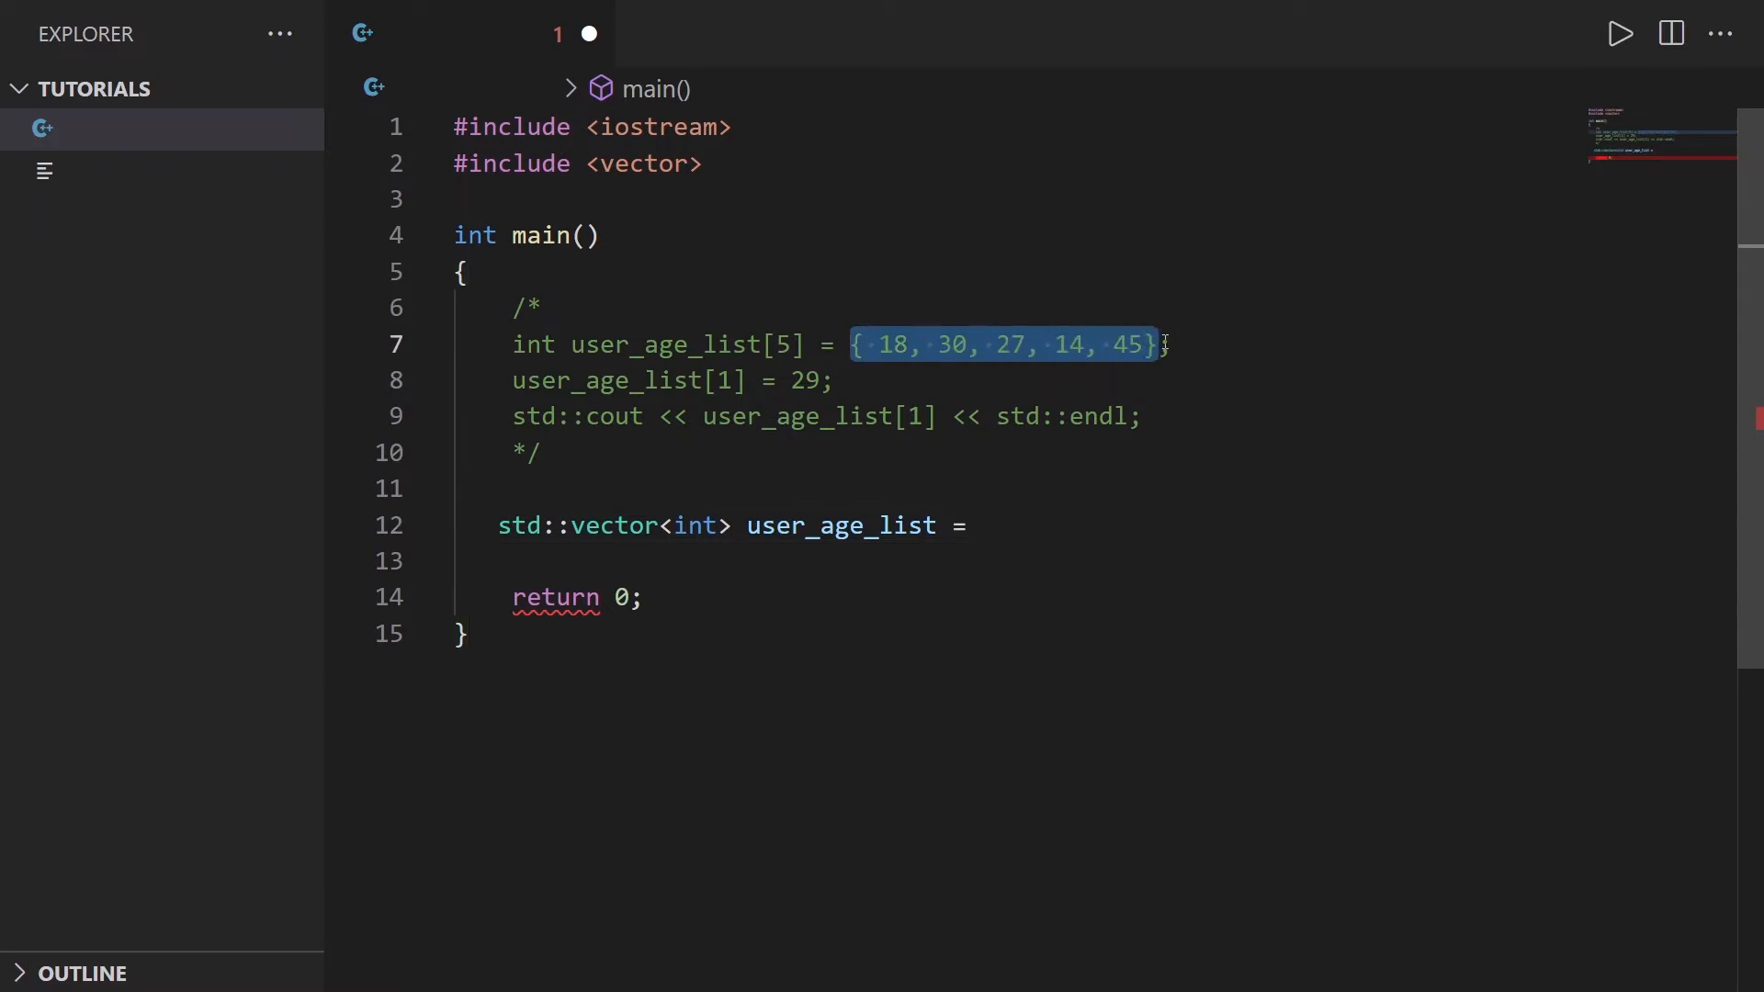
pyautogui.write('{ 18, 30, 27, 14, 45}')
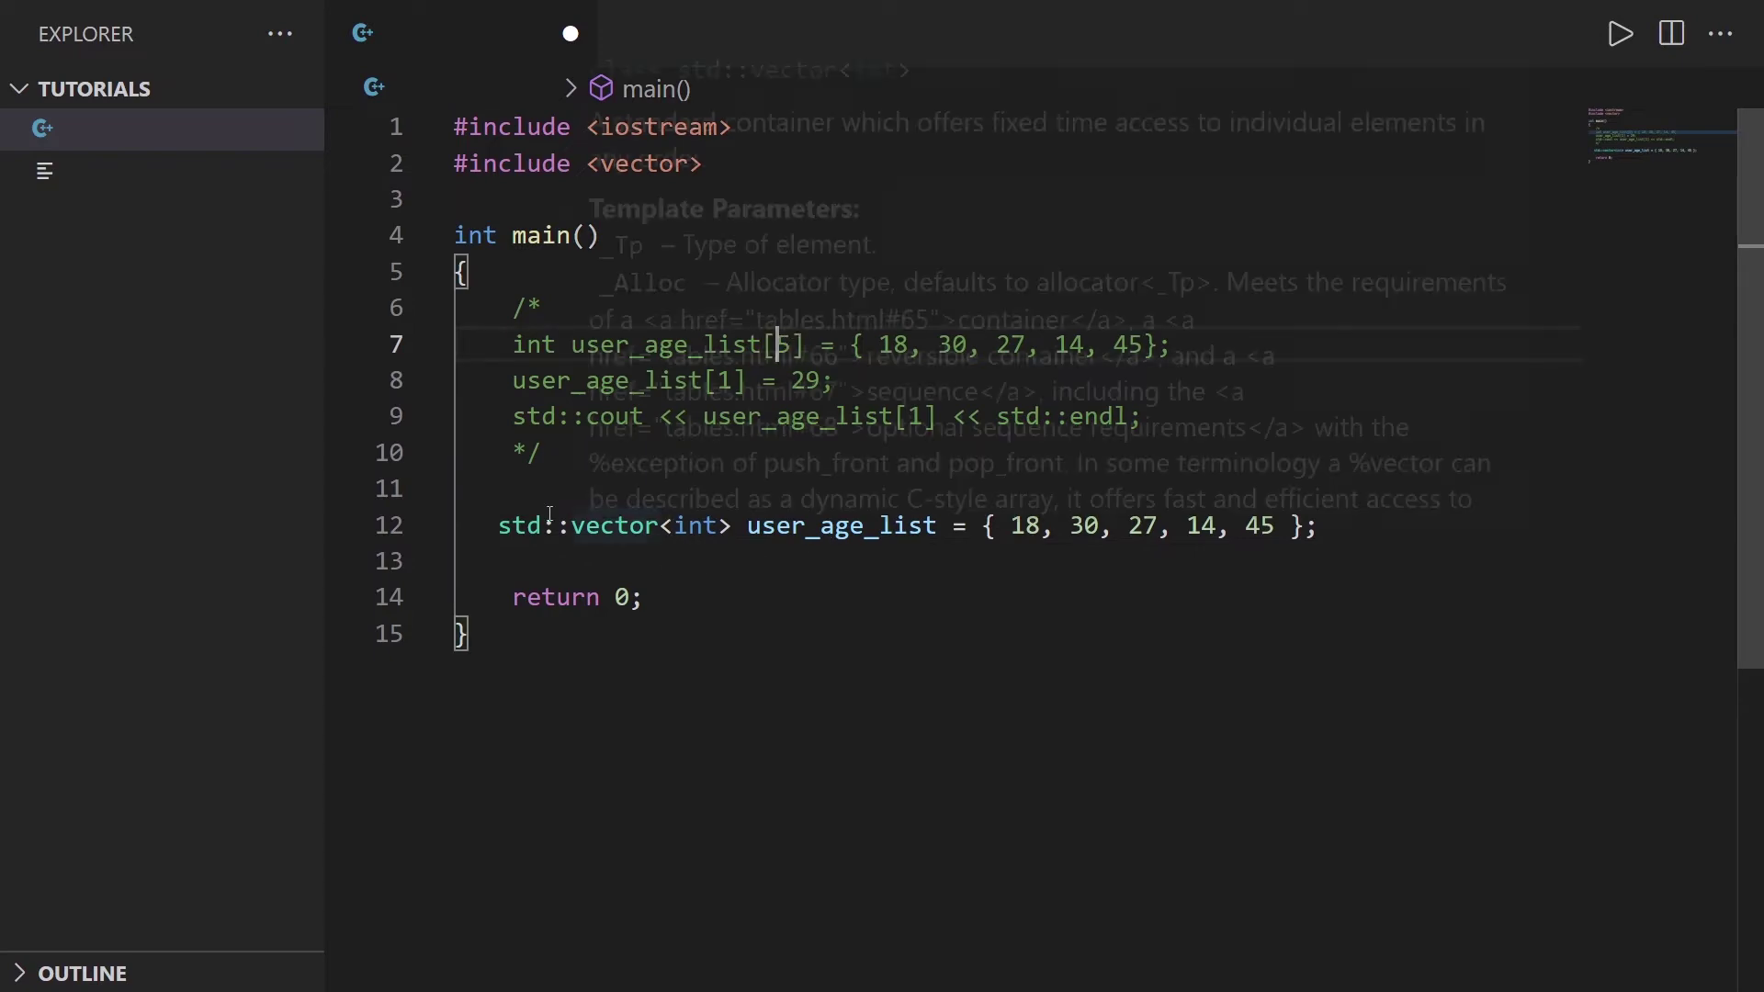
pyautogui.moveTo(840, 525)
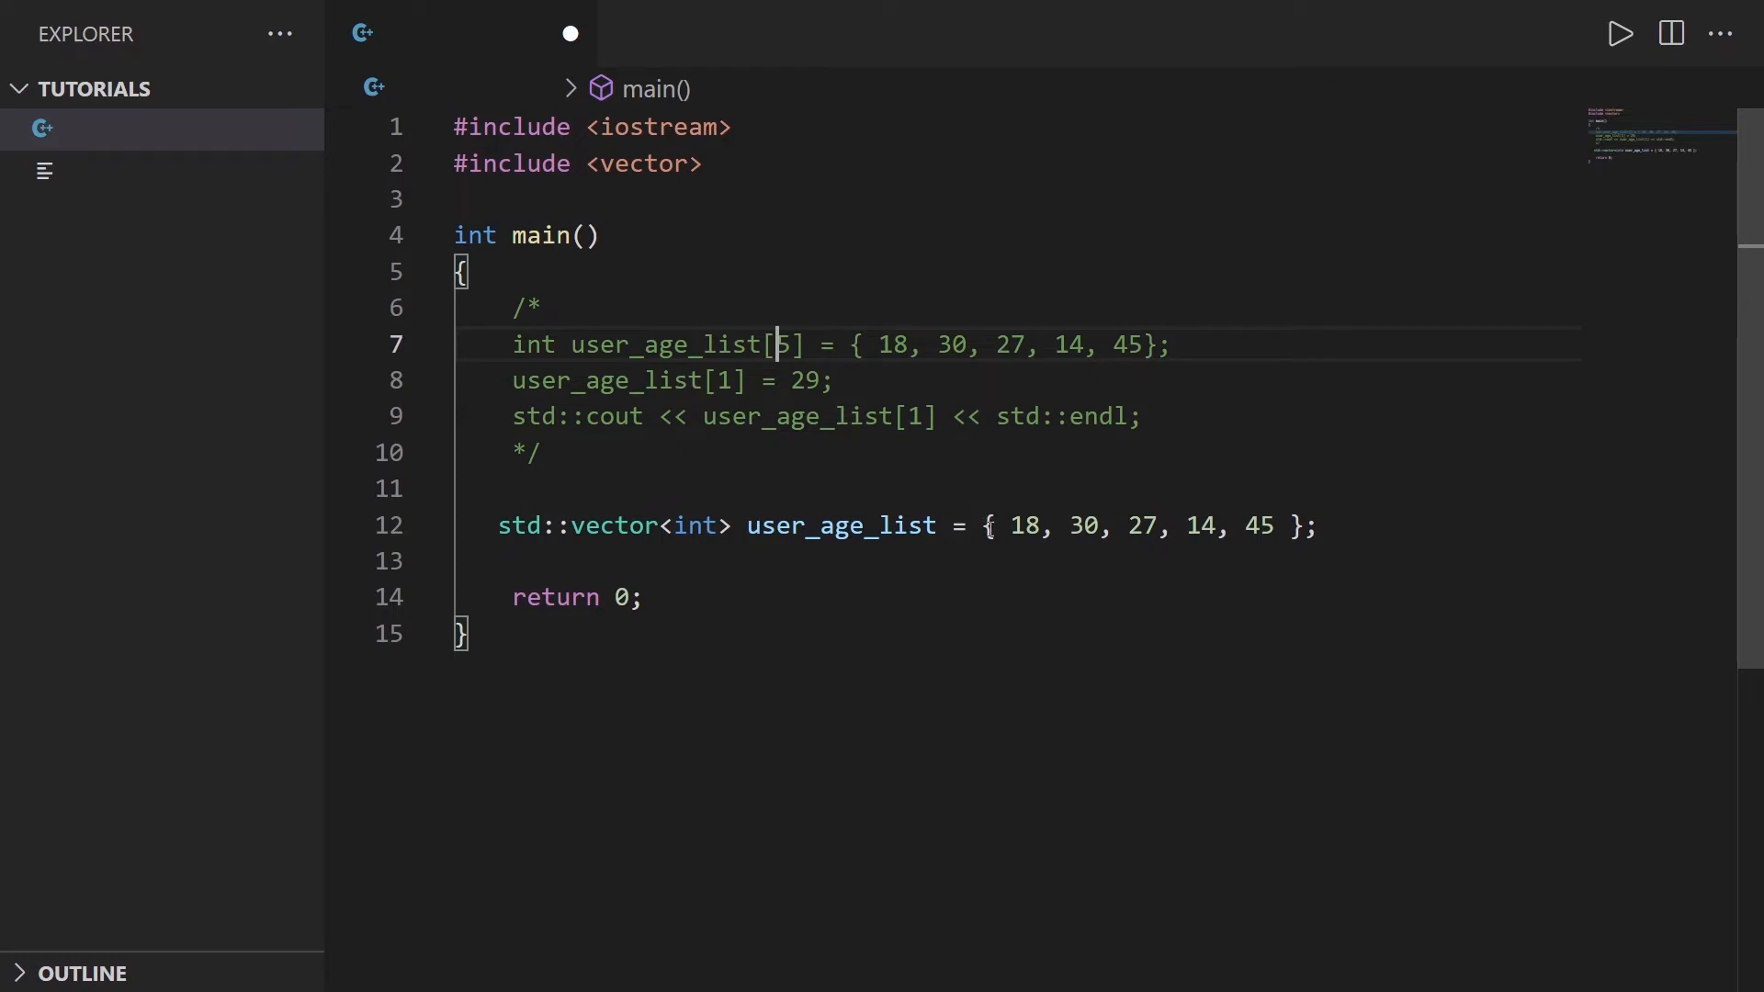
pyautogui.moveTo(909, 547)
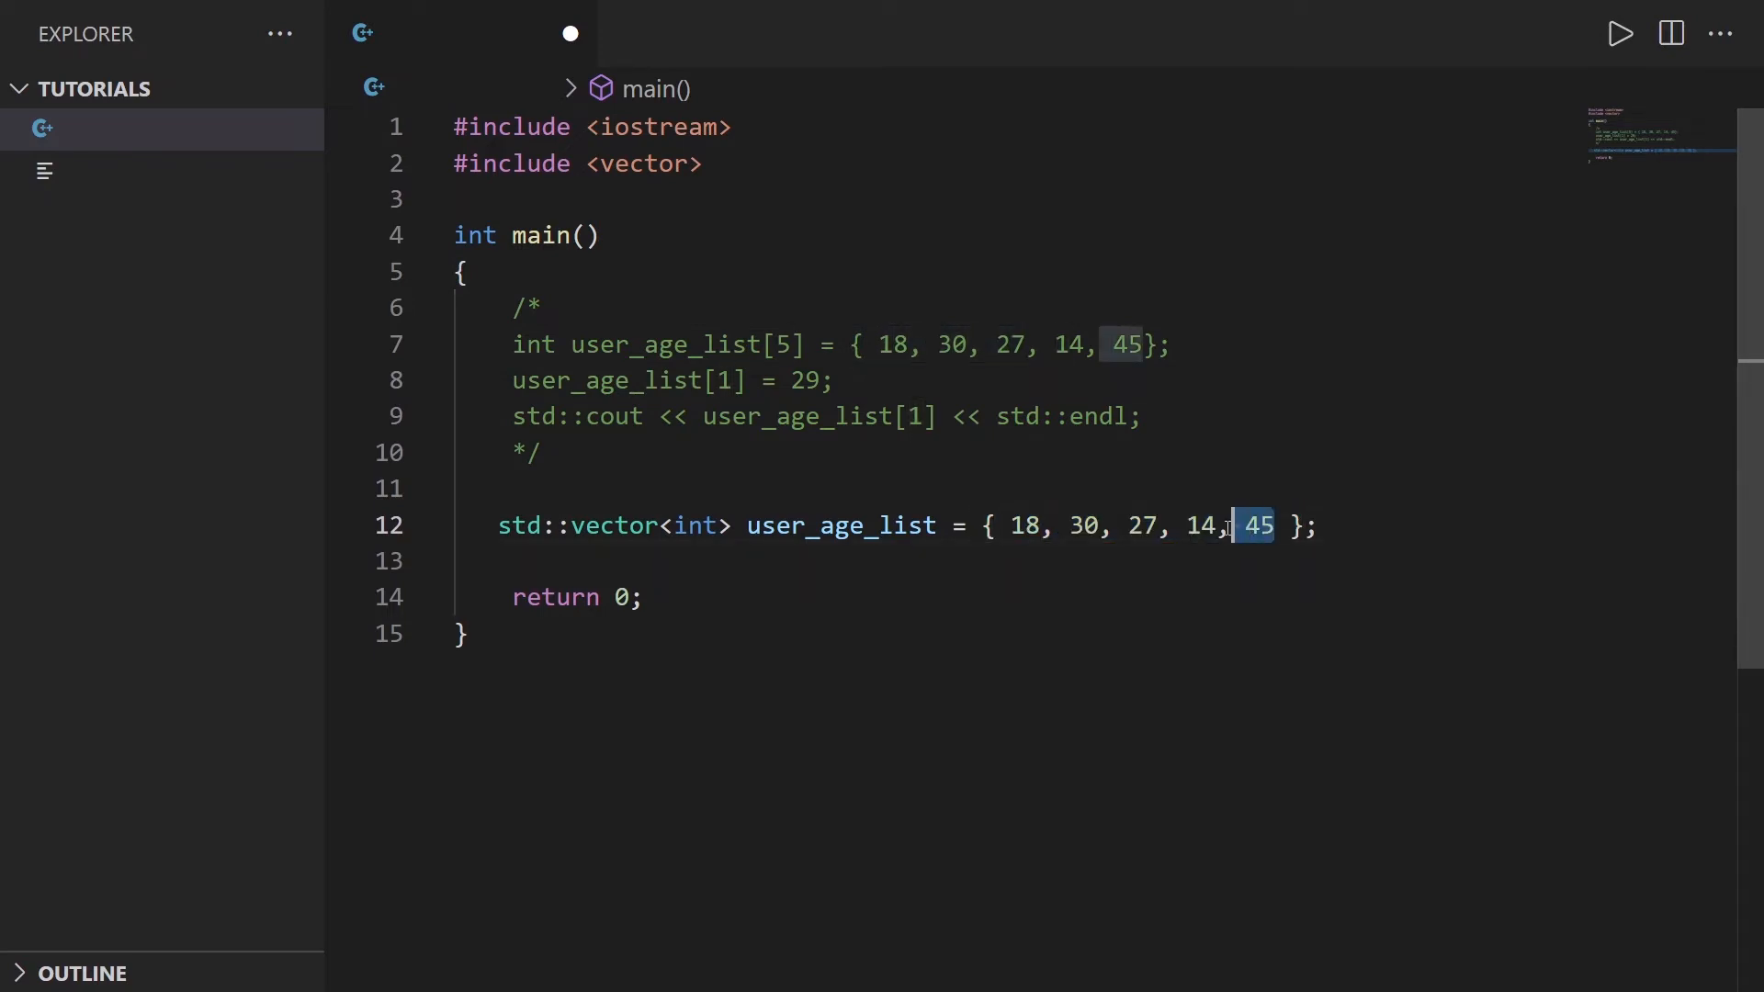
# Step: Delete 45 from the initializer, leaving 18, 30, 27, 14, and start a user_age line
pyautogui.press('Backspace')
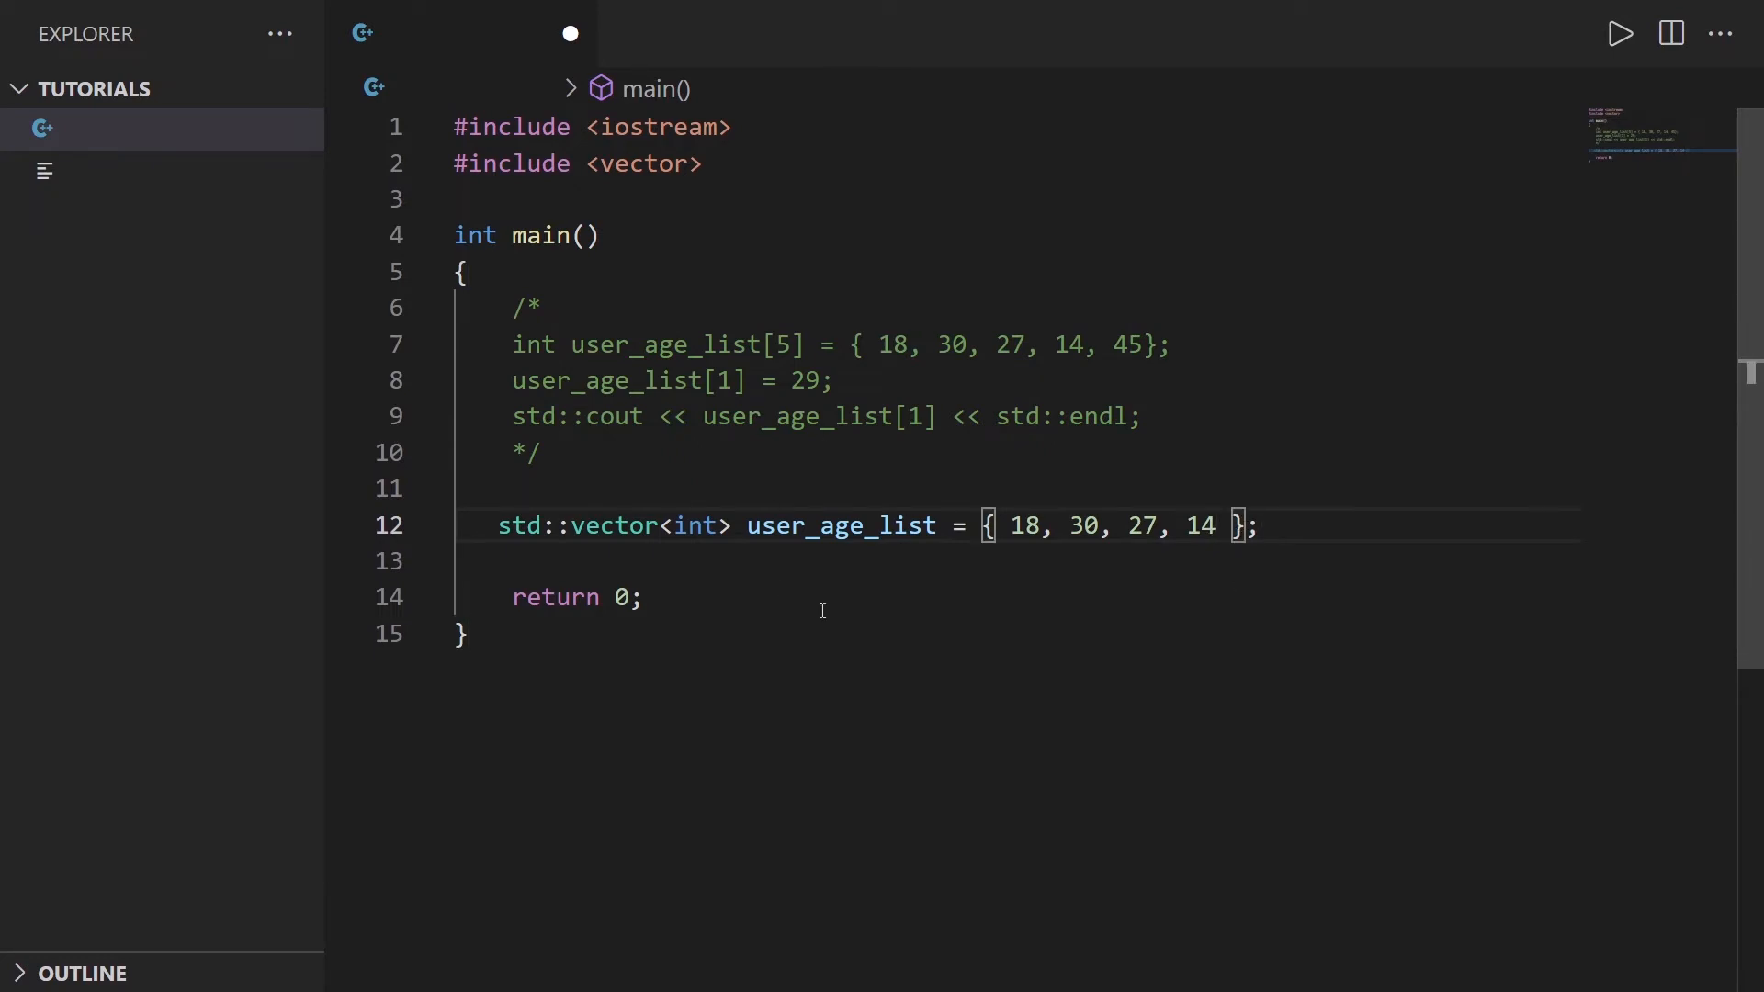
pyautogui.moveTo(847, 526)
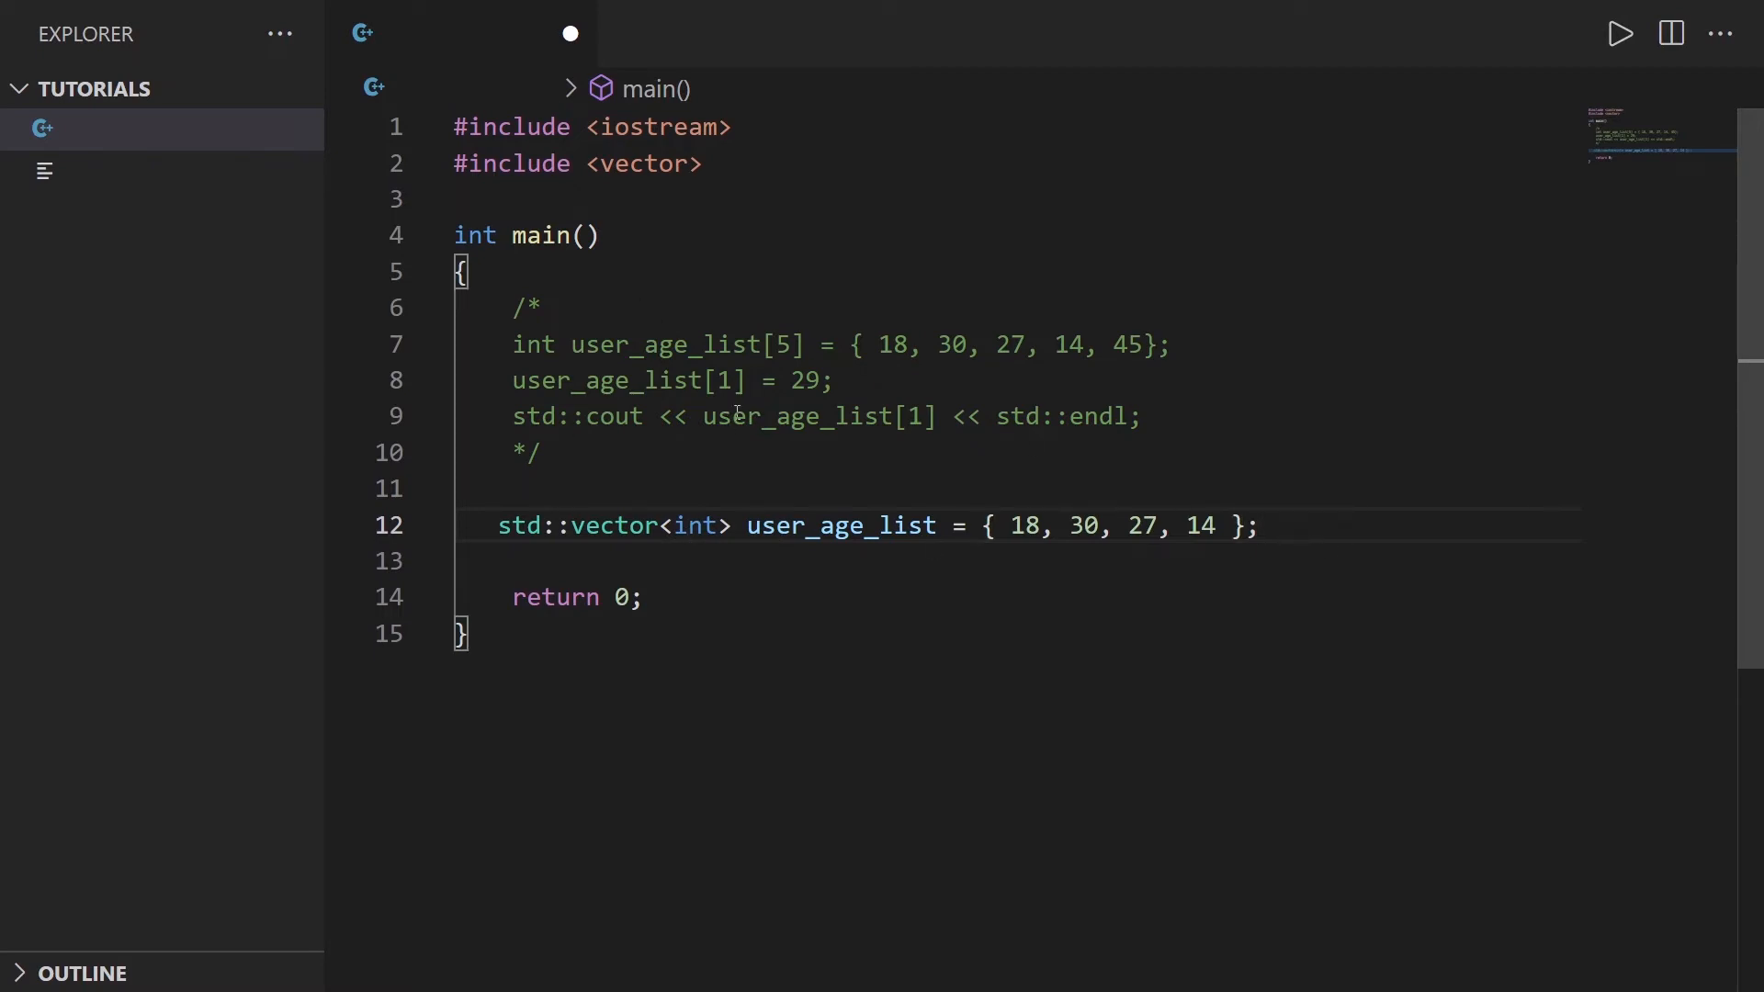
pyautogui.moveTo(1338, 536)
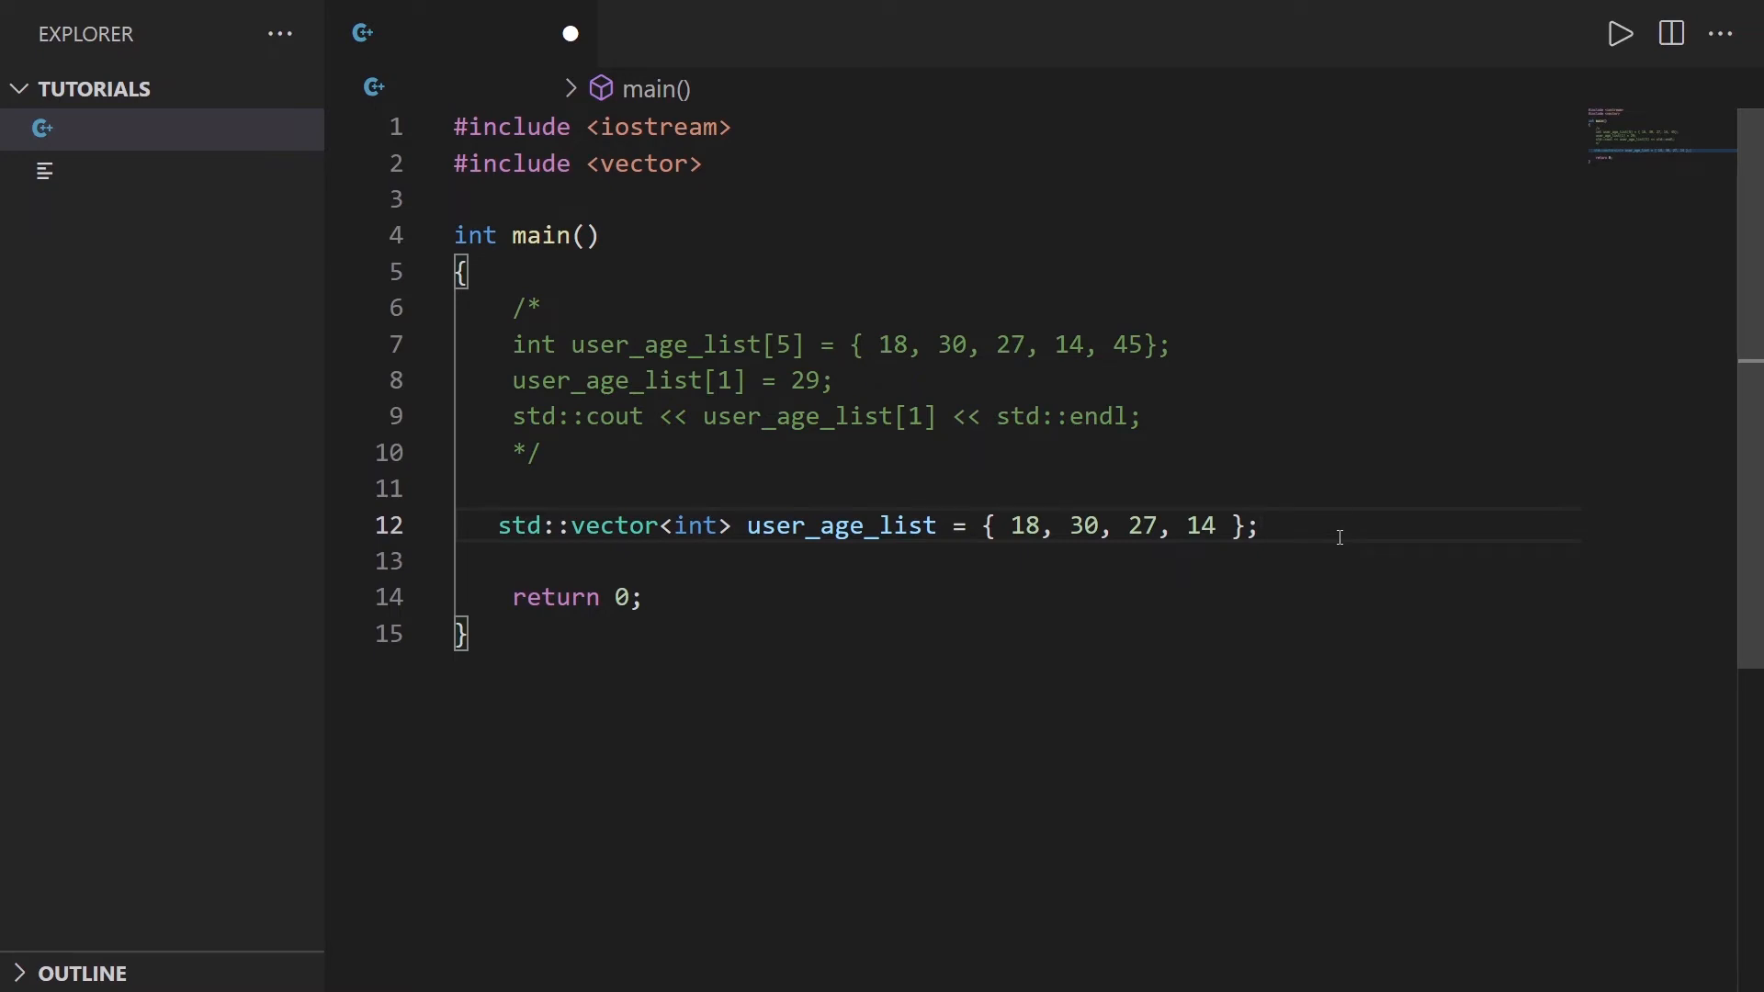
pyautogui.write('user_age')
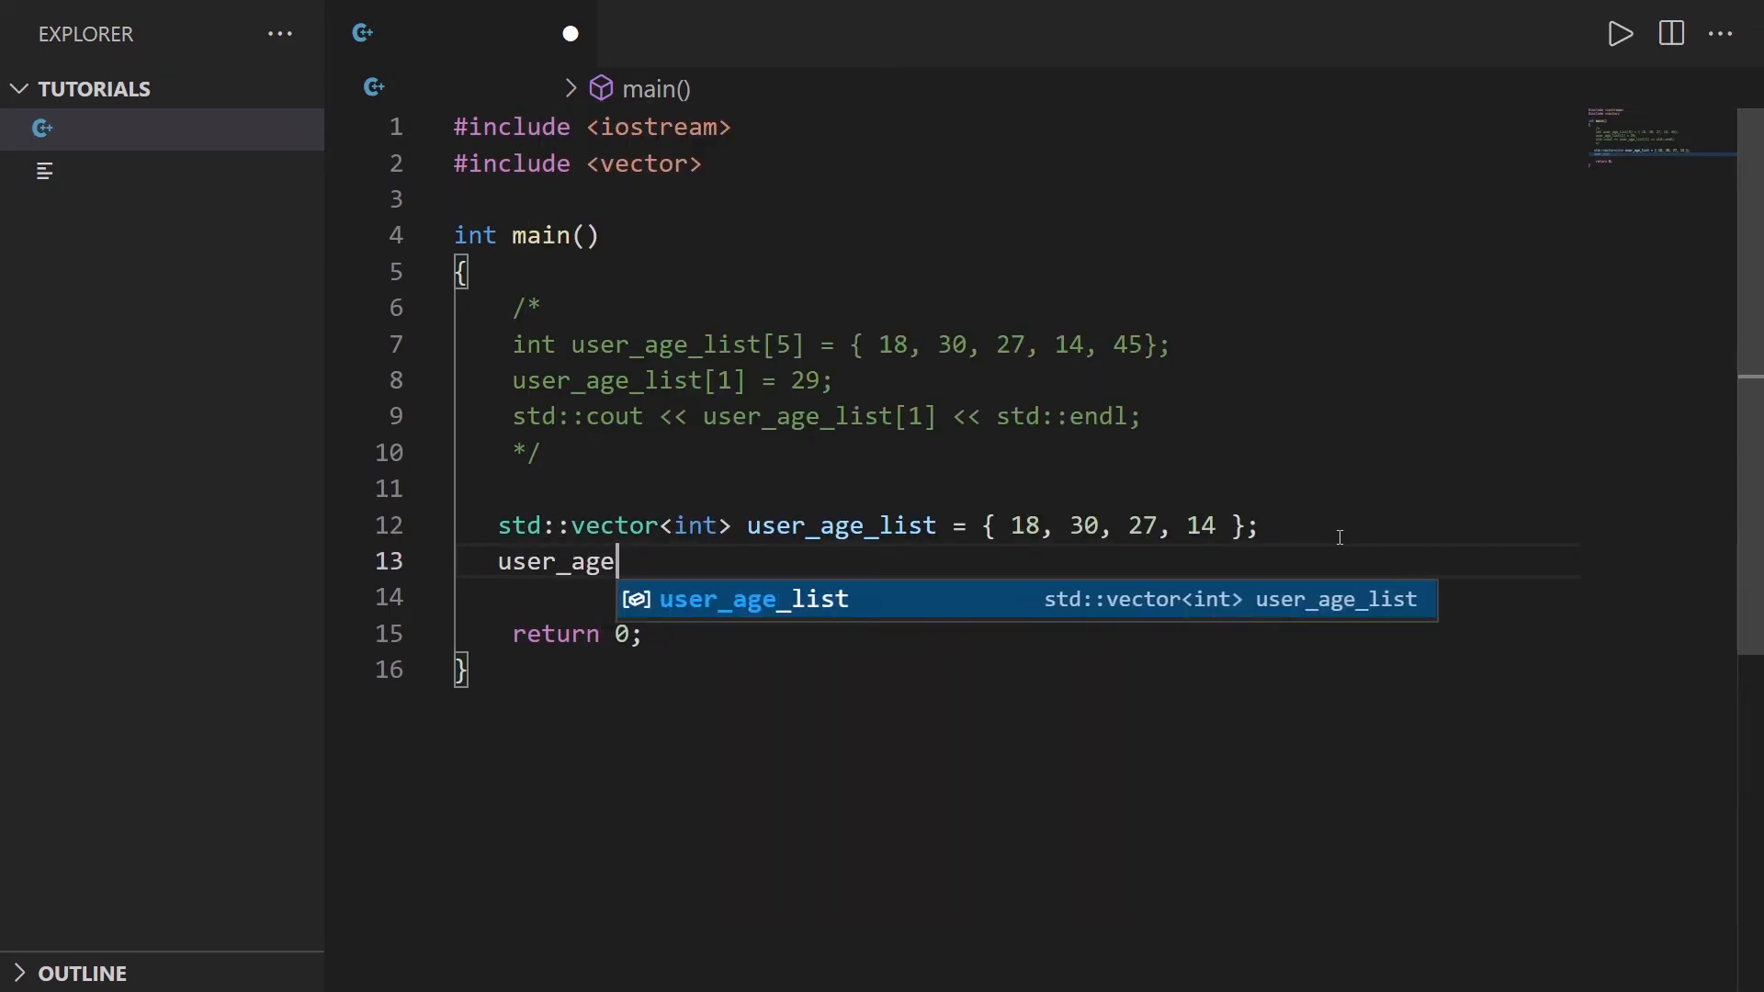
# Step: Complete the line as user_age_list.at(1) = 29; using IntelliSense suggestions
pyautogui.write('_list.')
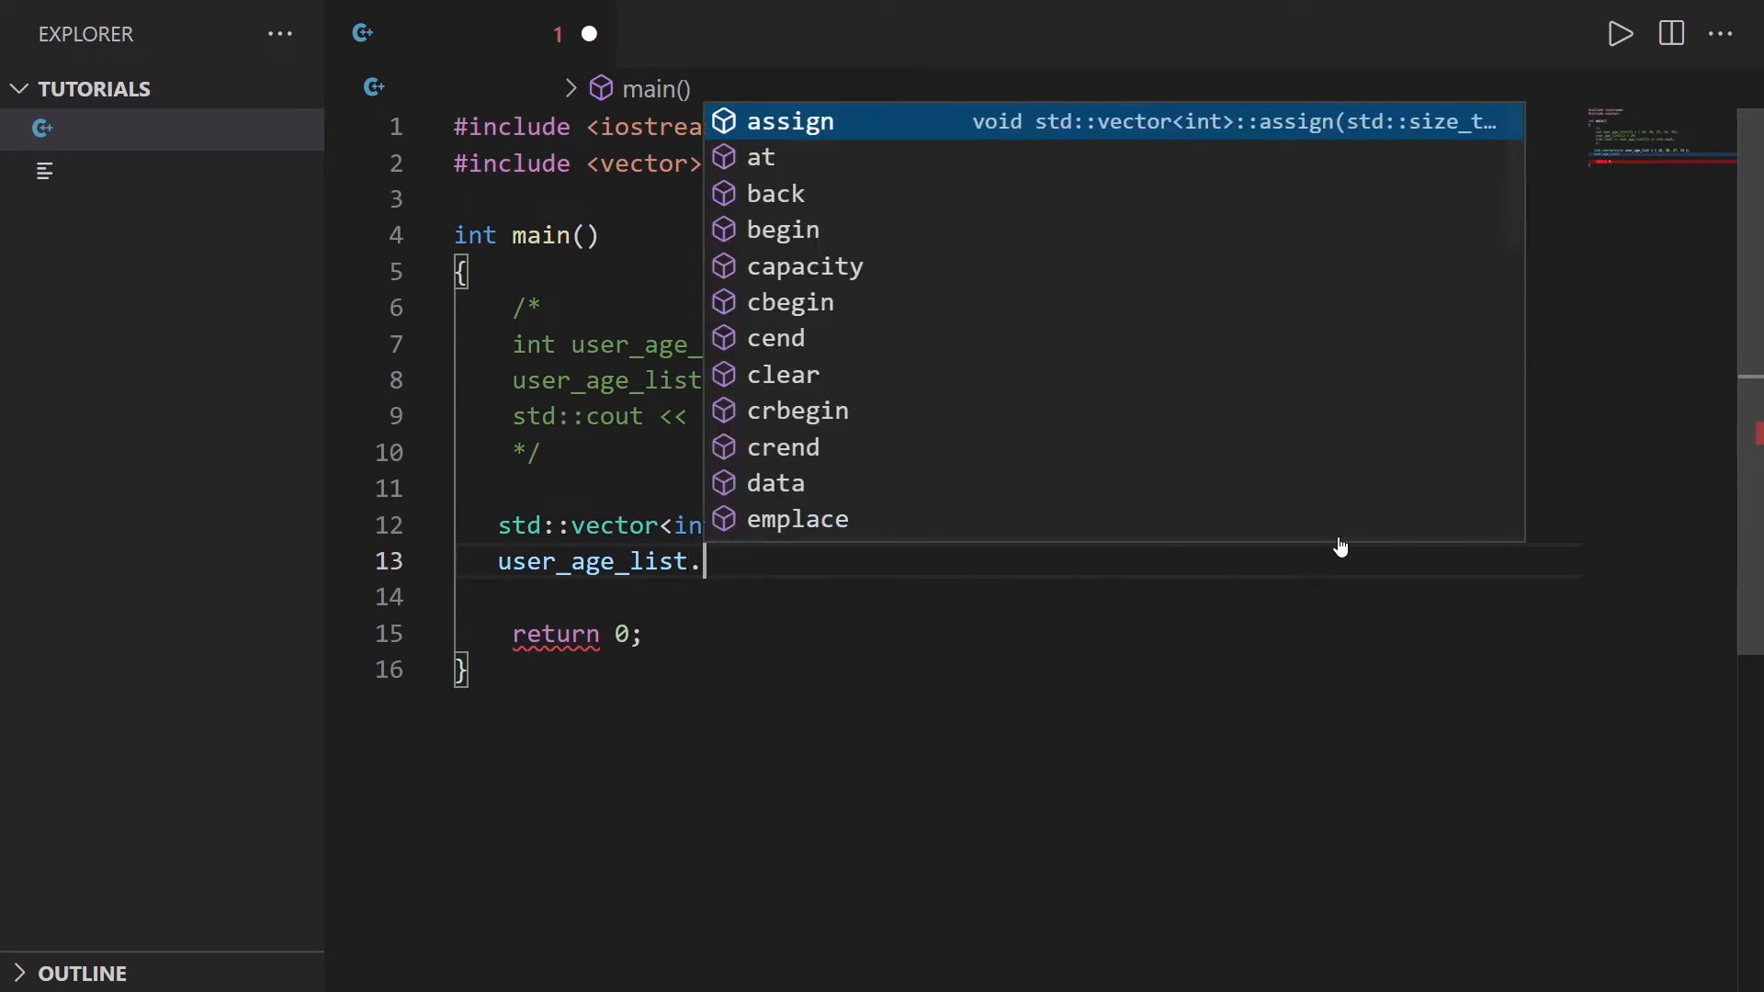
pyautogui.write('at(')
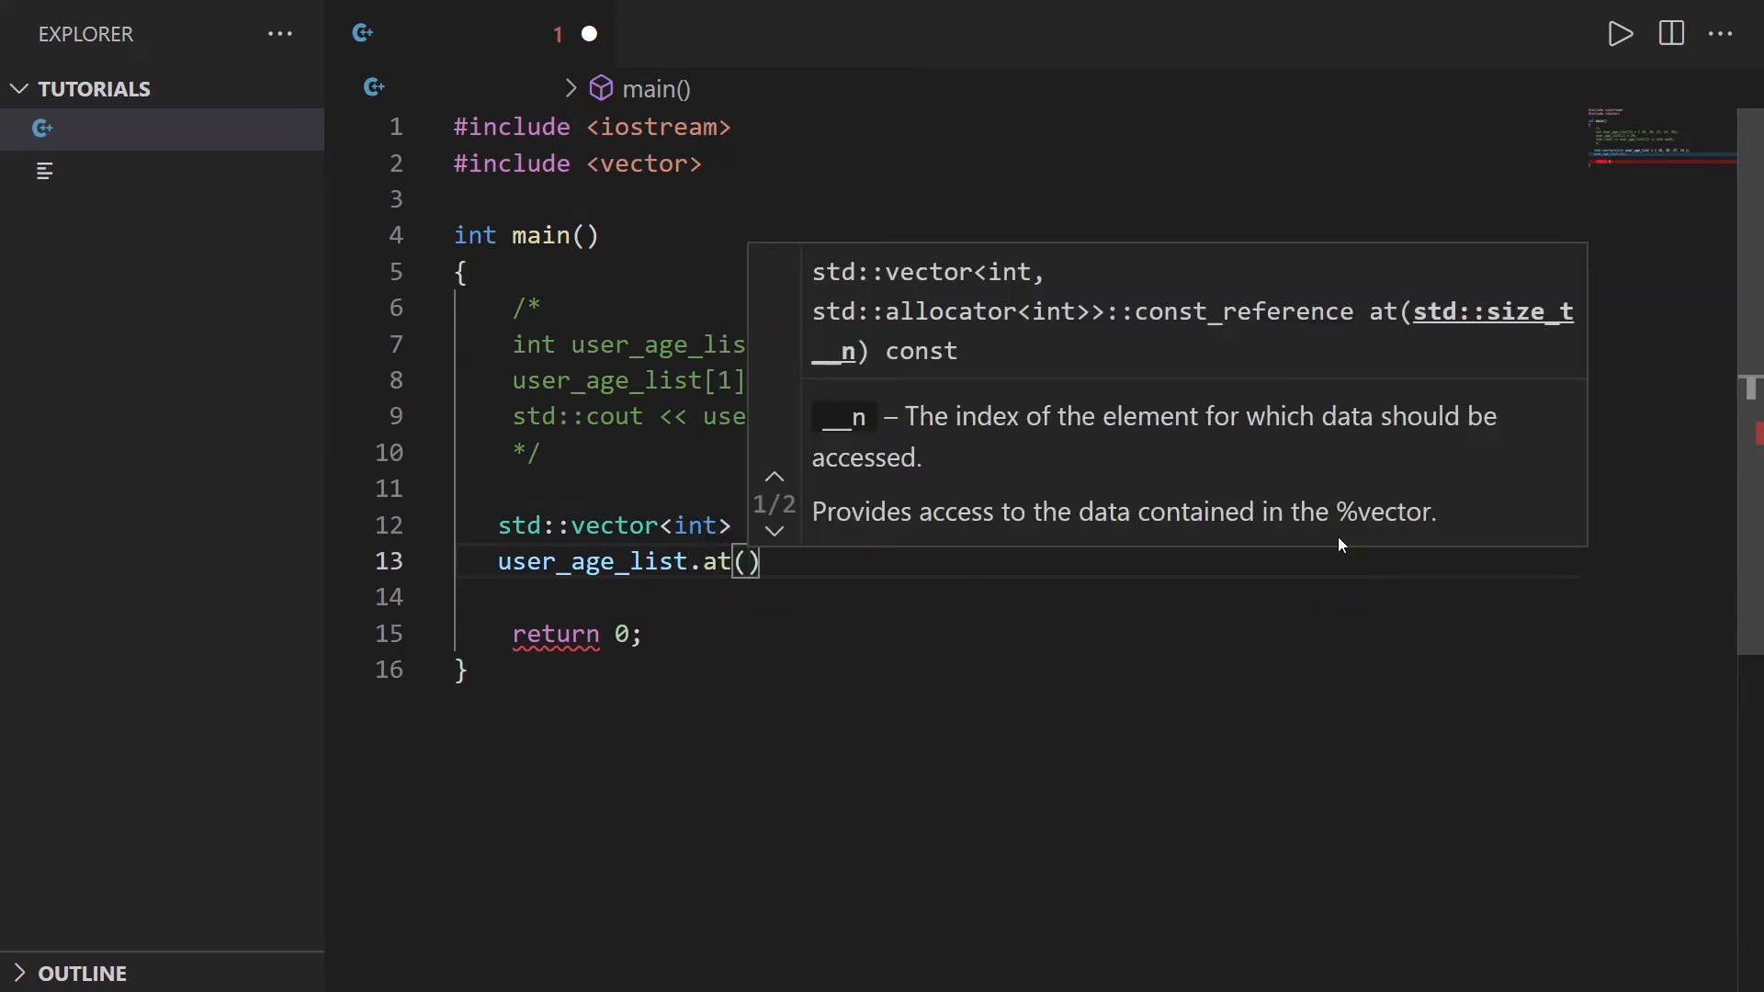
pyautogui.write('1) =')
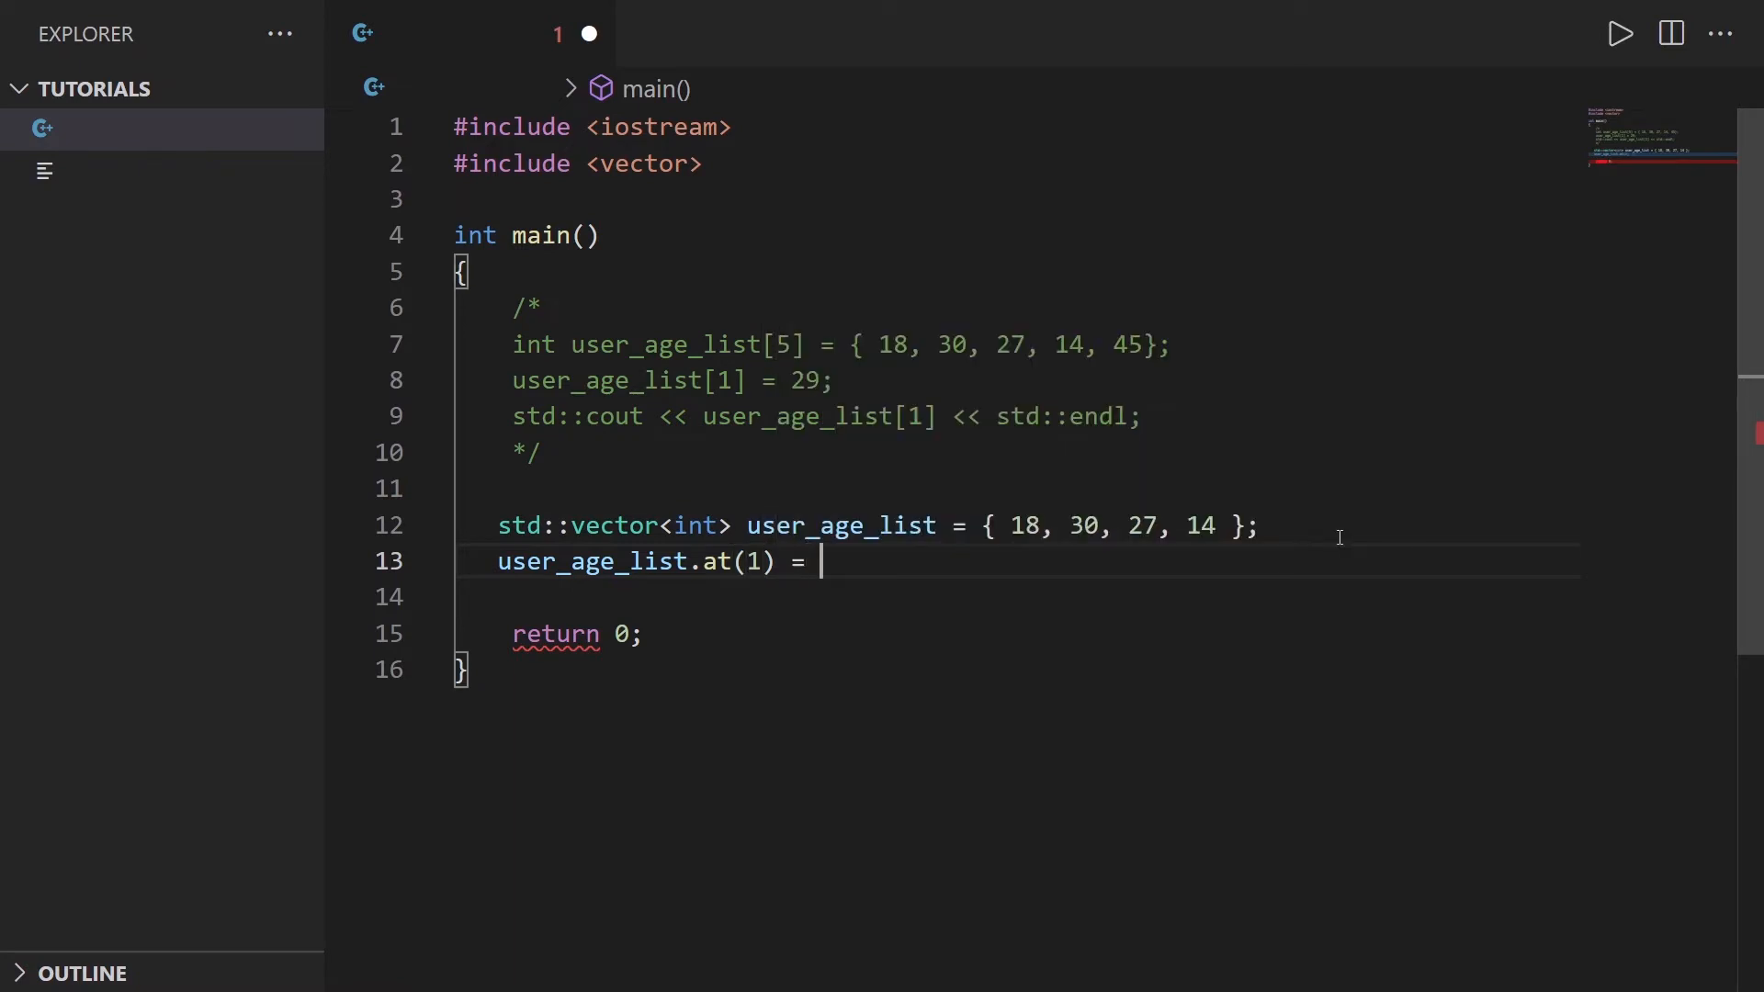
pyautogui.write('29;')
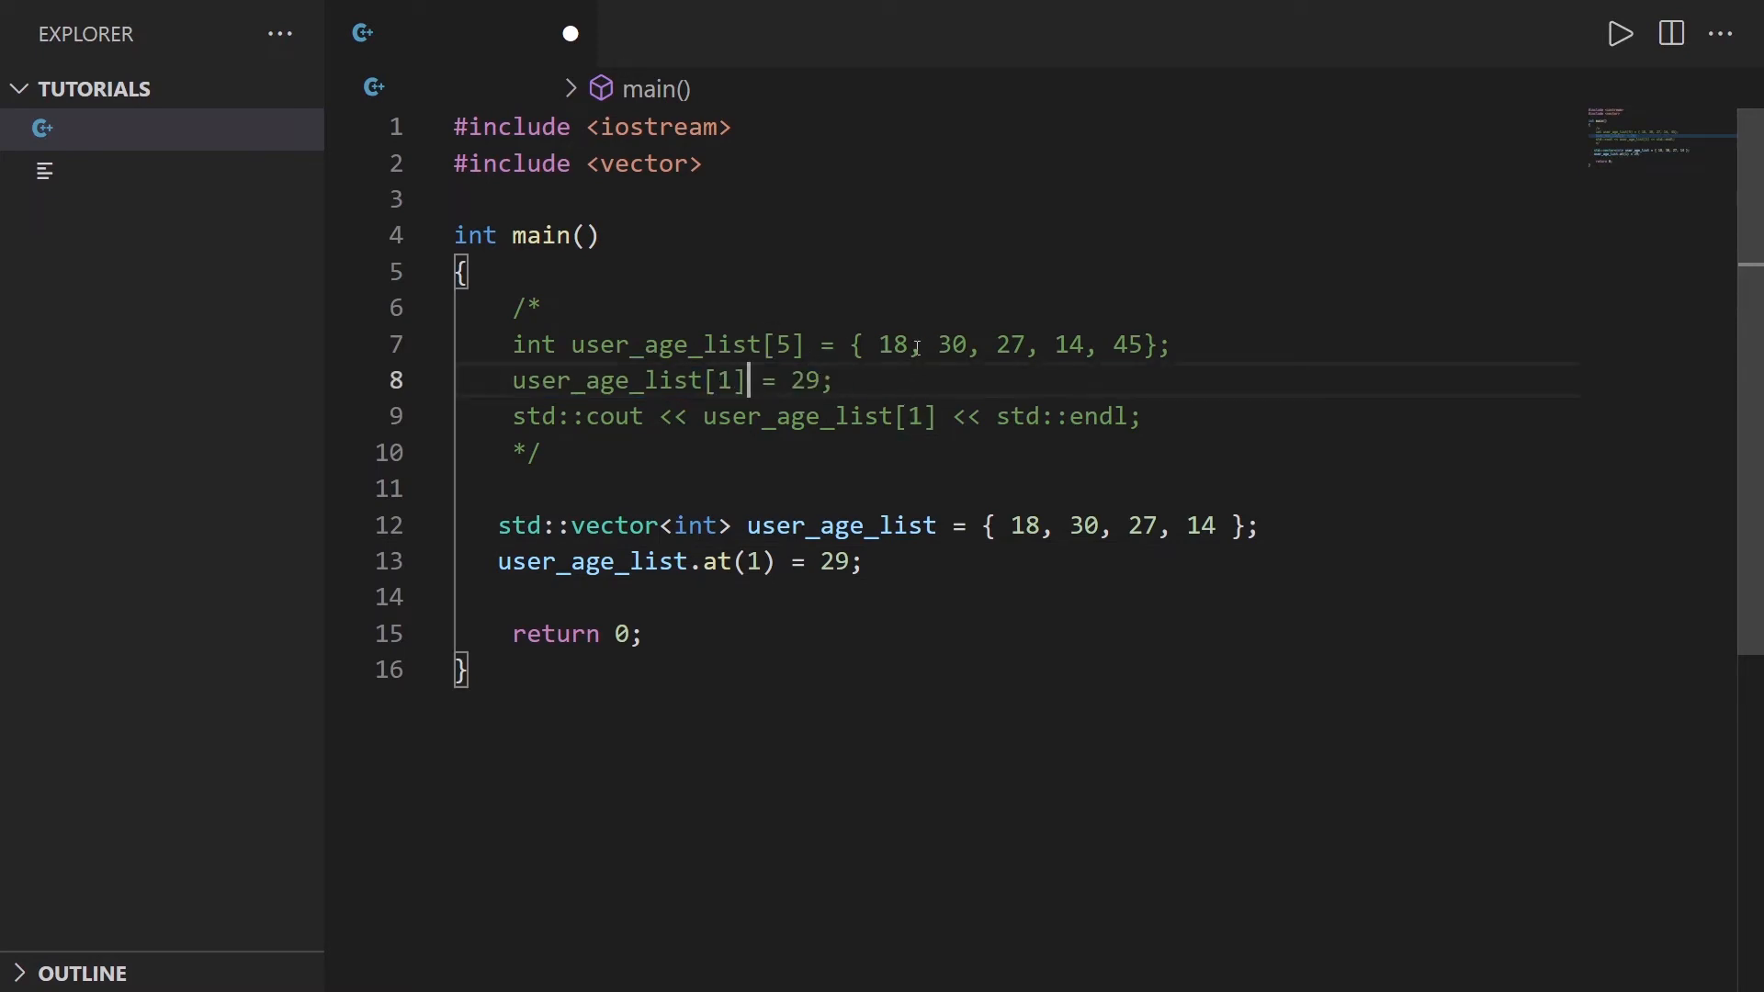
pyautogui.doubleClick(946, 344)
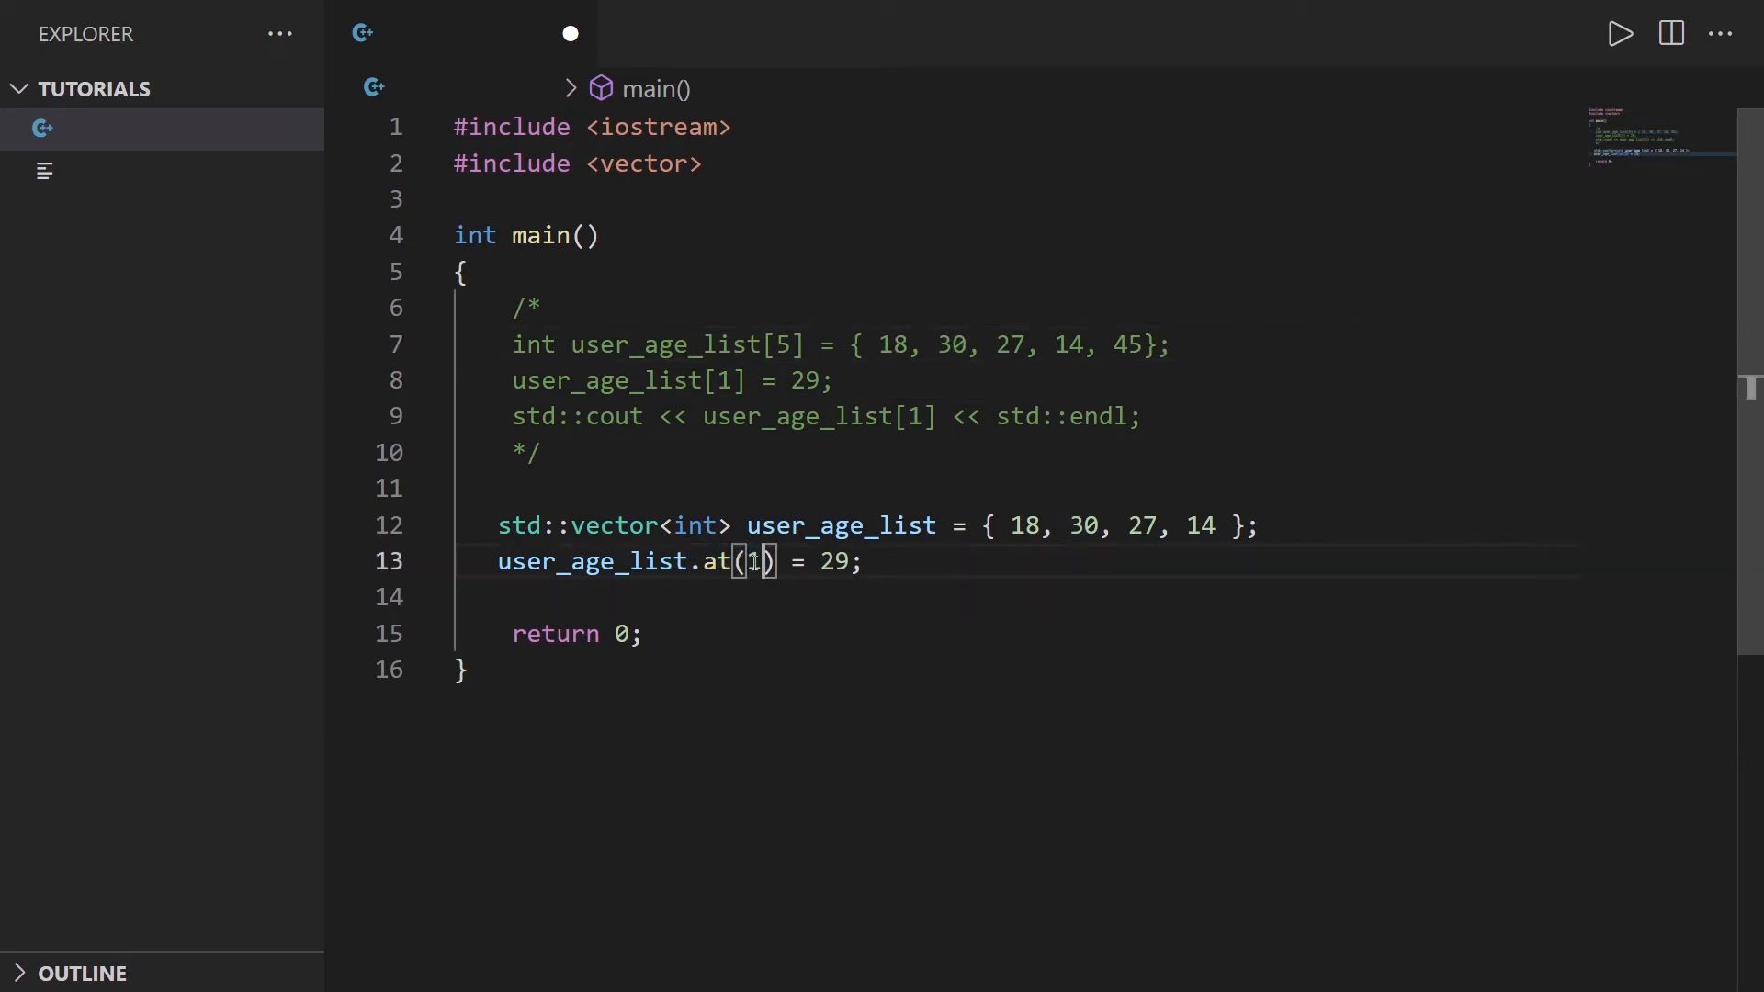
pyautogui.click(870, 561)
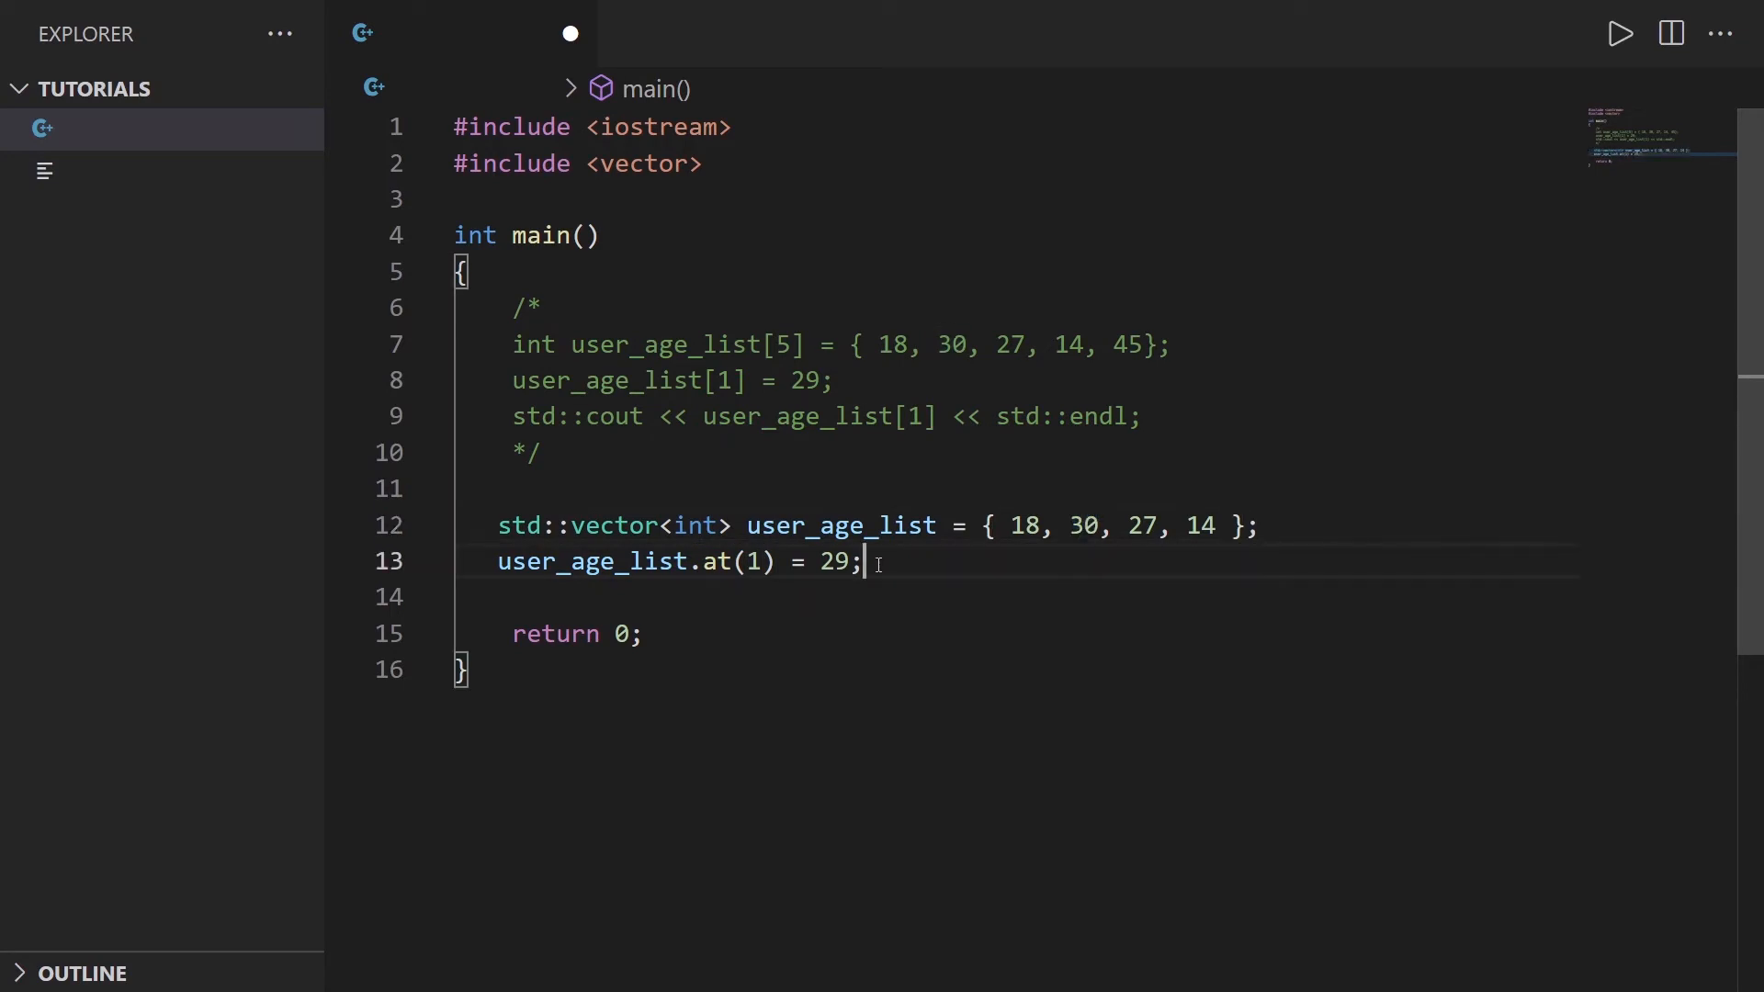
# Step: Add std::cout << user_age_list.at(1) << std::endl; to print the second element
pyautogui.write('s')
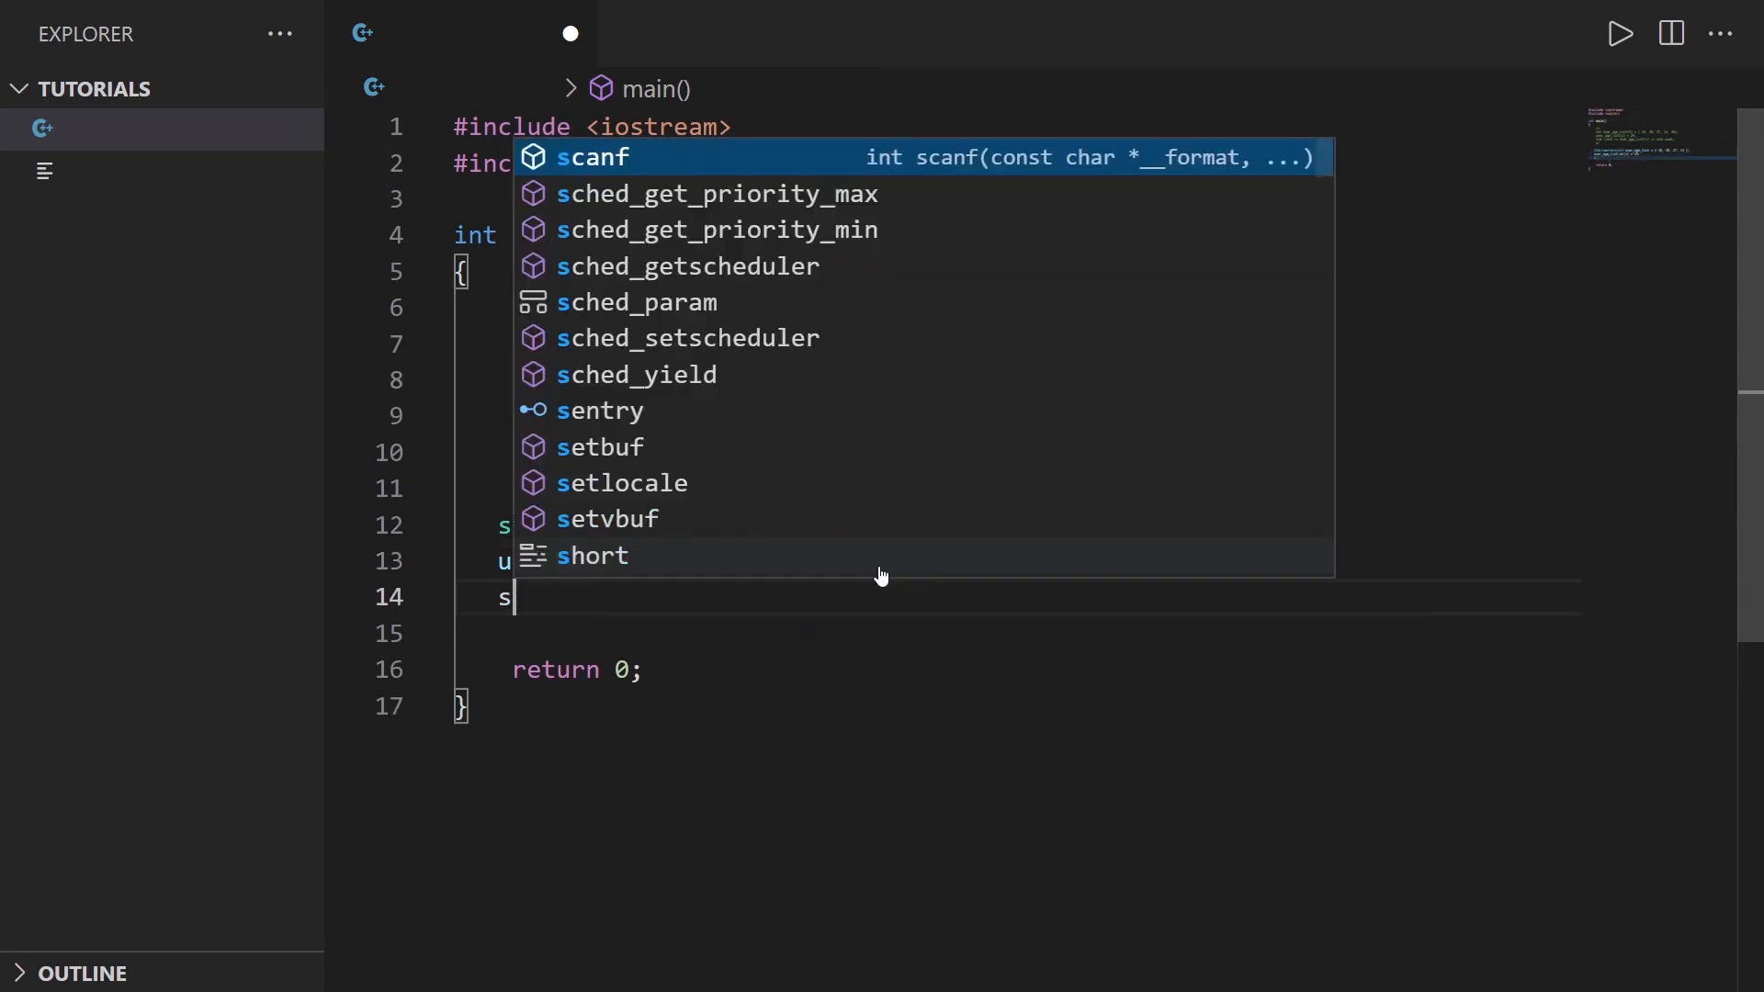
pyautogui.write('td::cout <<')
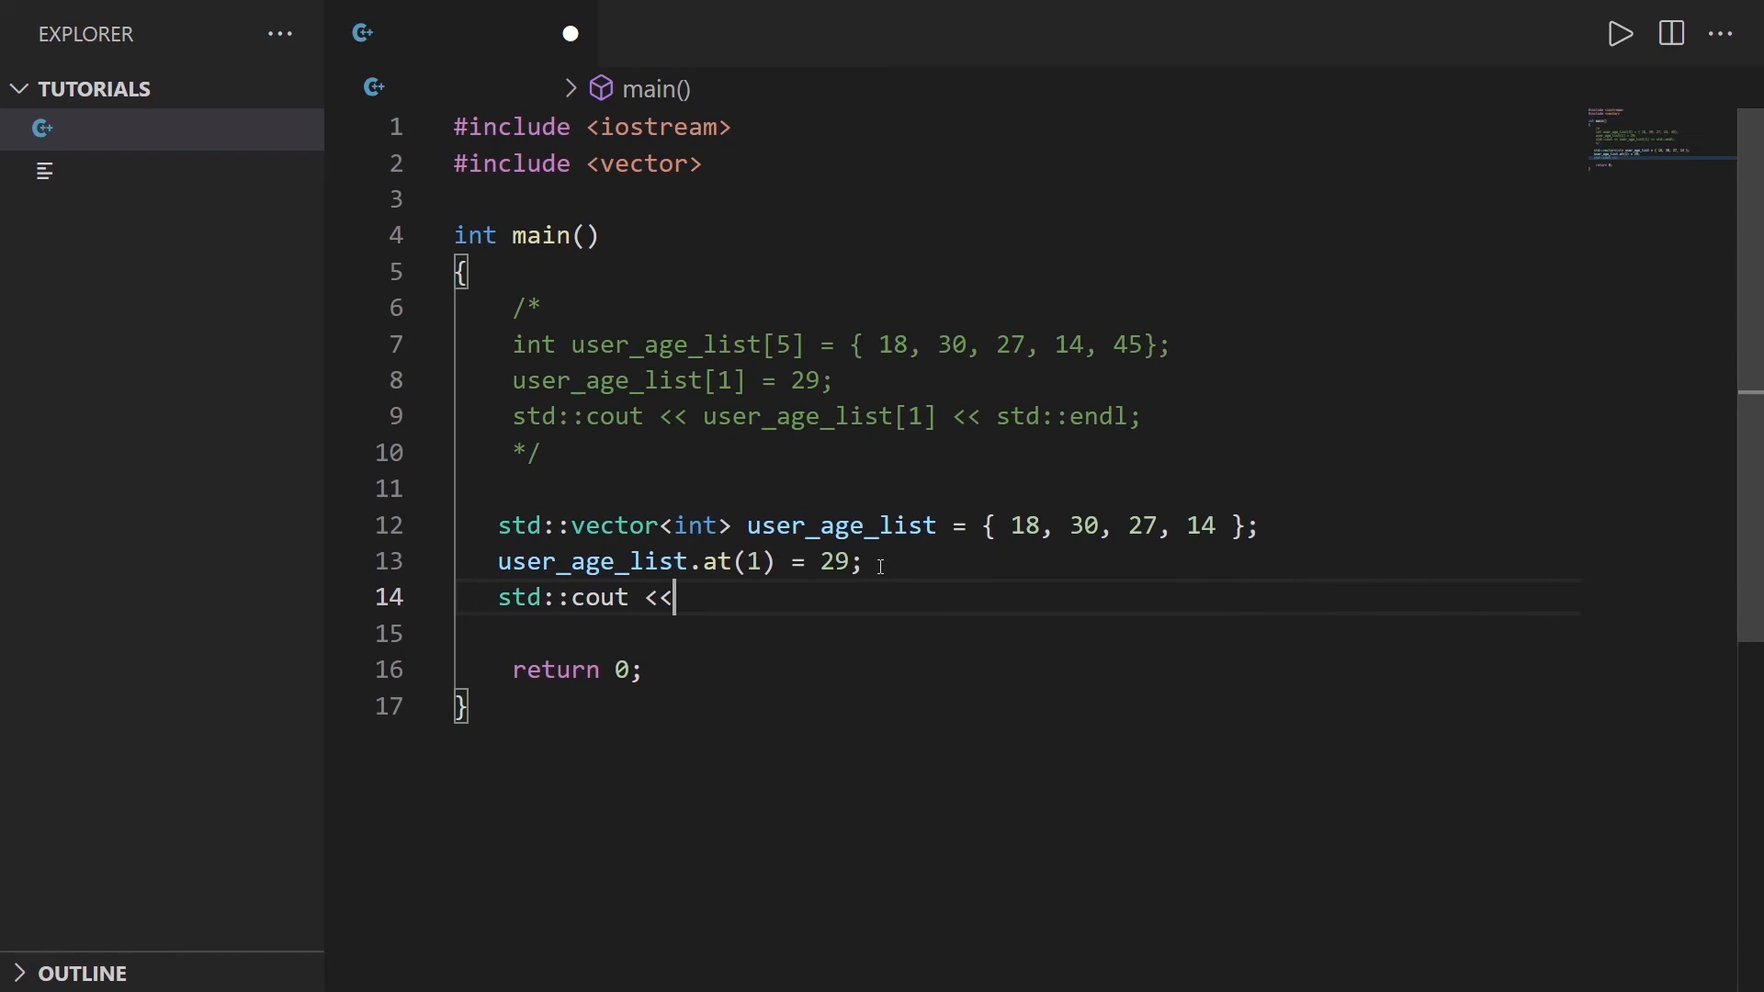
pyautogui.write('user_age_list.at(')
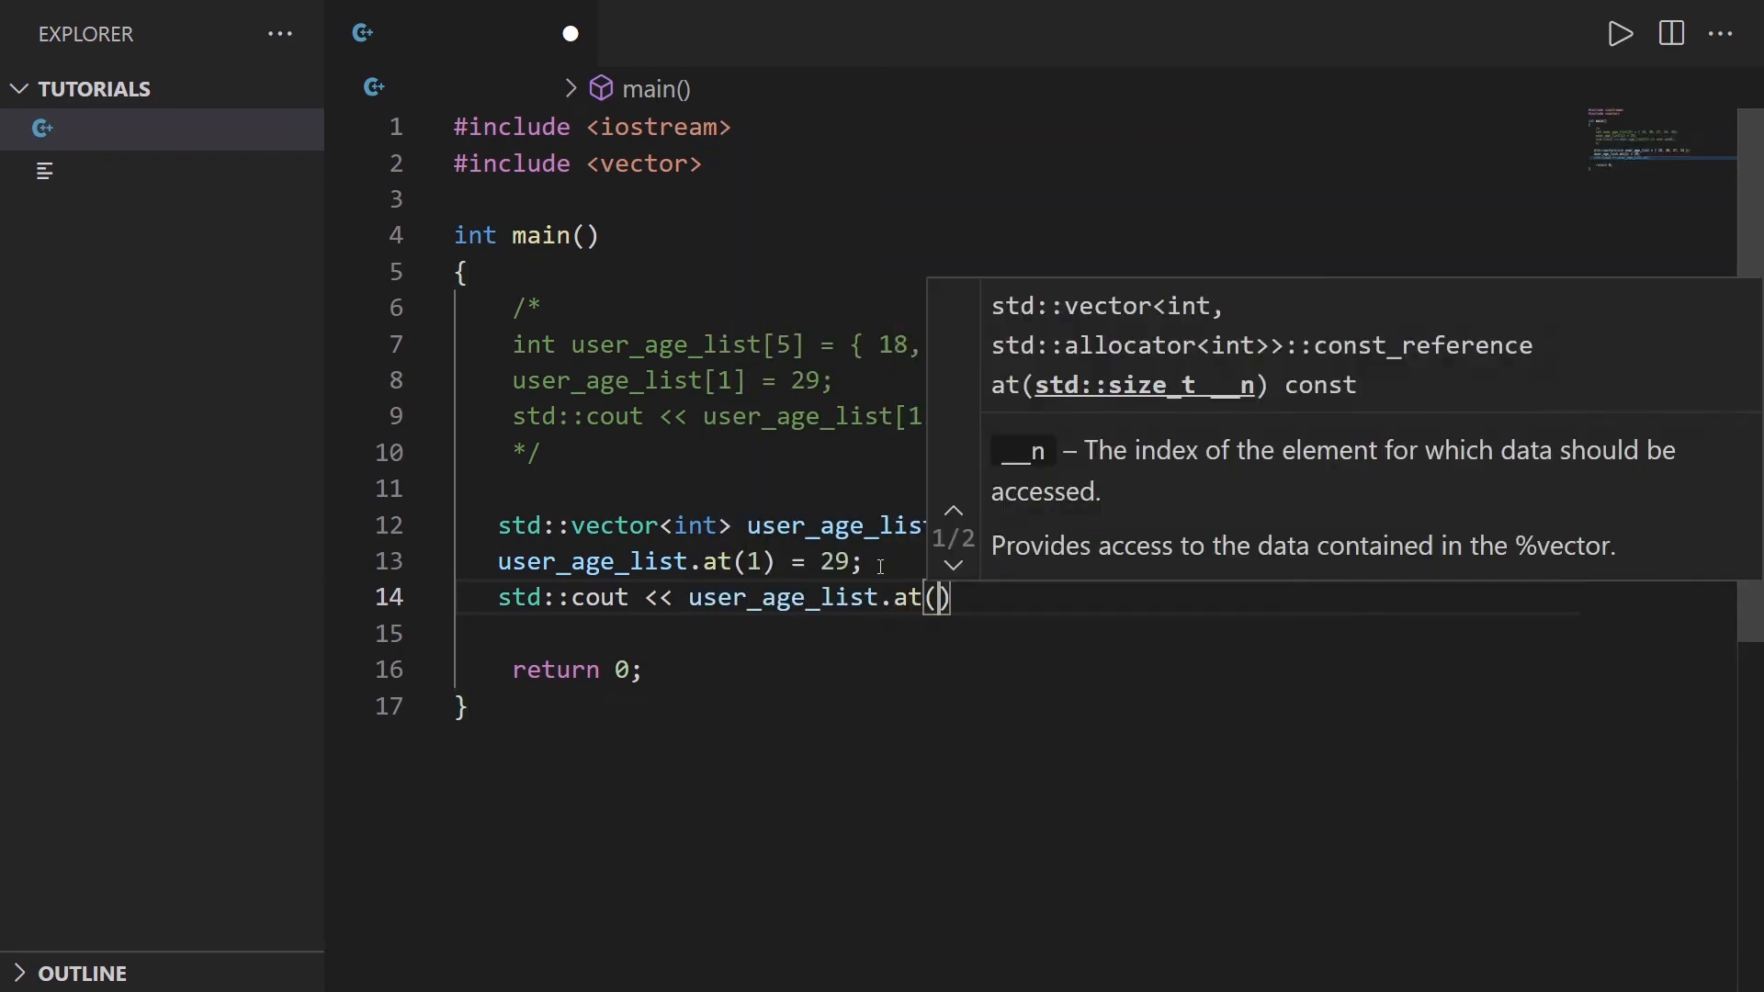
pyautogui.write('1) << e')
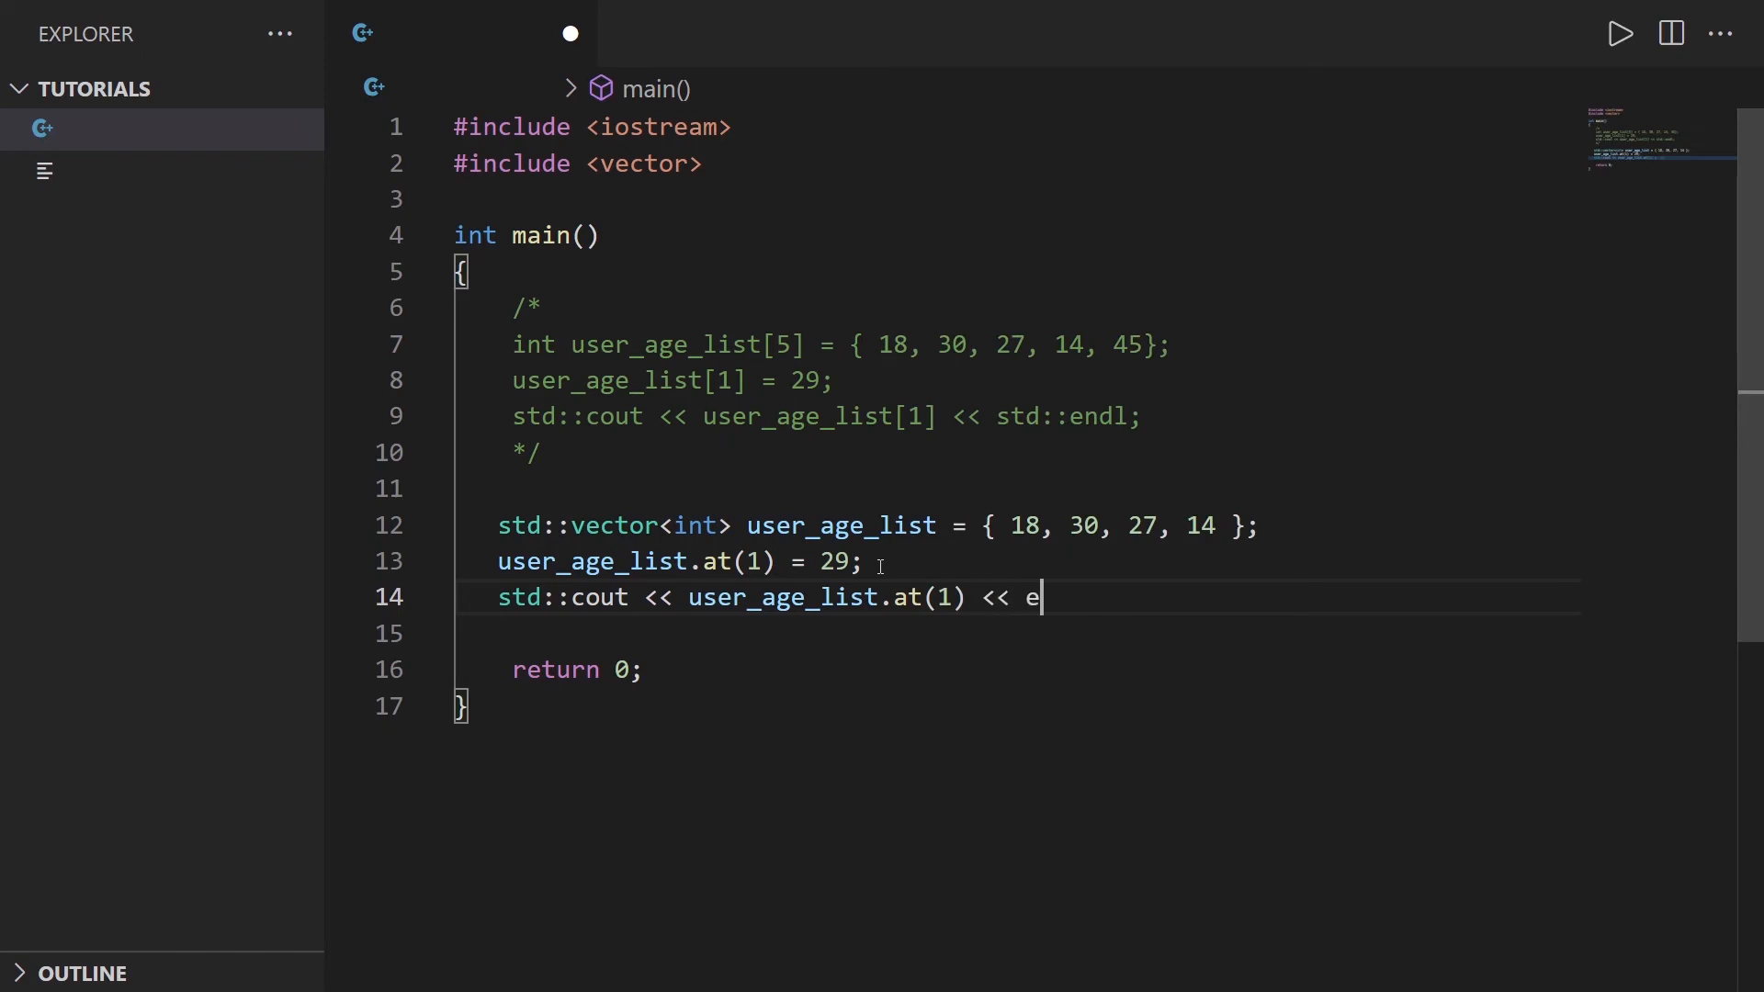
pyautogui.write('ndl;')
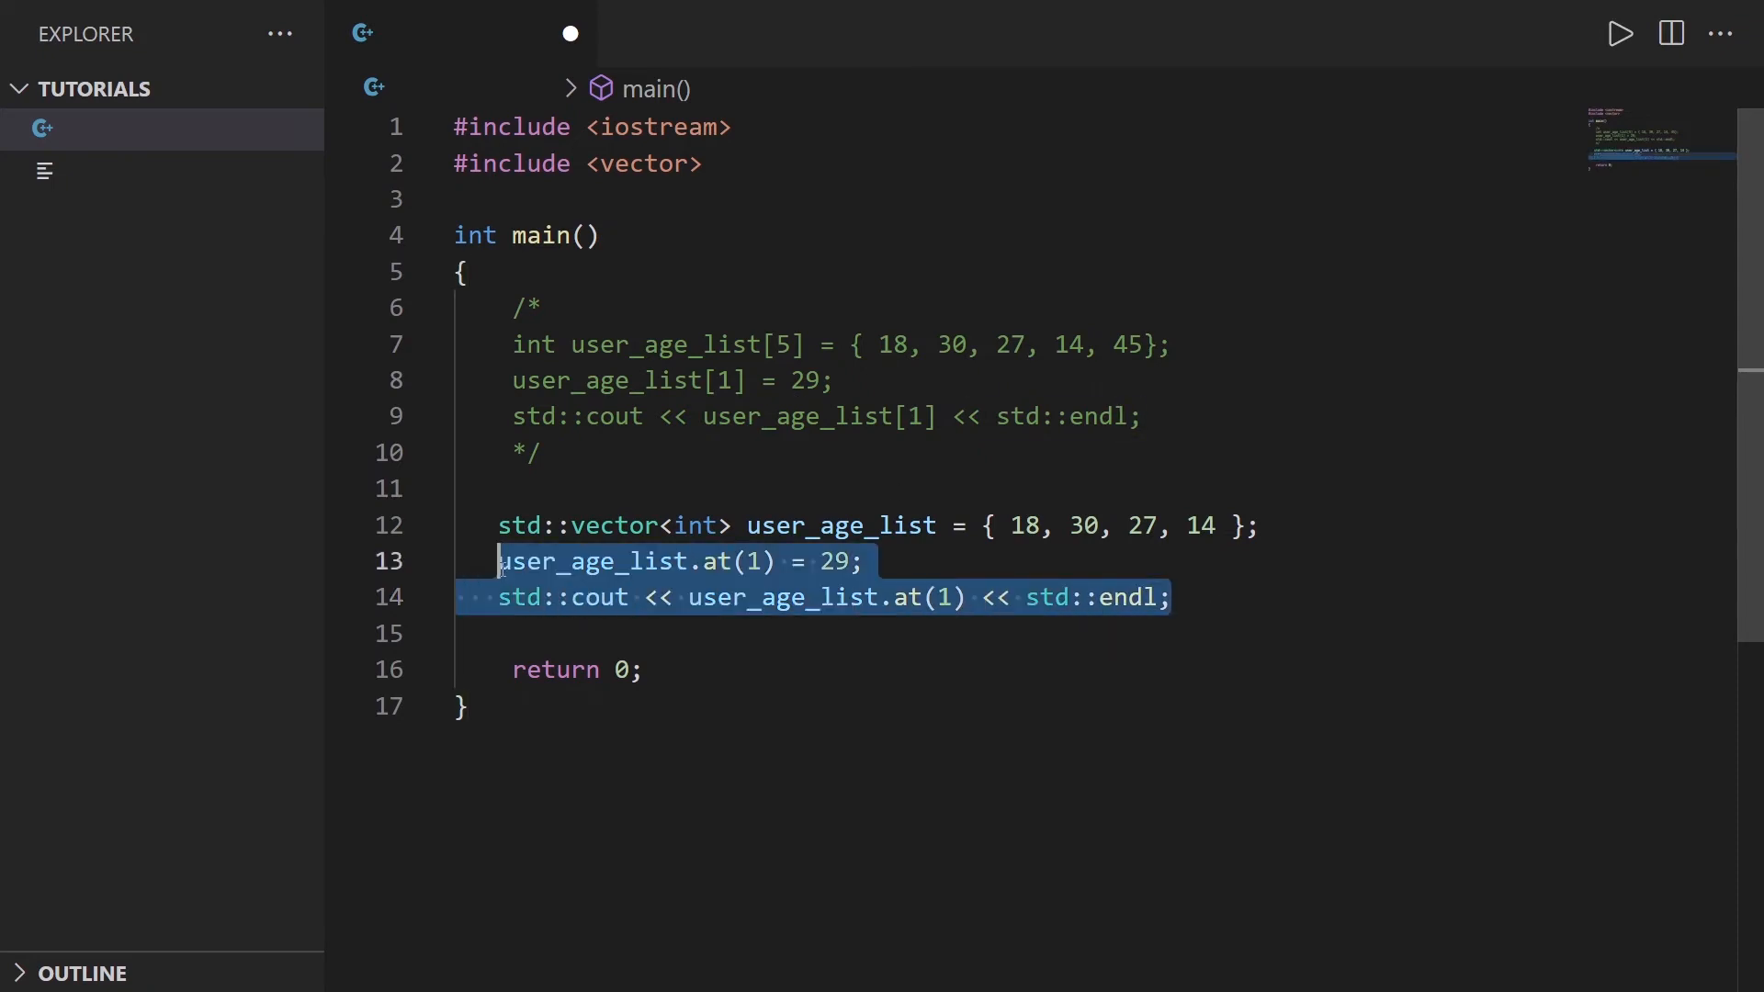
pyautogui.click(791, 598)
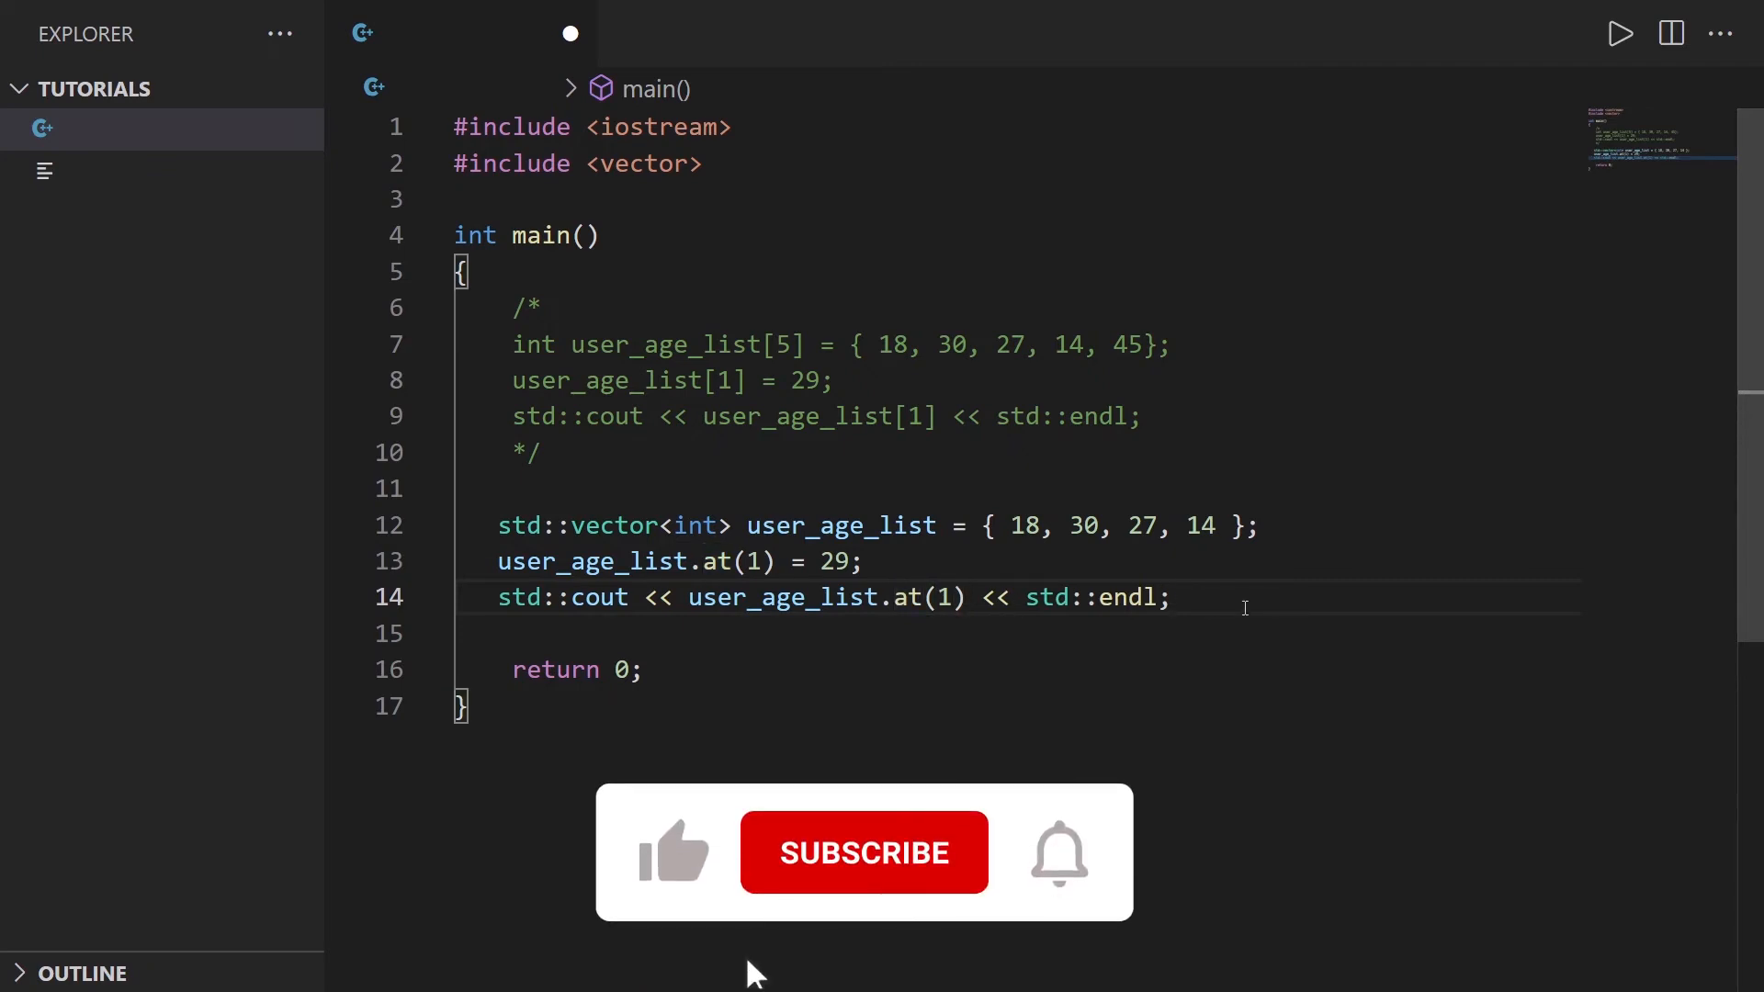
pyautogui.click(862, 852)
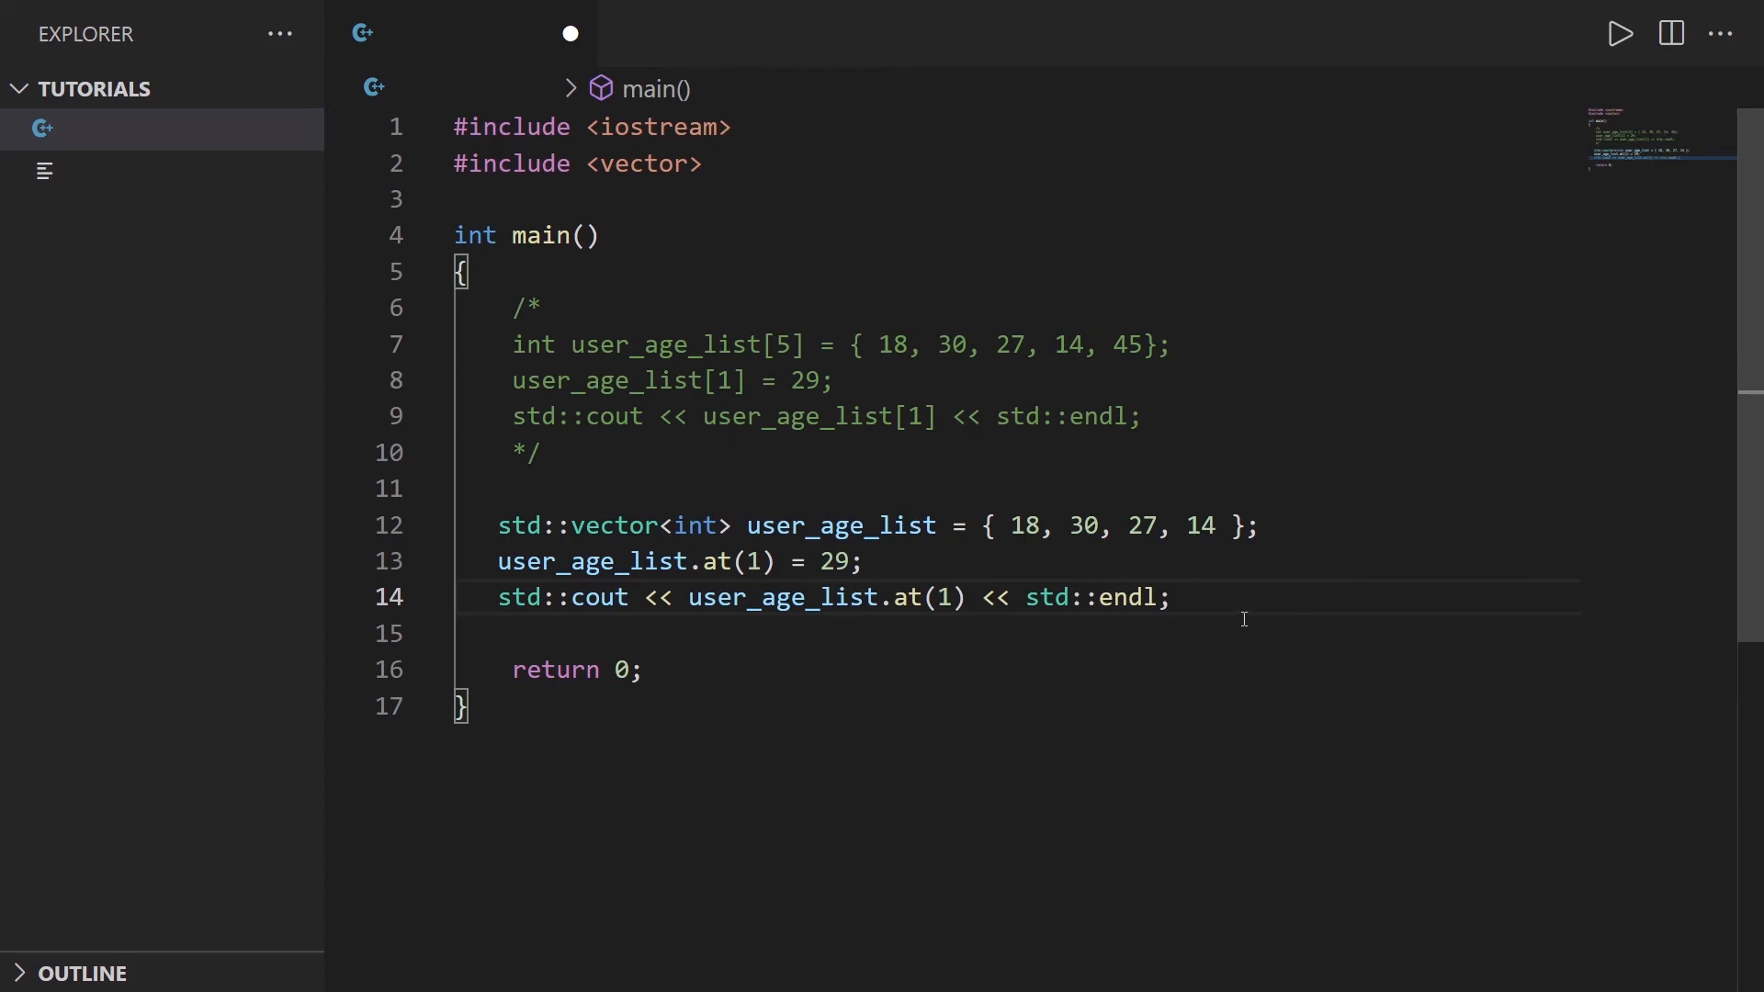
pyautogui.moveTo(1238, 596)
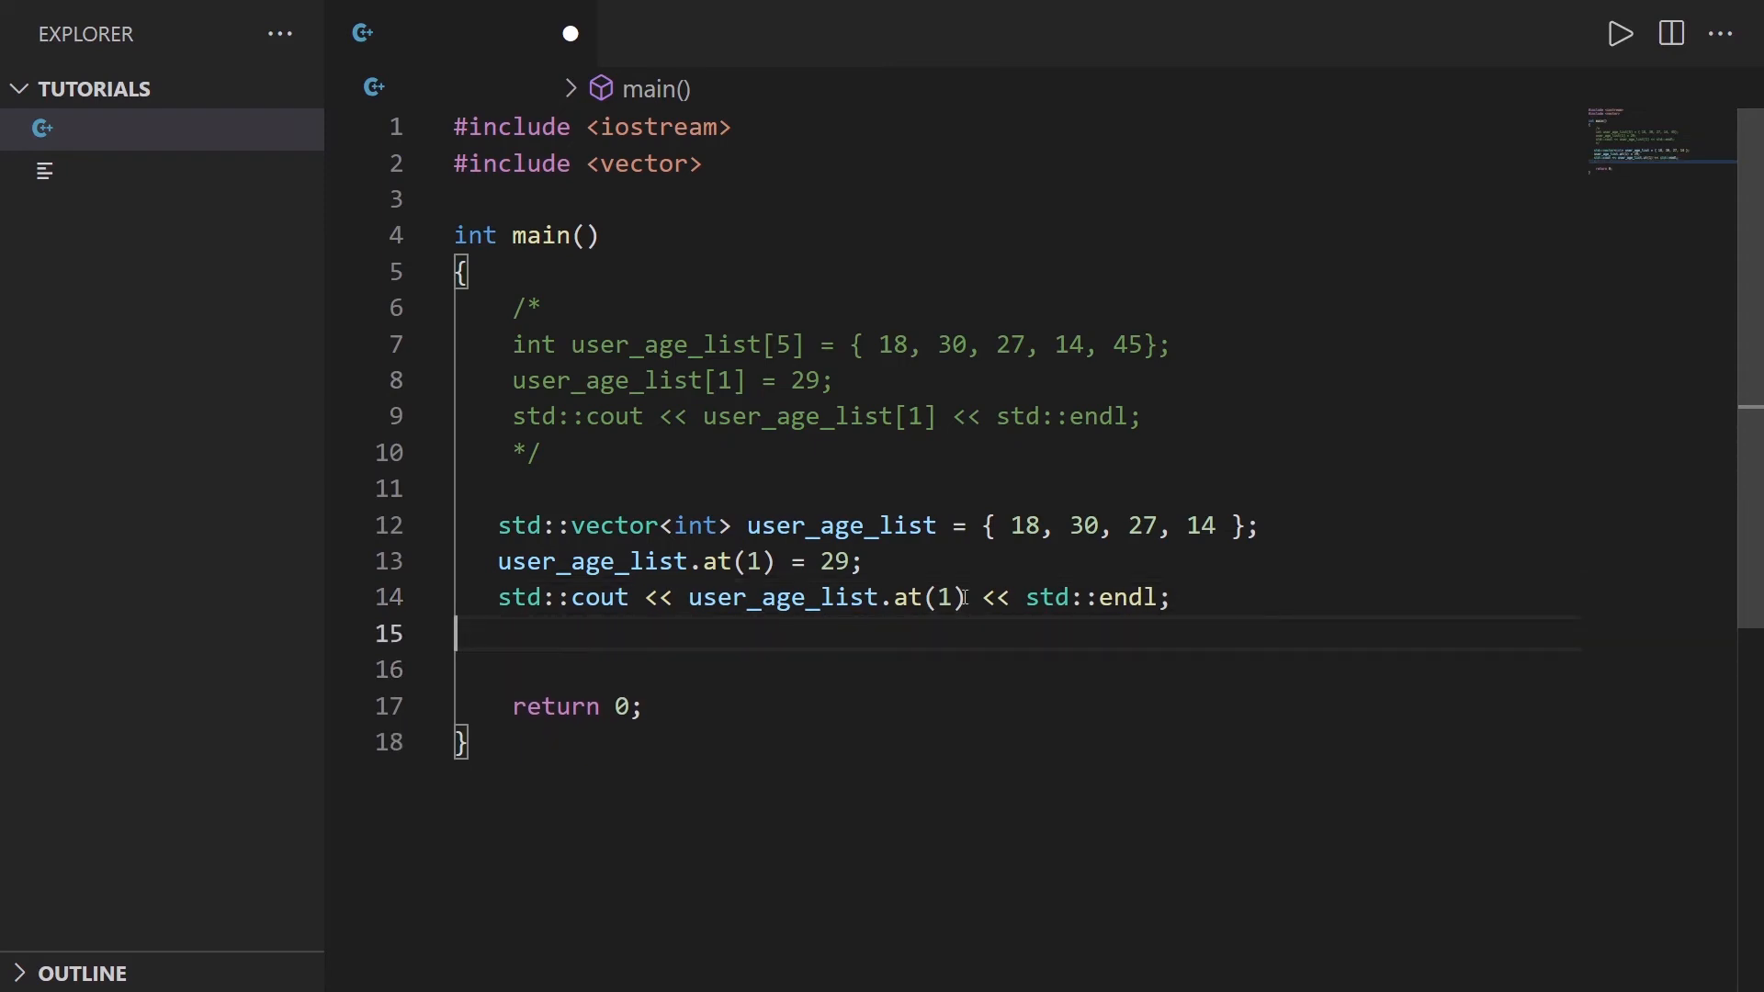
# Step: Change the cout line to print user_age_list.size() and run the program
pyautogui.write('user')
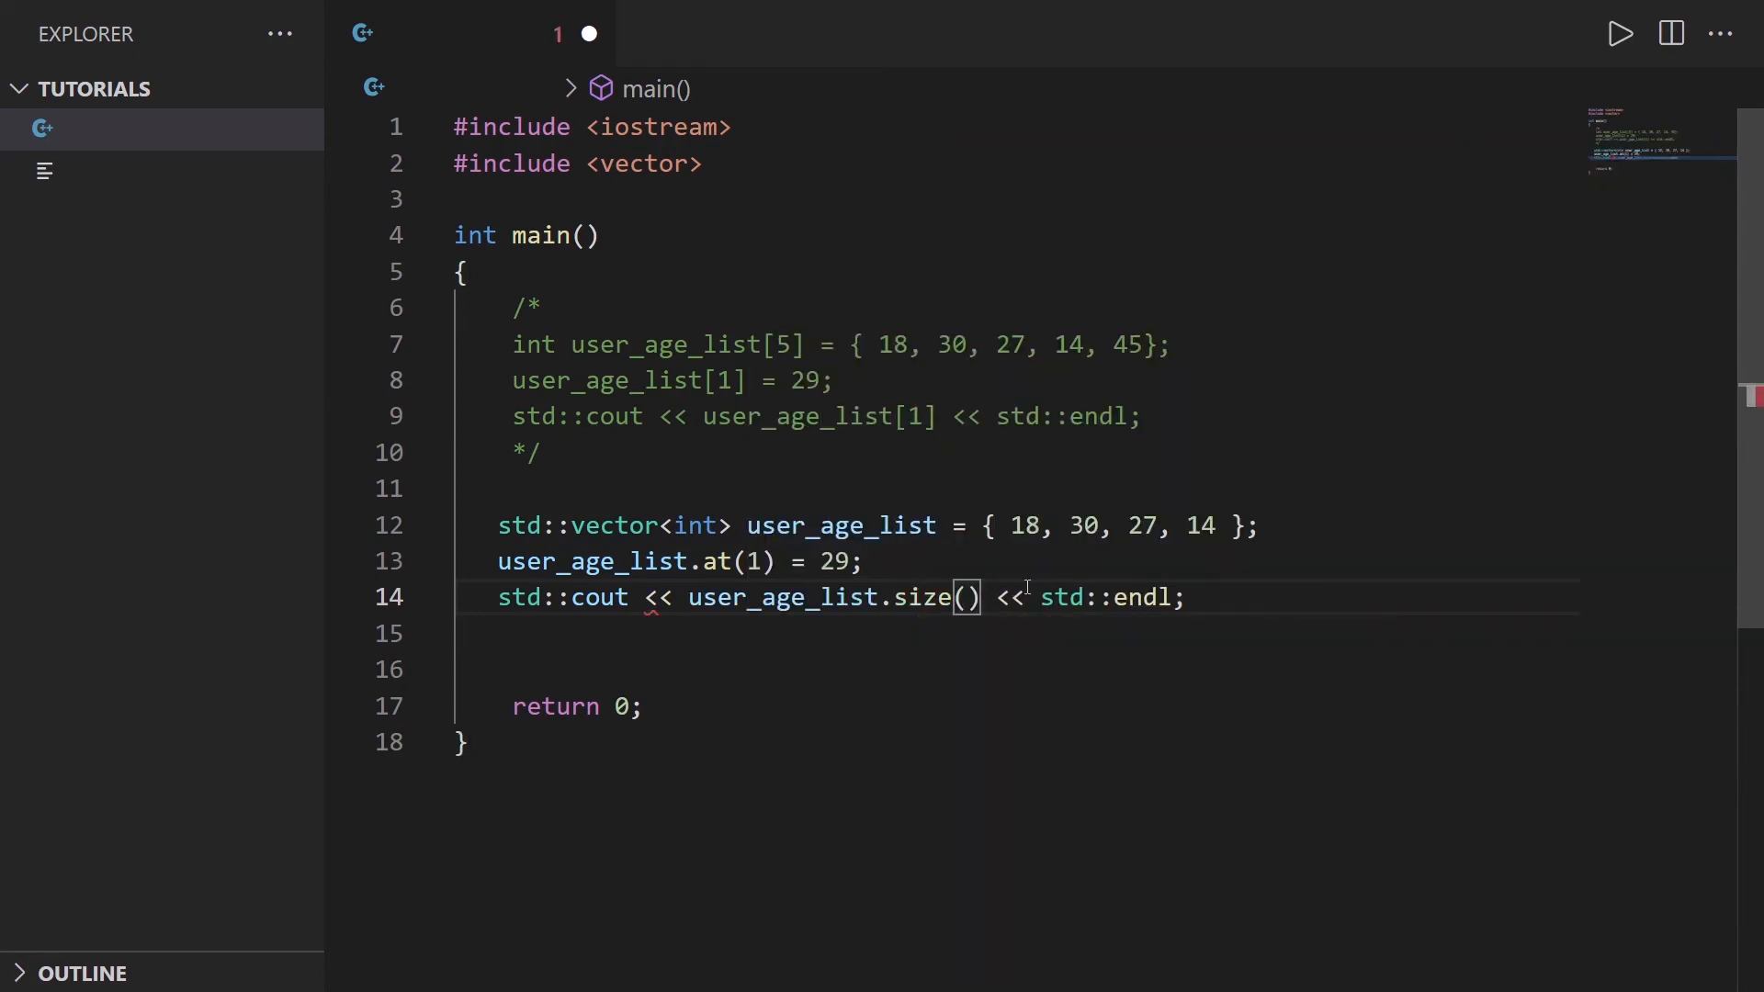
pyautogui.doubleClick(827, 597)
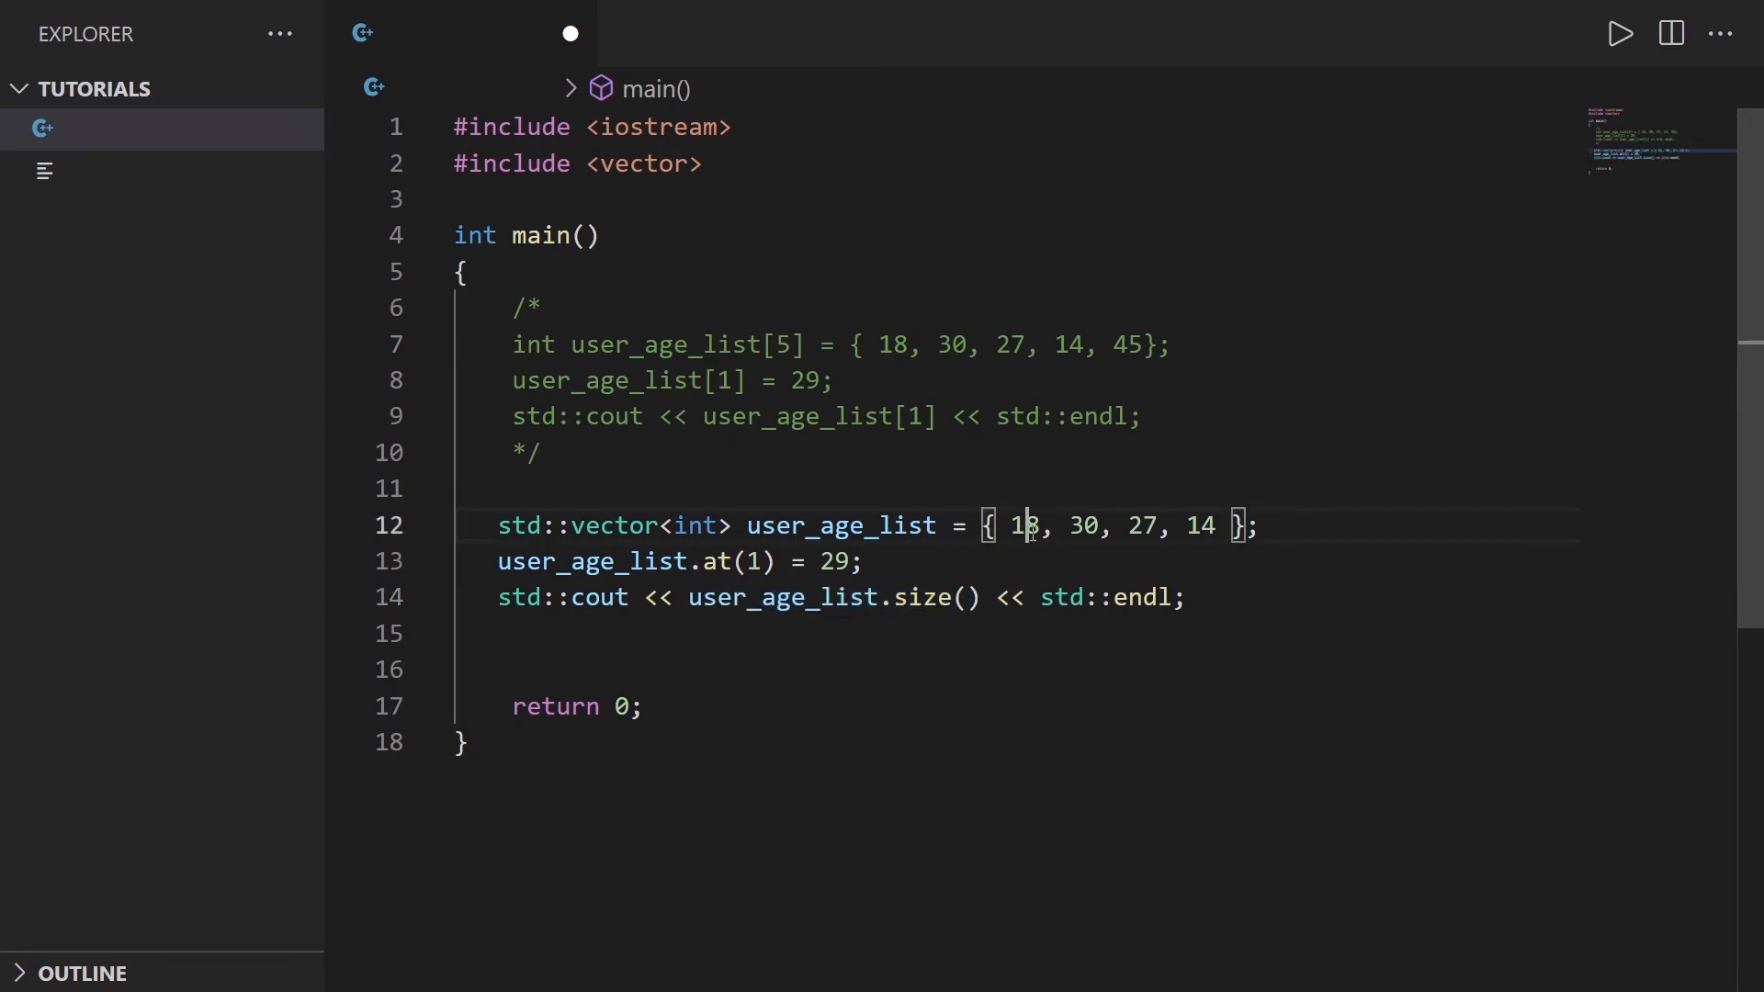
pyautogui.click(1619, 33)
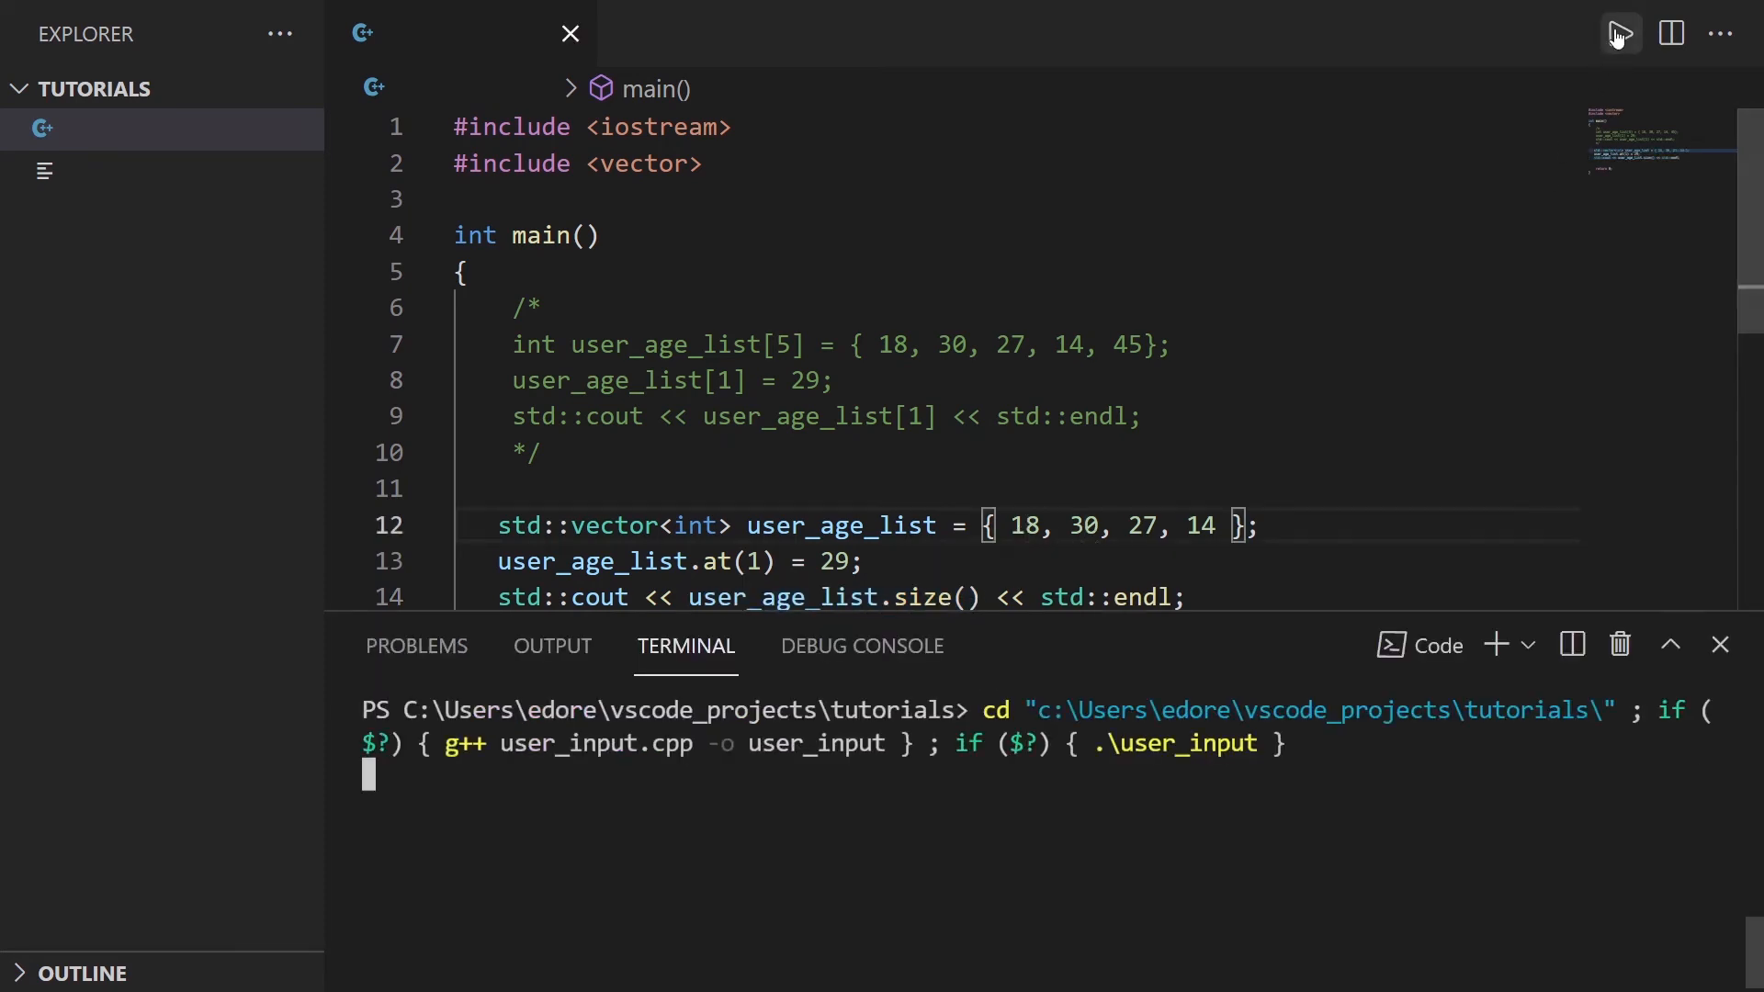
# Step: Append 43 after 14 in the initializer and start a new blank line
pyautogui.click(1619, 33)
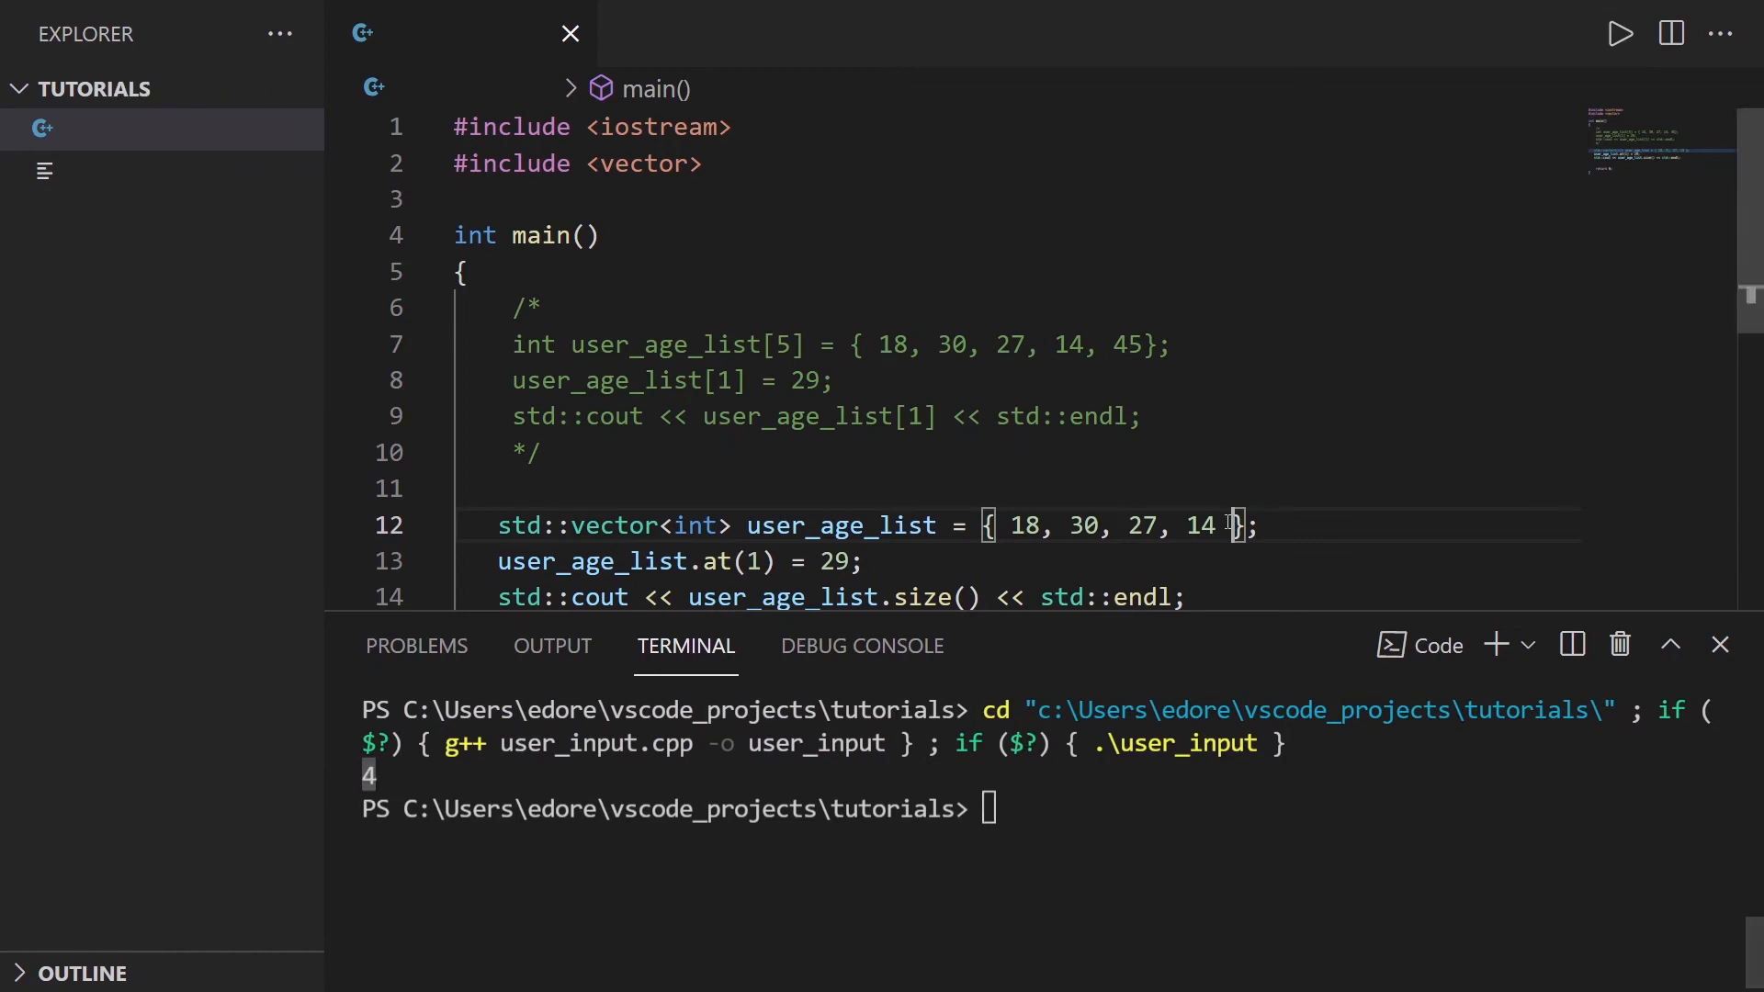
pyautogui.write(', 43')
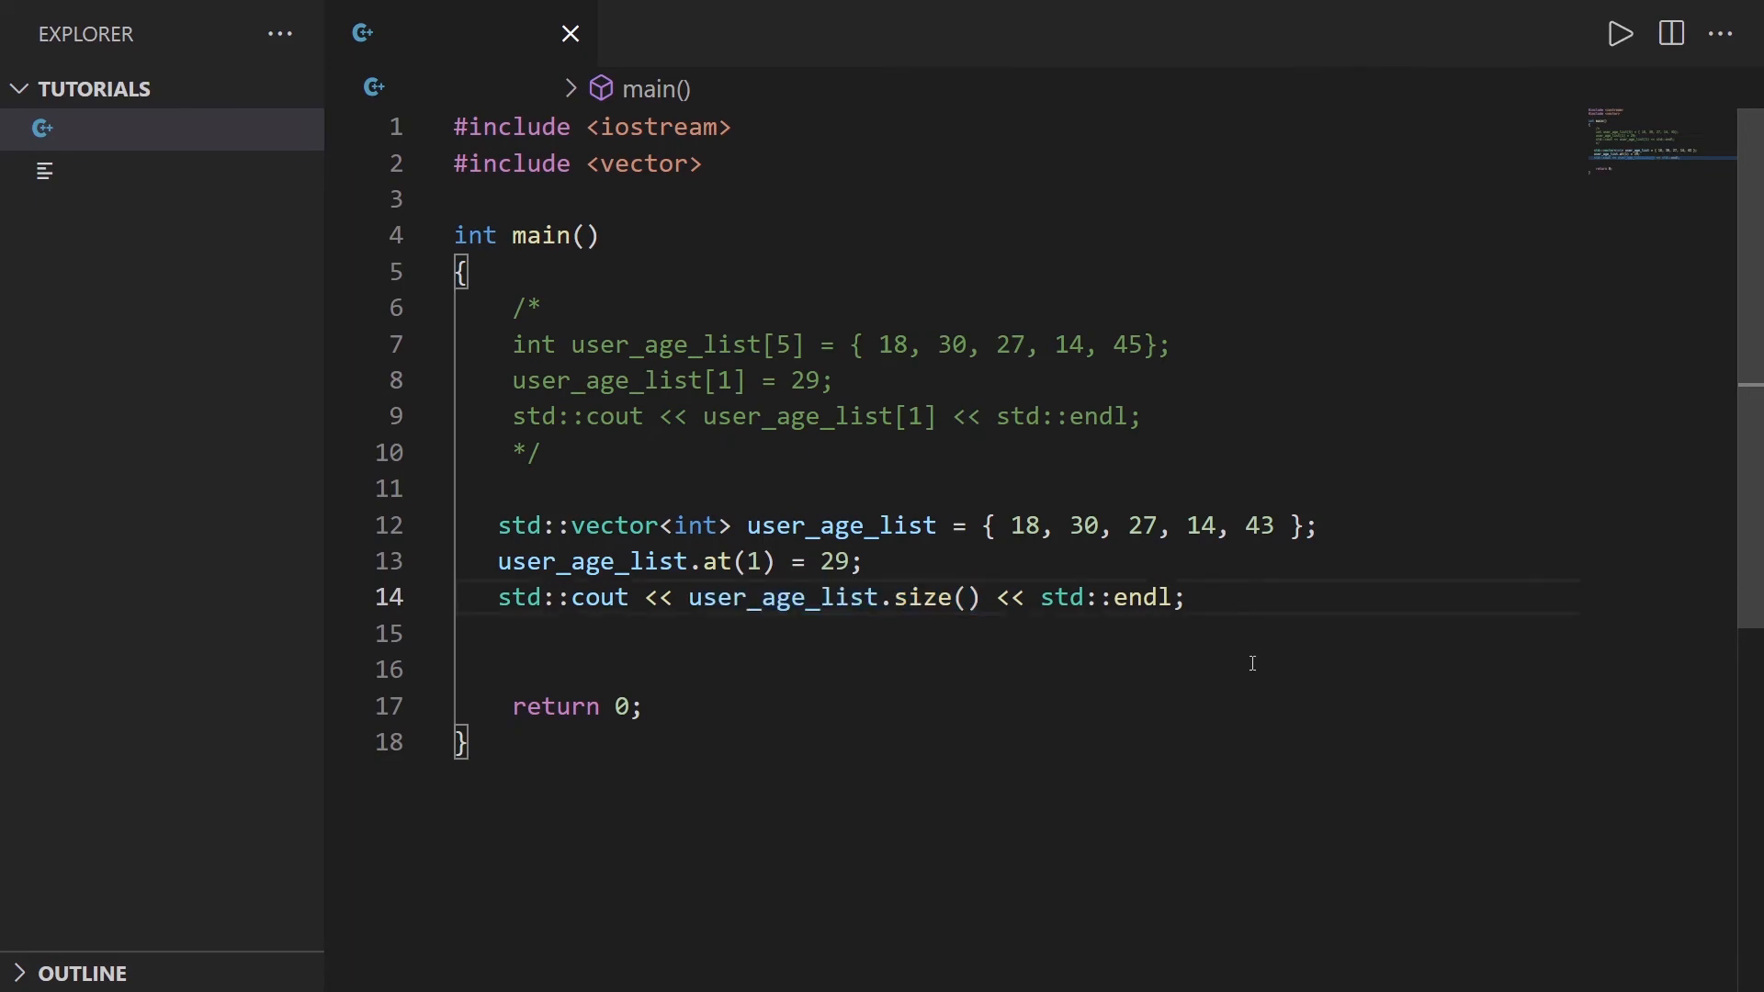
pyautogui.press('Enter')
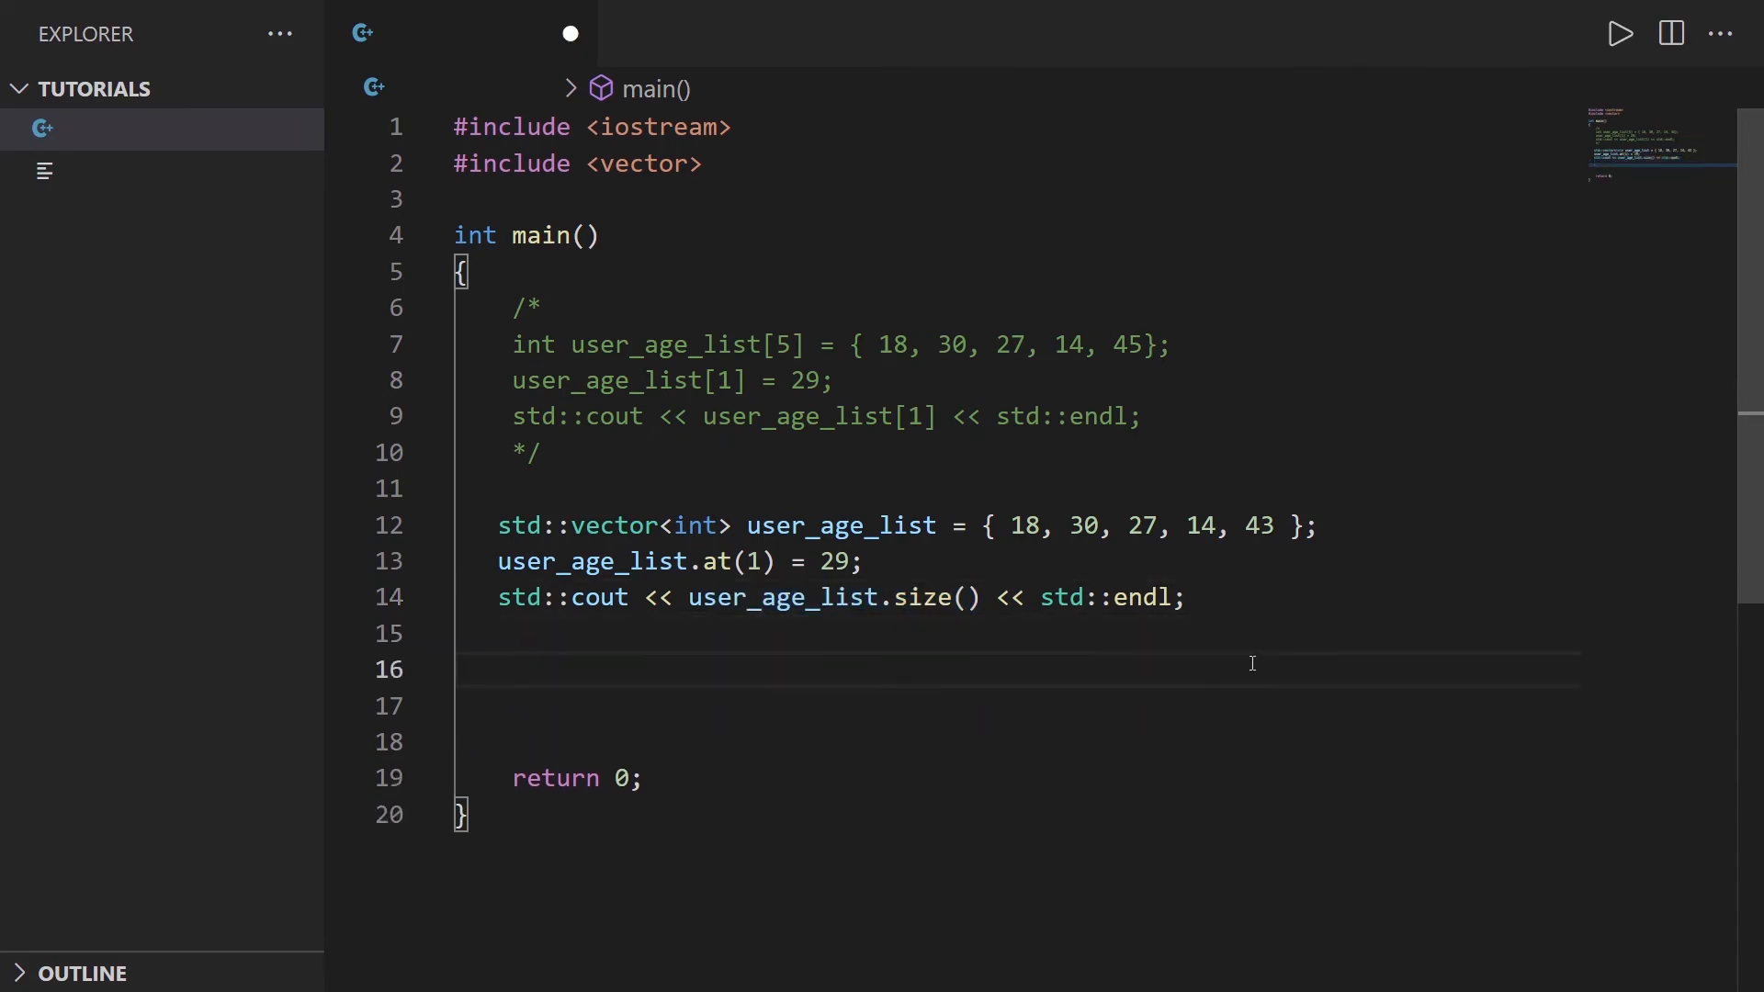
# Step: Add user_age_list.push_back(56); on the new line
pyautogui.write('user_age_list')
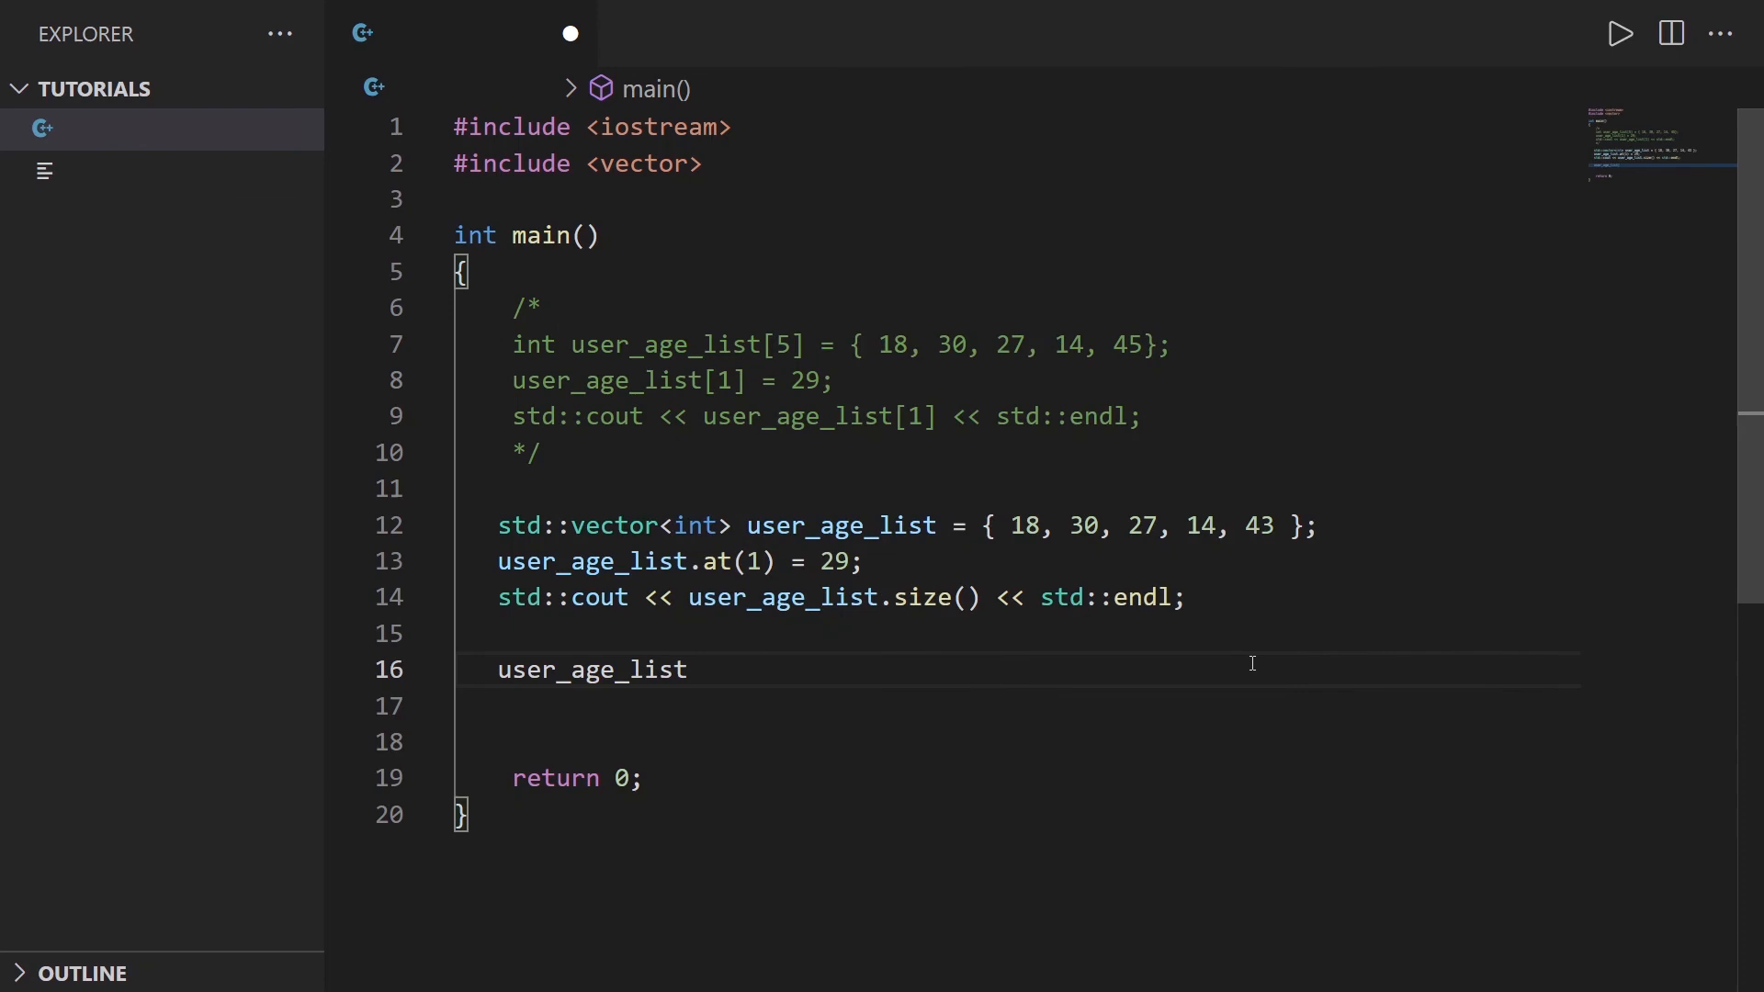
pyautogui.write('.push_back')
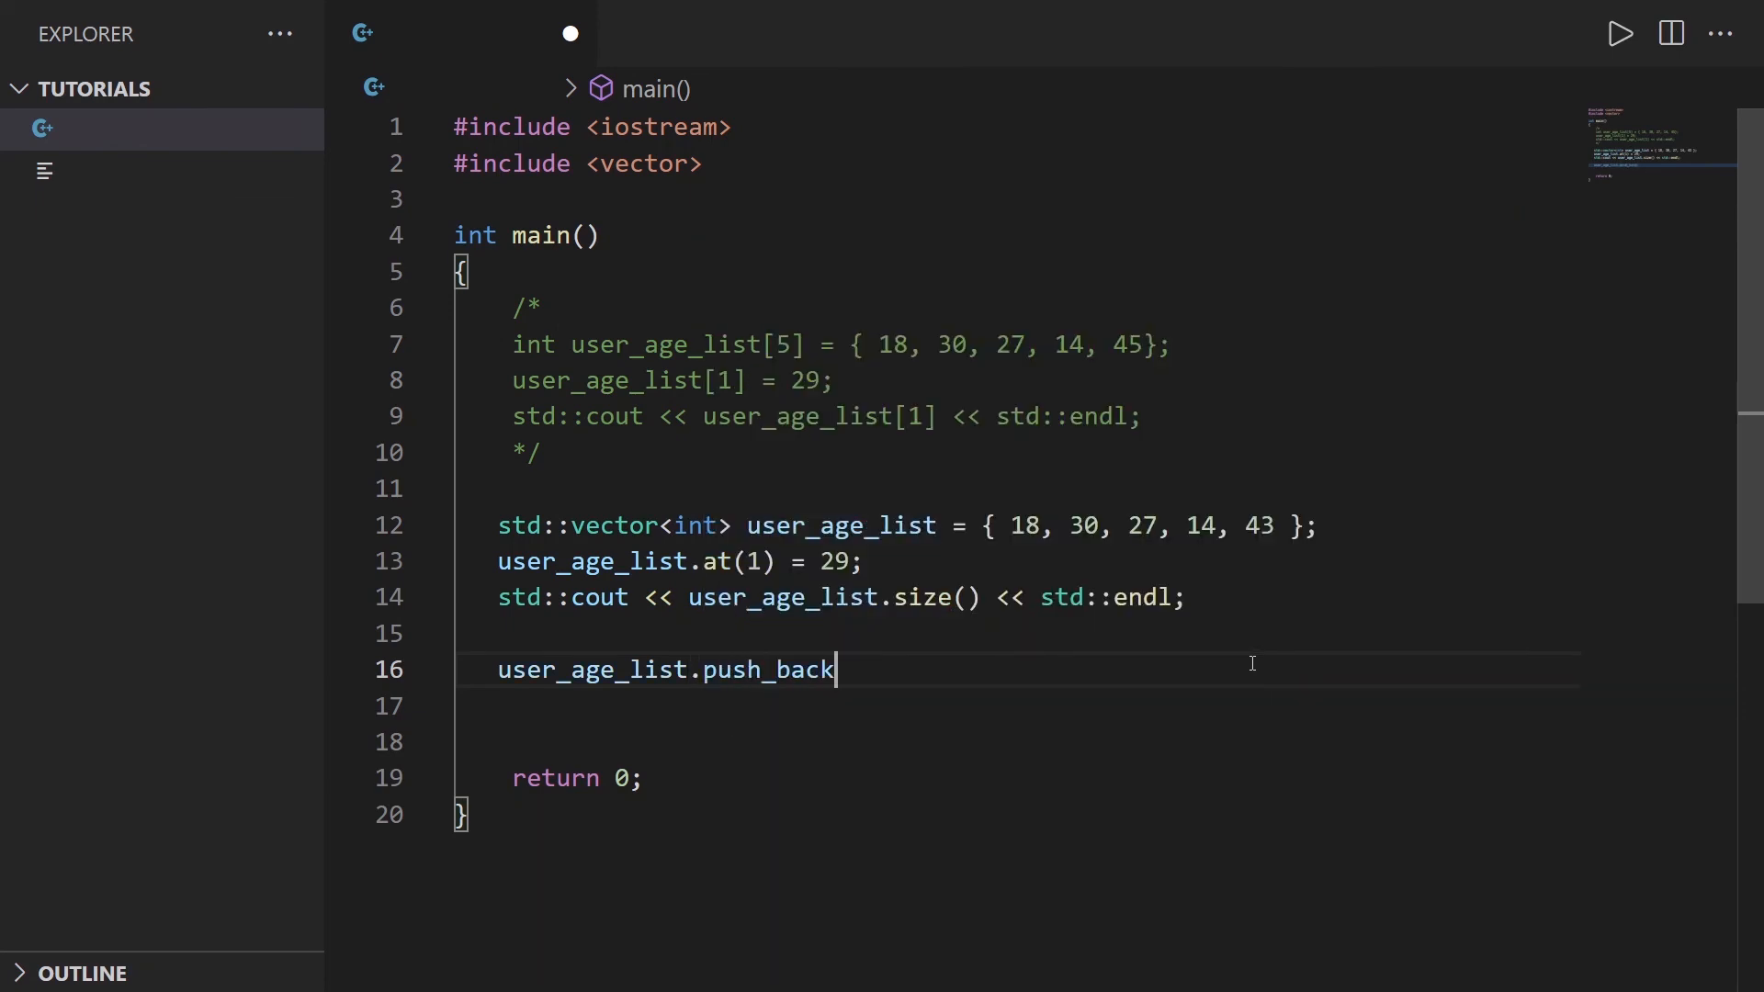
pyautogui.write('(56);')
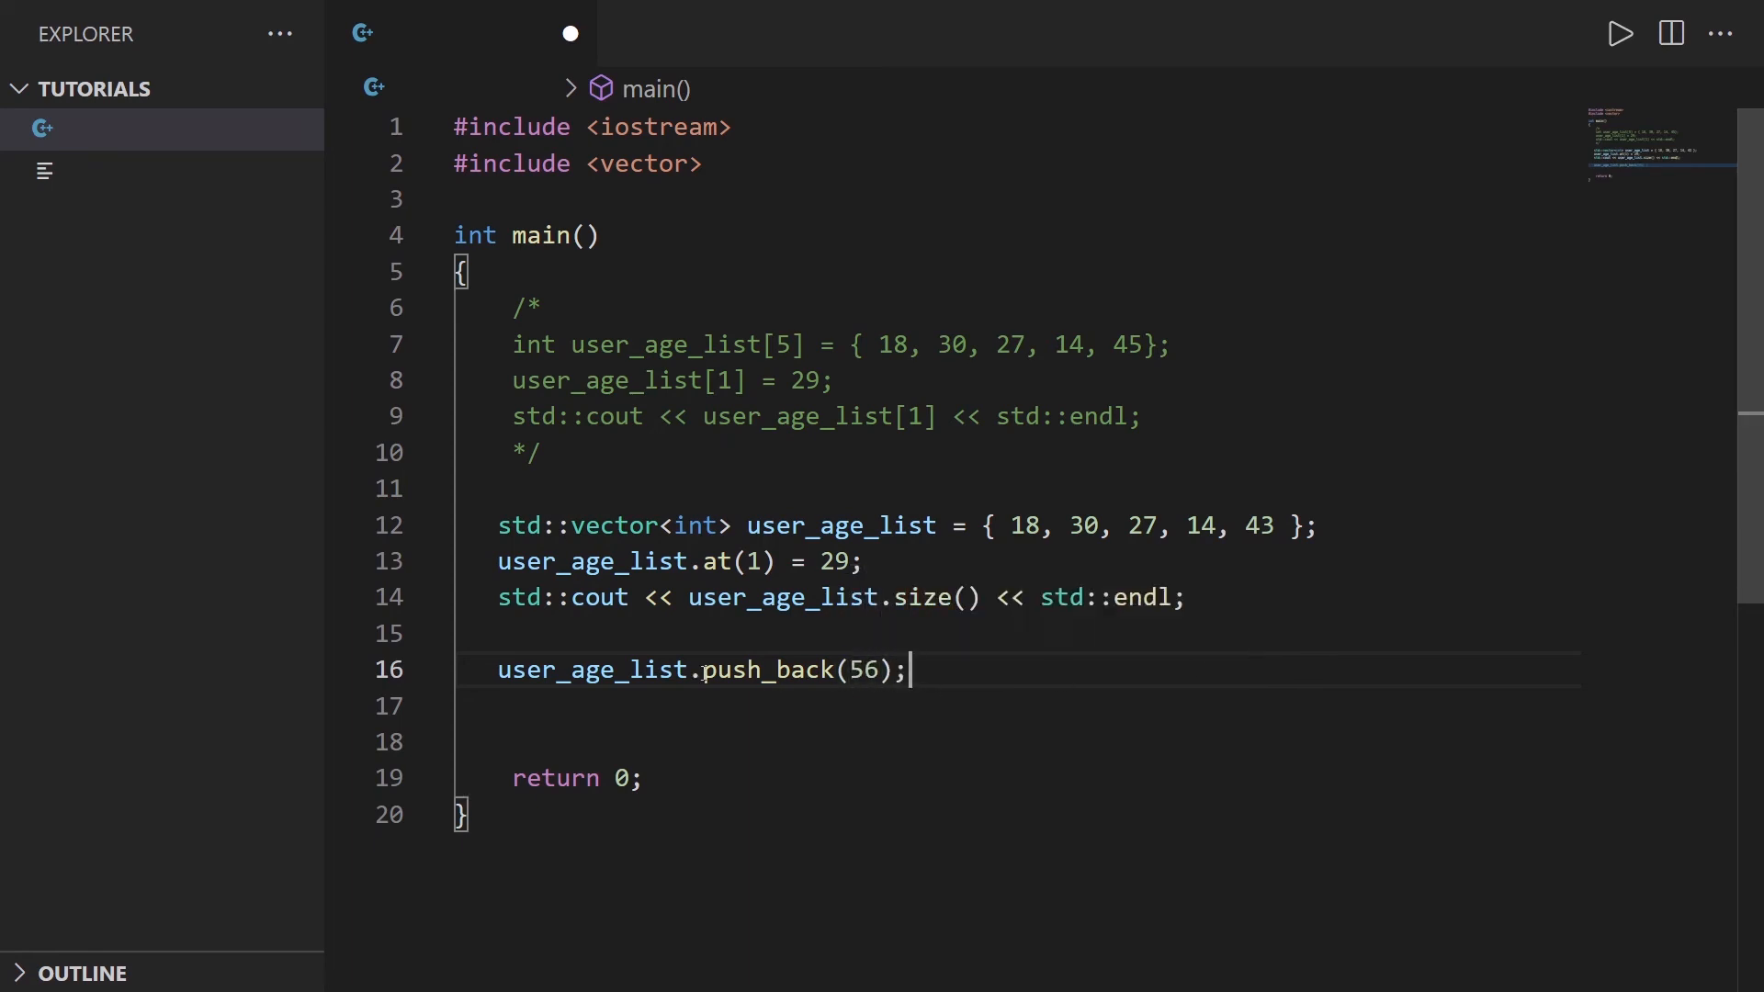
pyautogui.doubleClick(763, 670)
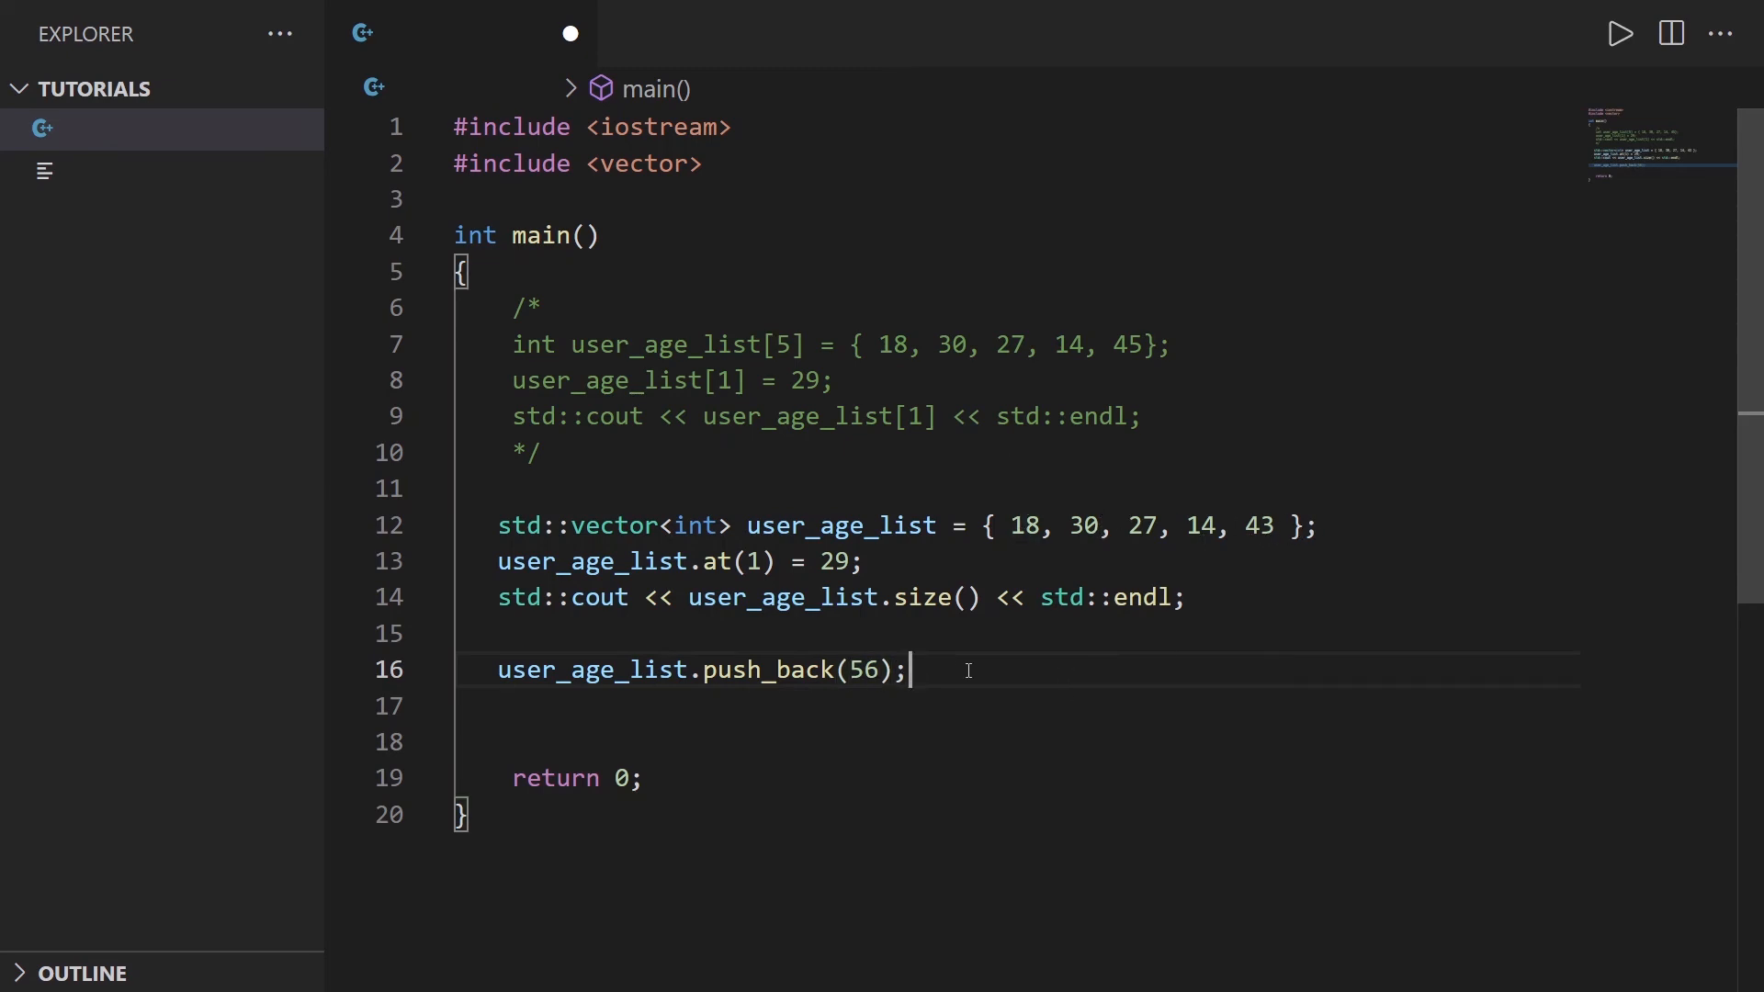
pyautogui.moveTo(803, 485)
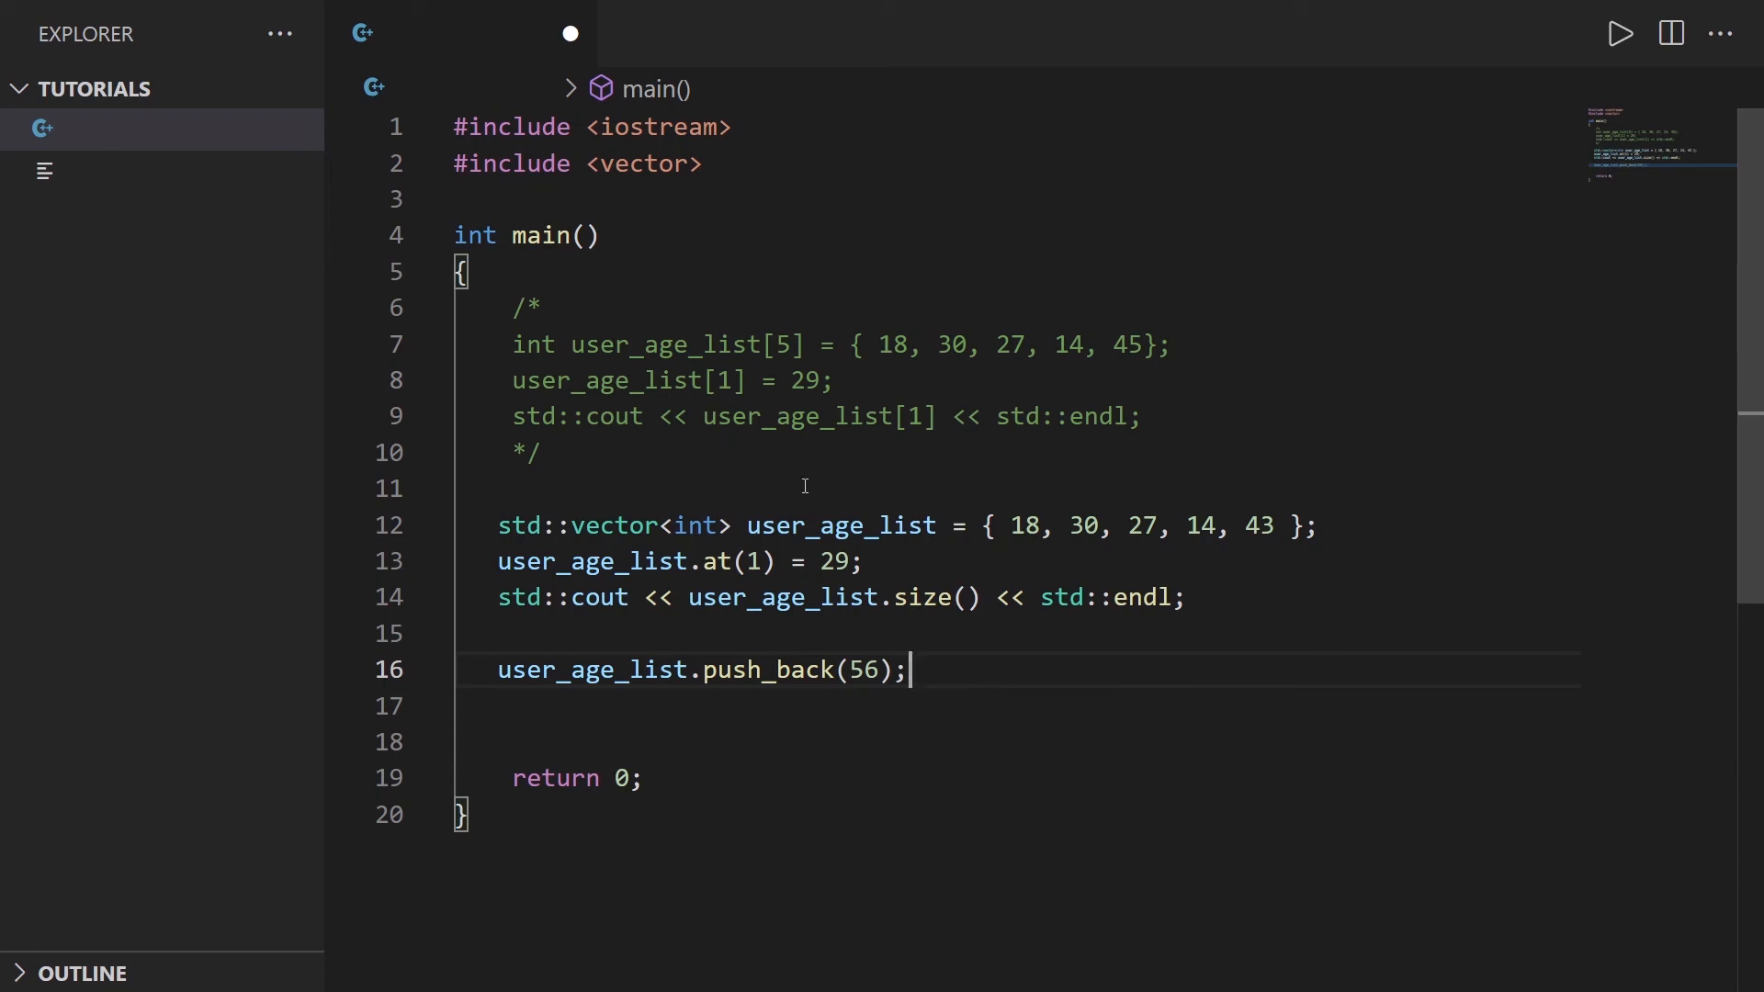
pyautogui.moveTo(952, 640)
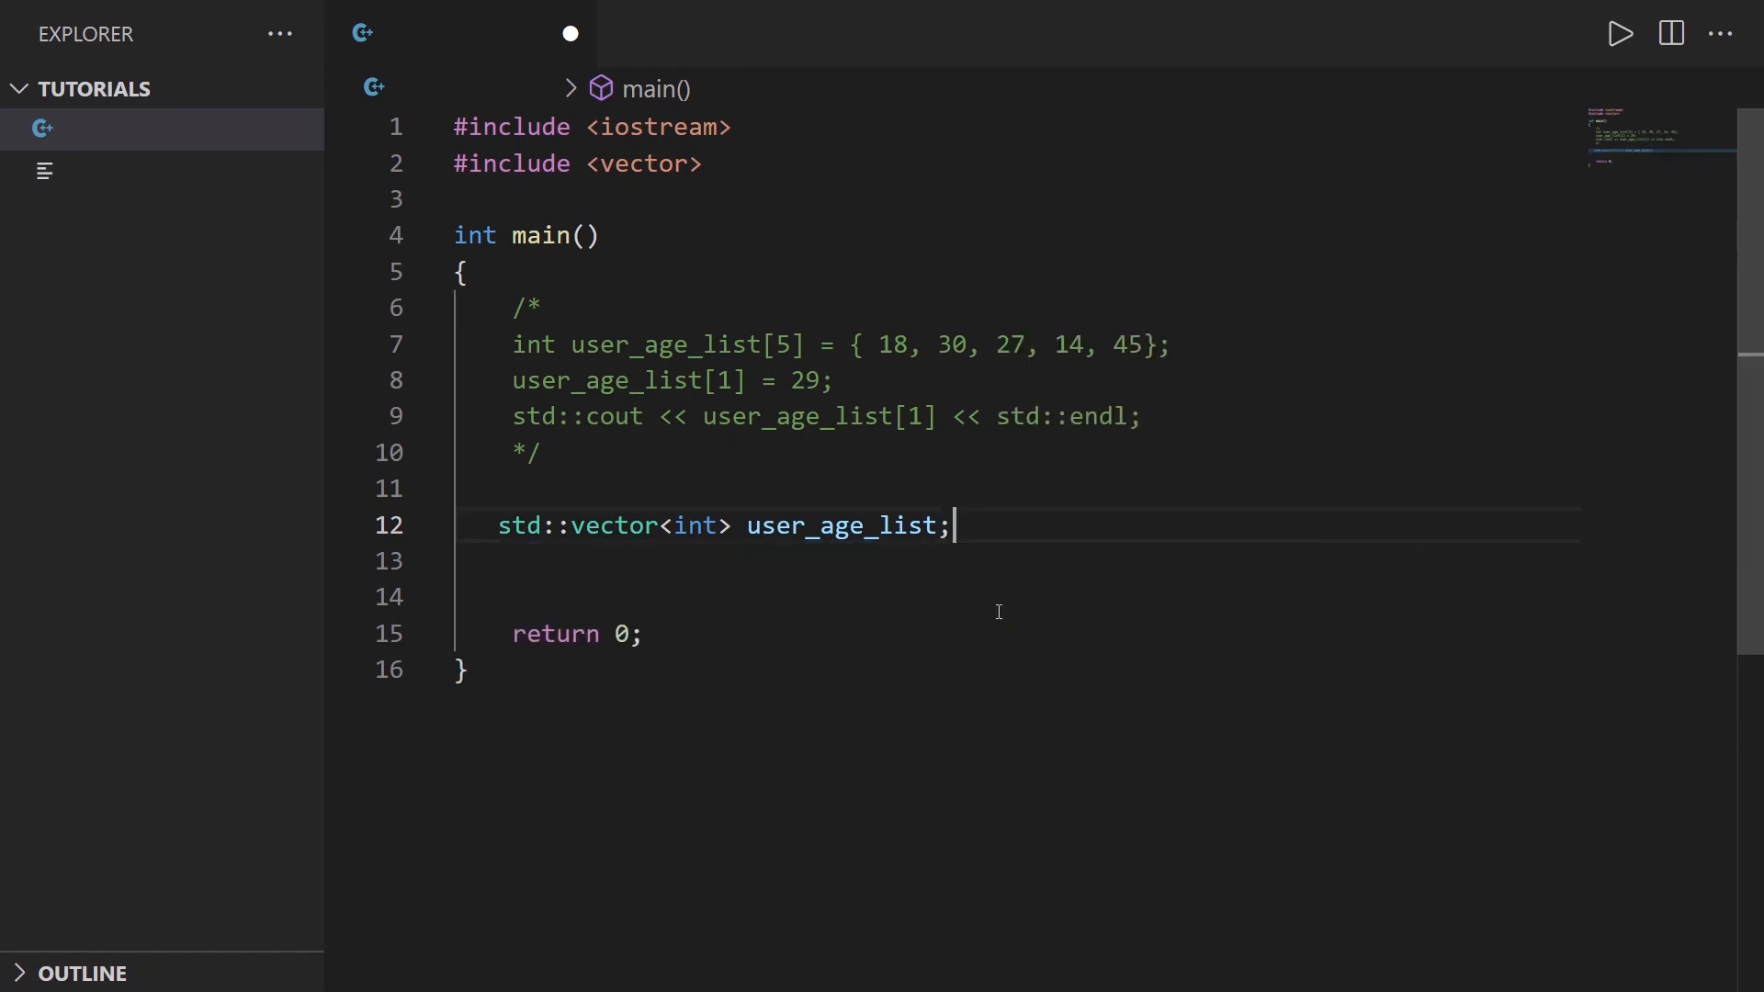
pyautogui.moveTo(948, 508)
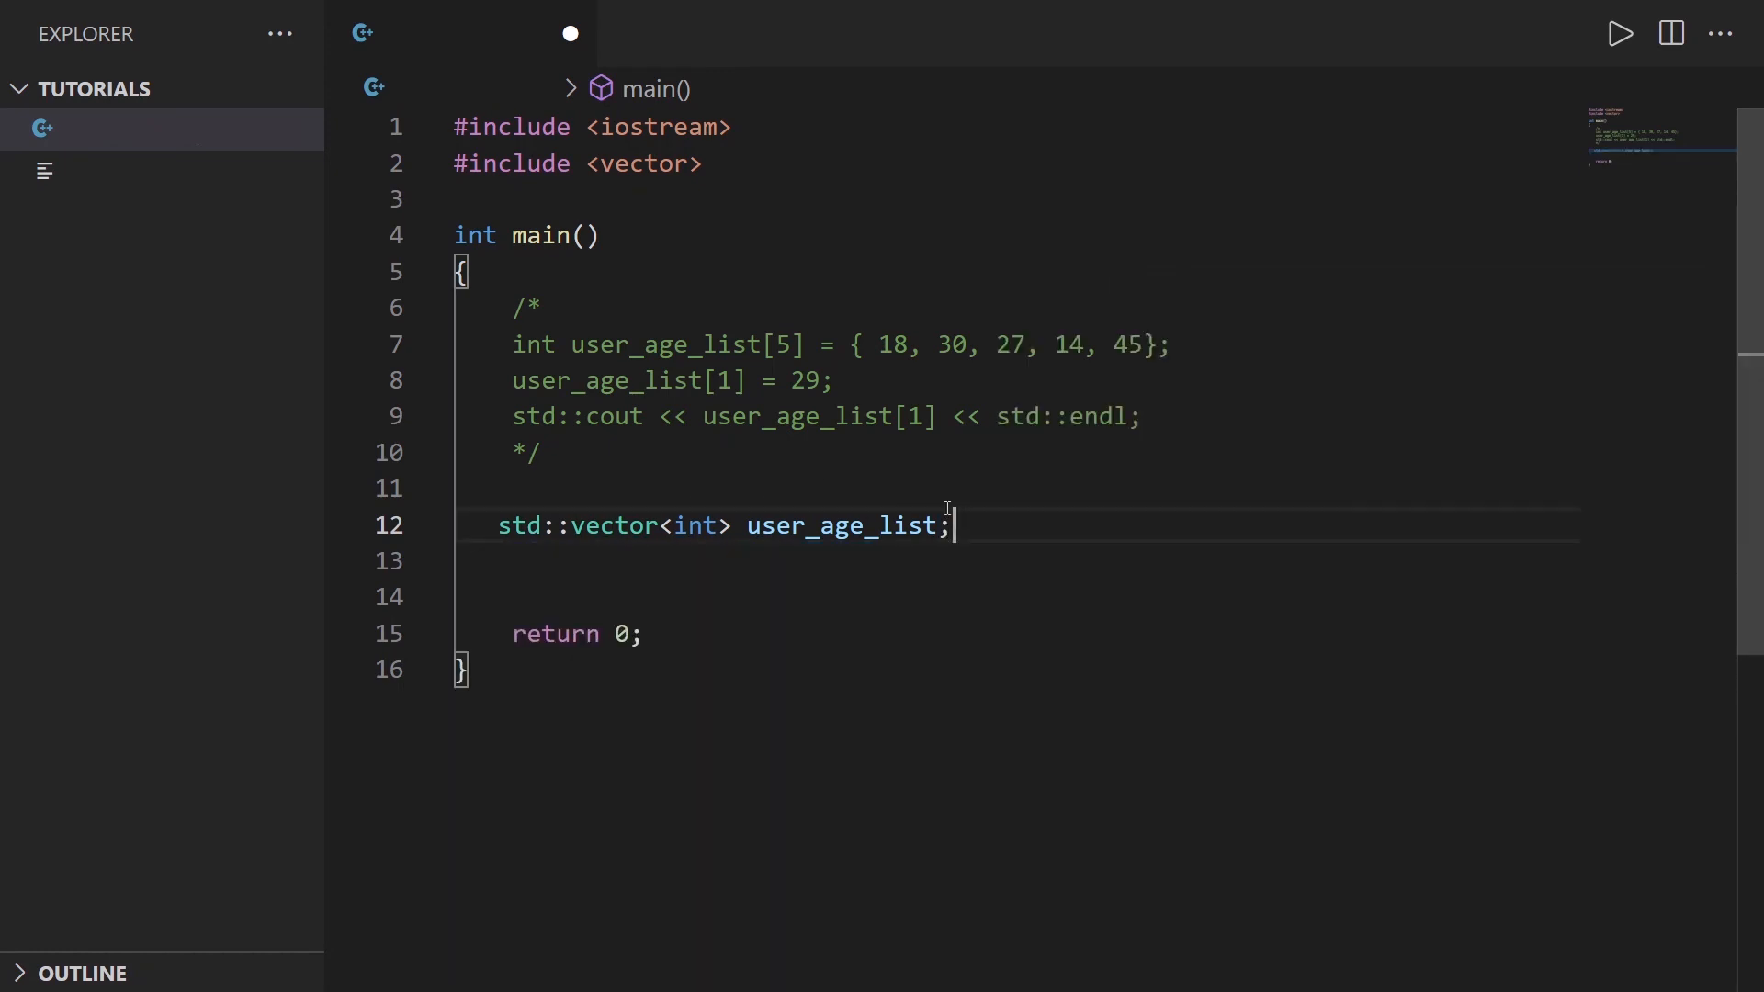
# Step: Replace the initializer with push_back(18), push_back(30) and push_back(27) lines
pyautogui.write('u')
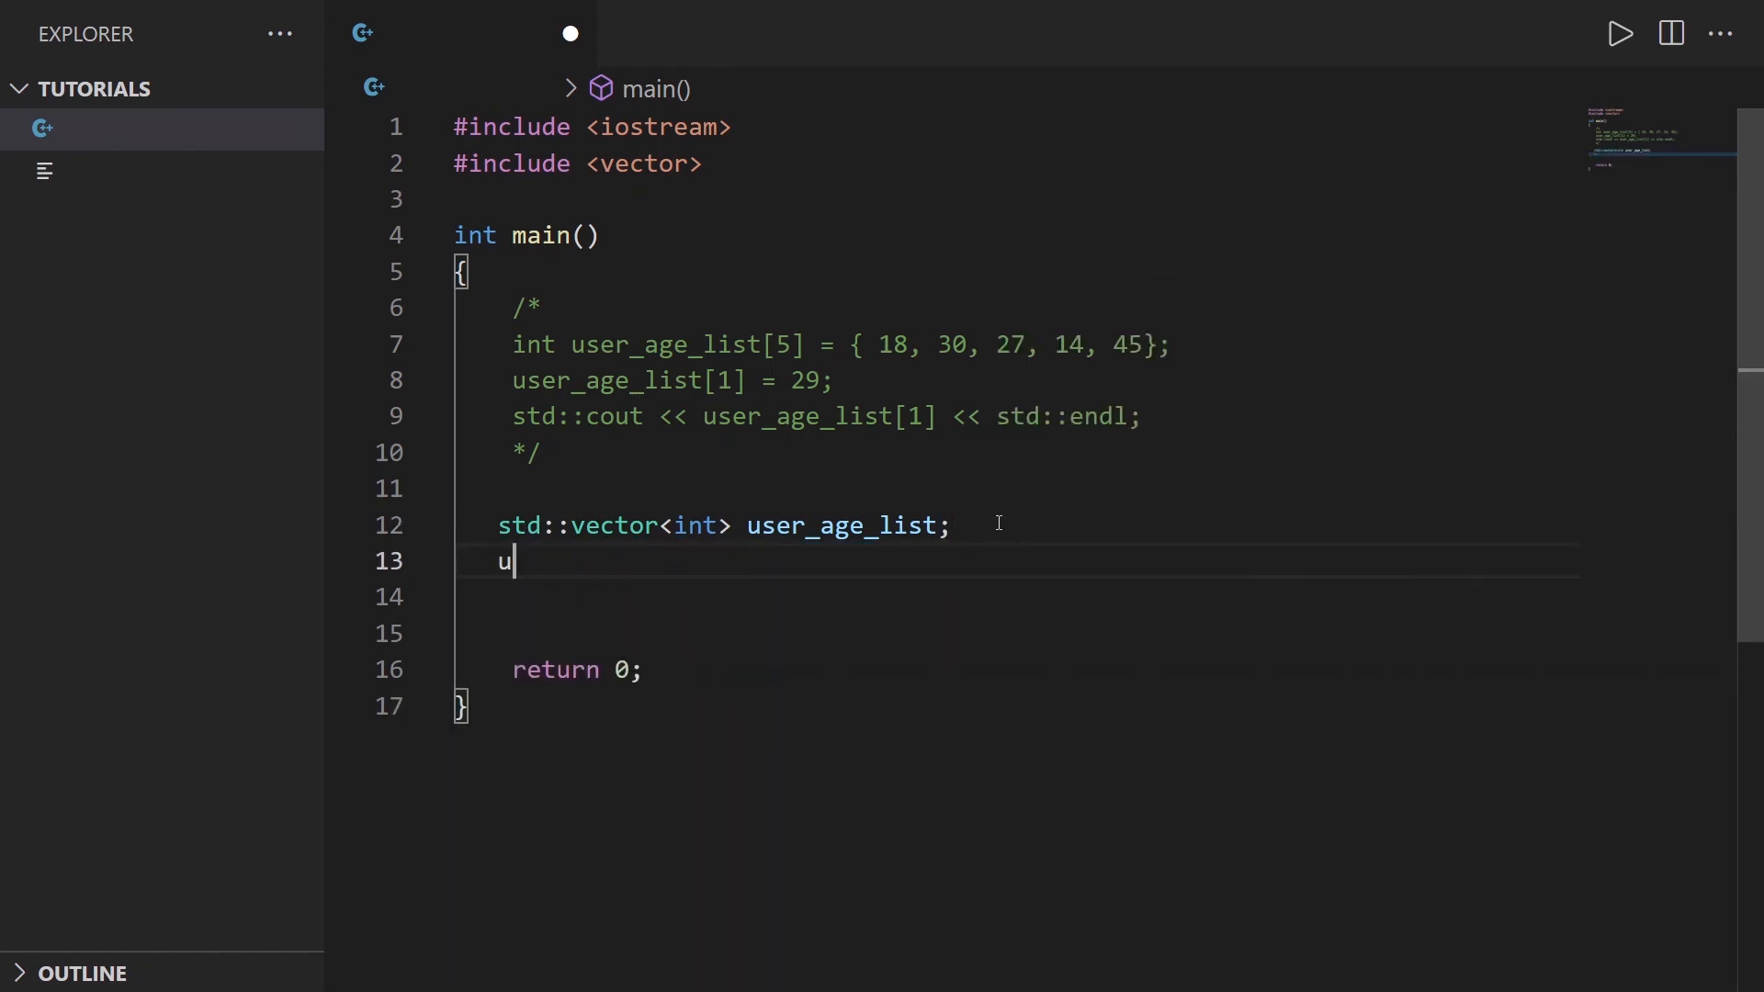
pyautogui.write('ser_age_list')
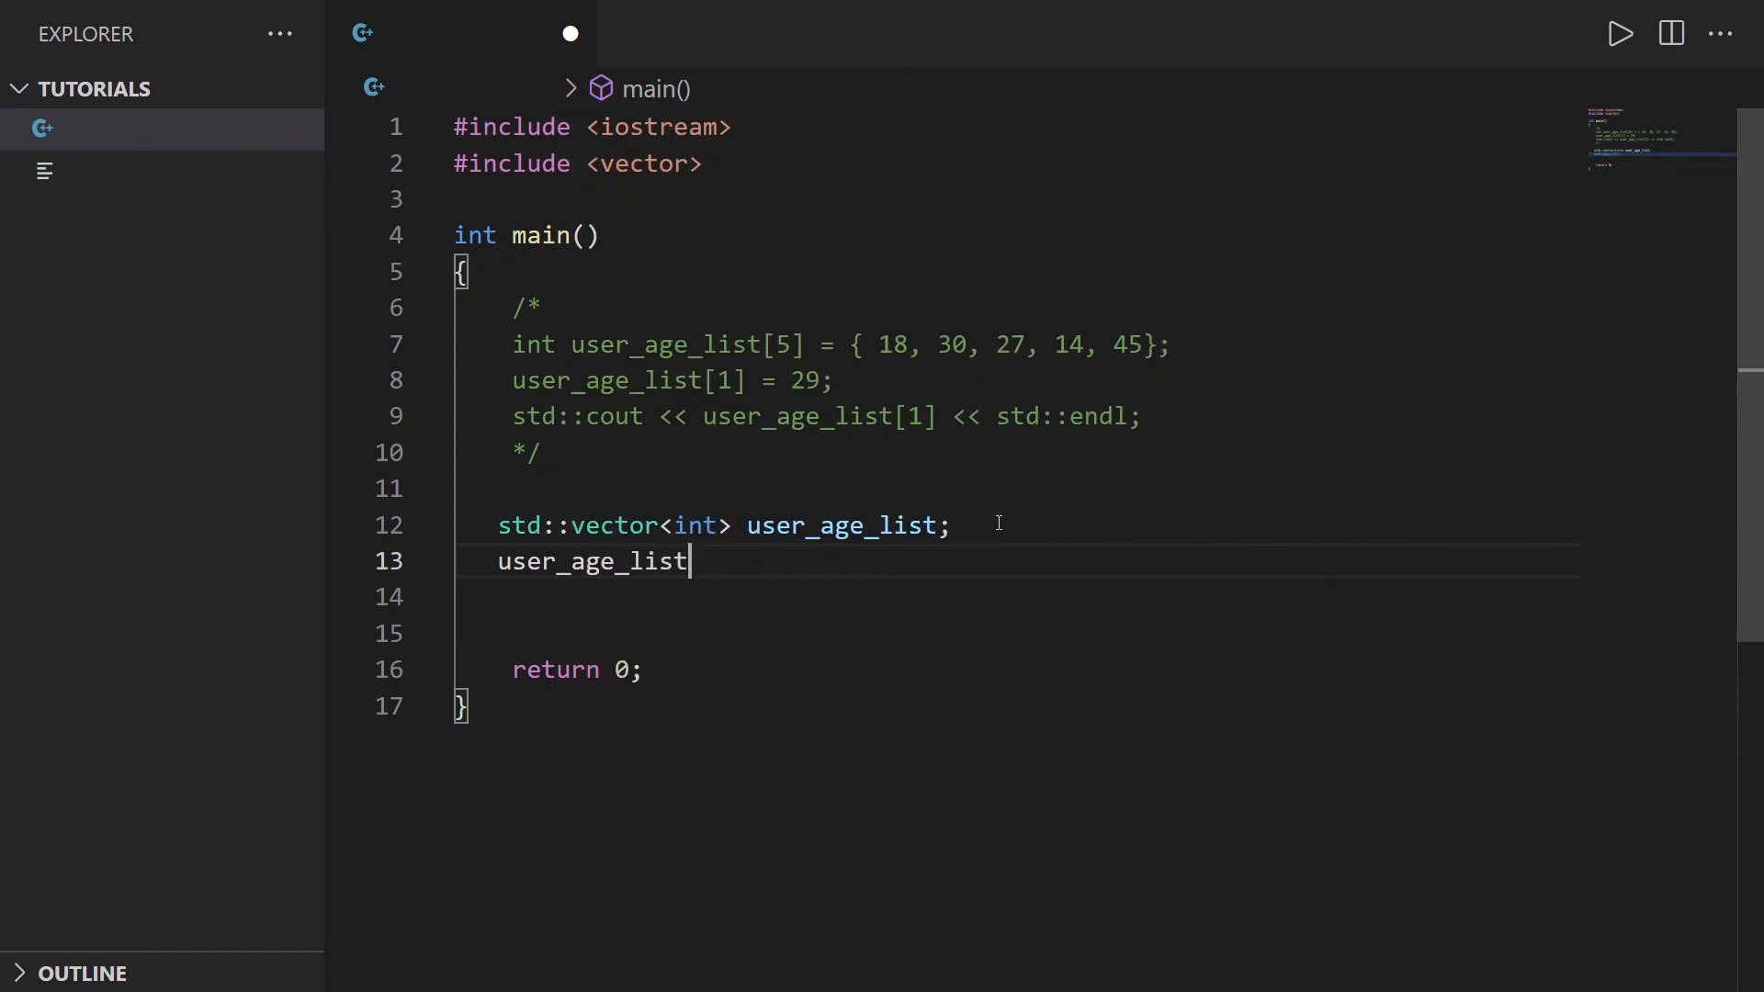
pyautogui.write('.push_back')
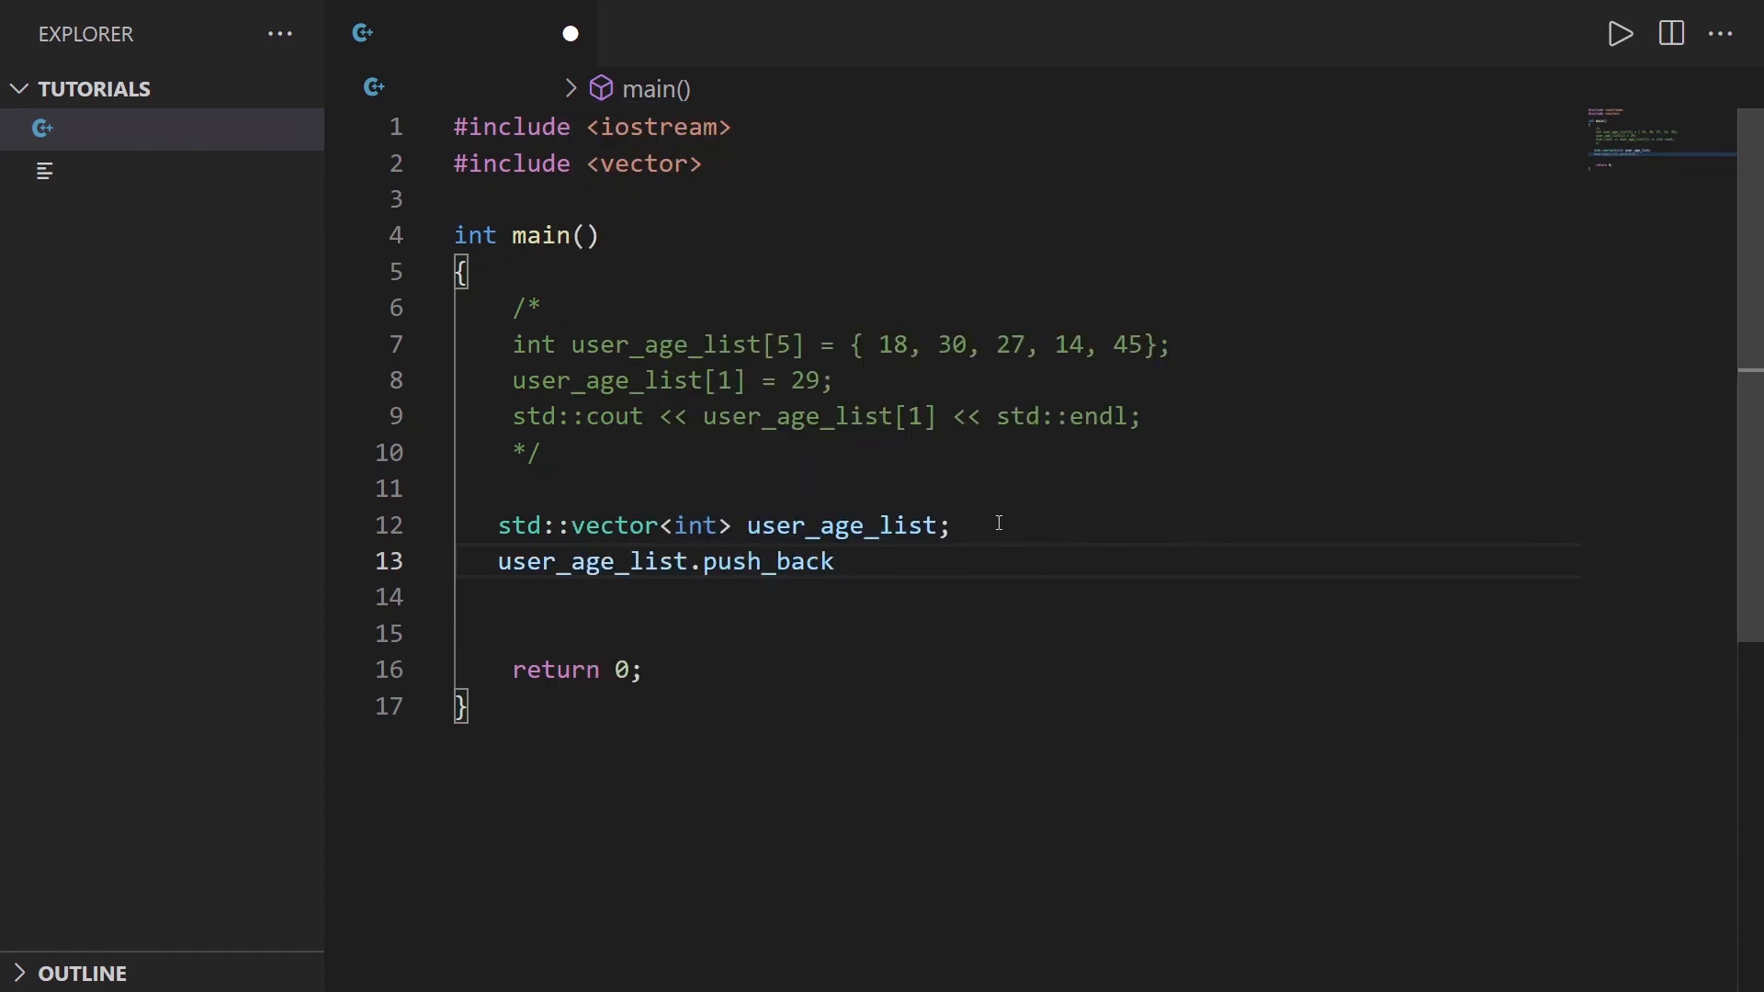
pyautogui.write('(18);')
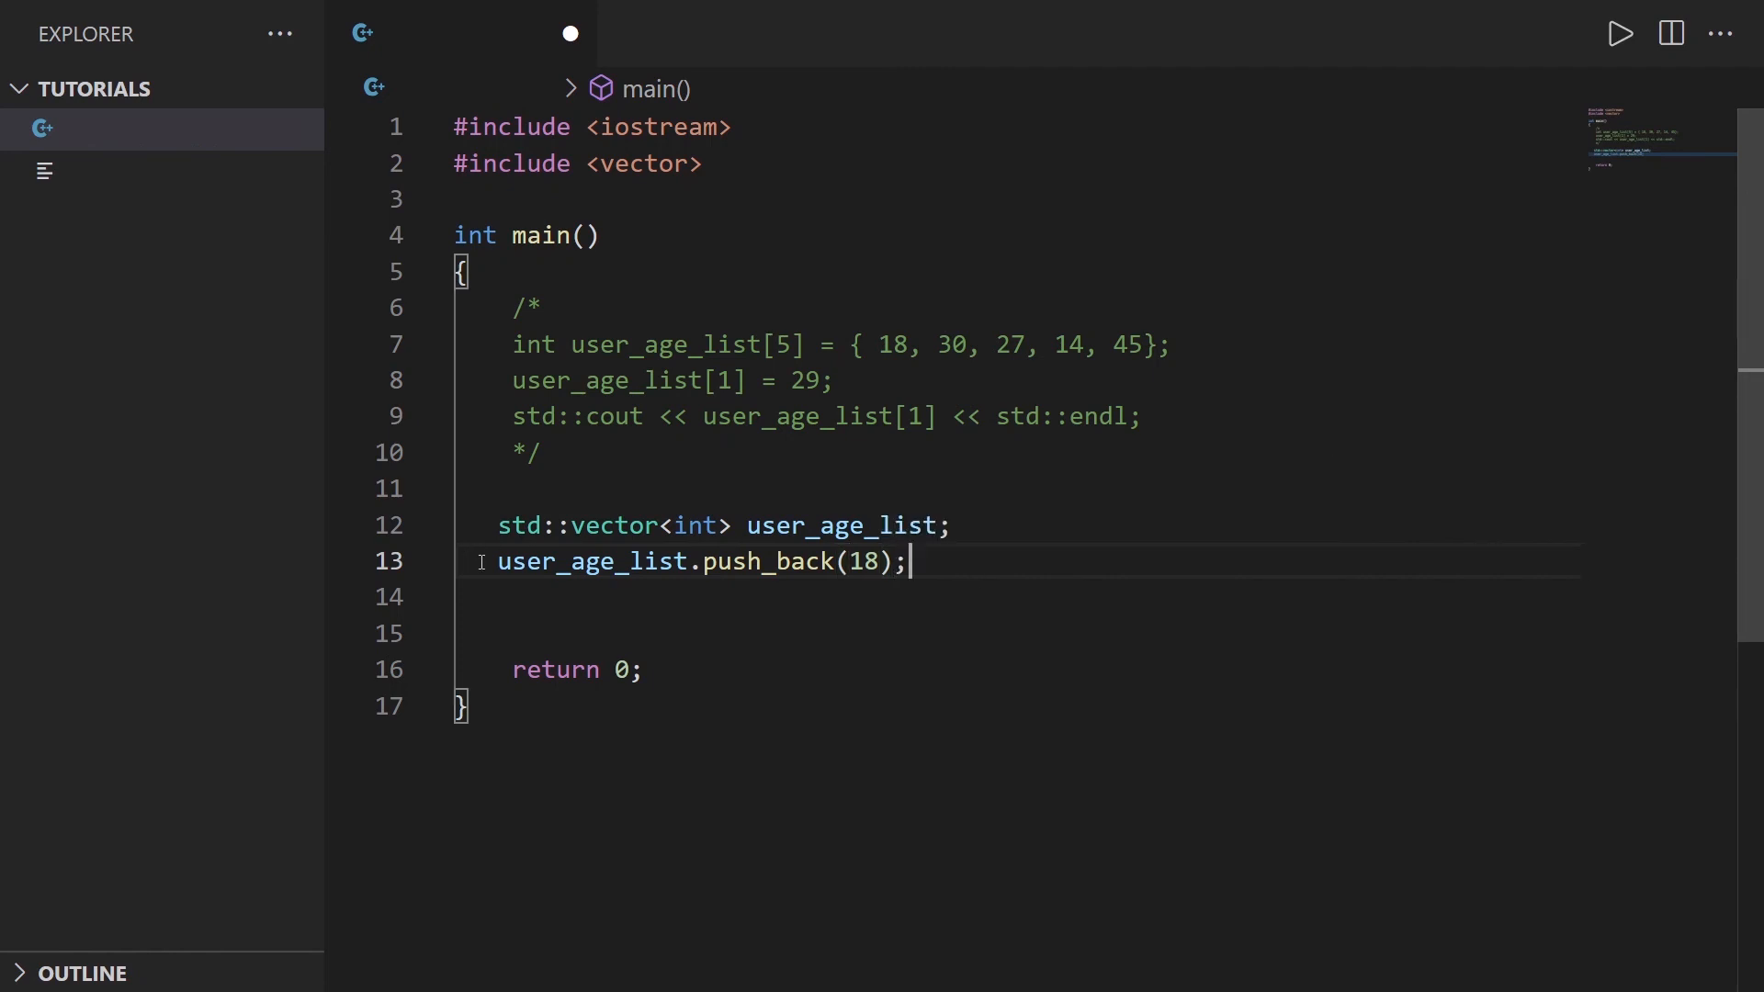
pyautogui.tripleClick(701, 562)
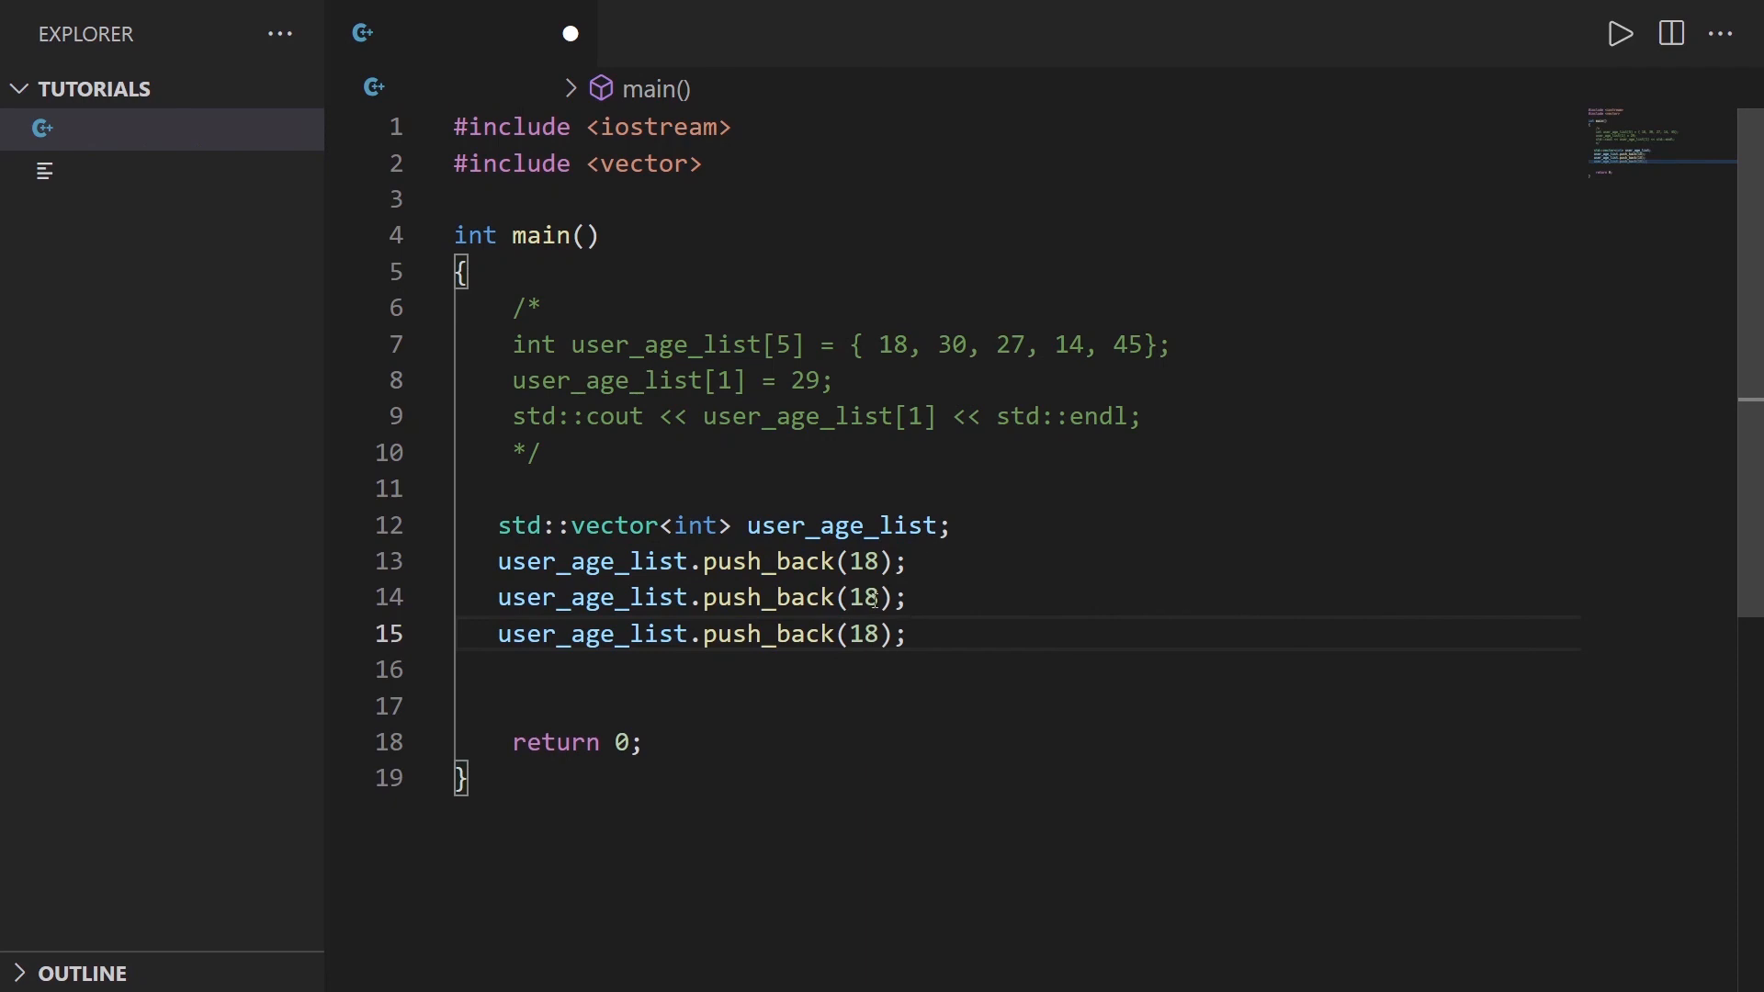
pyautogui.write('30')
pyautogui.write('27')
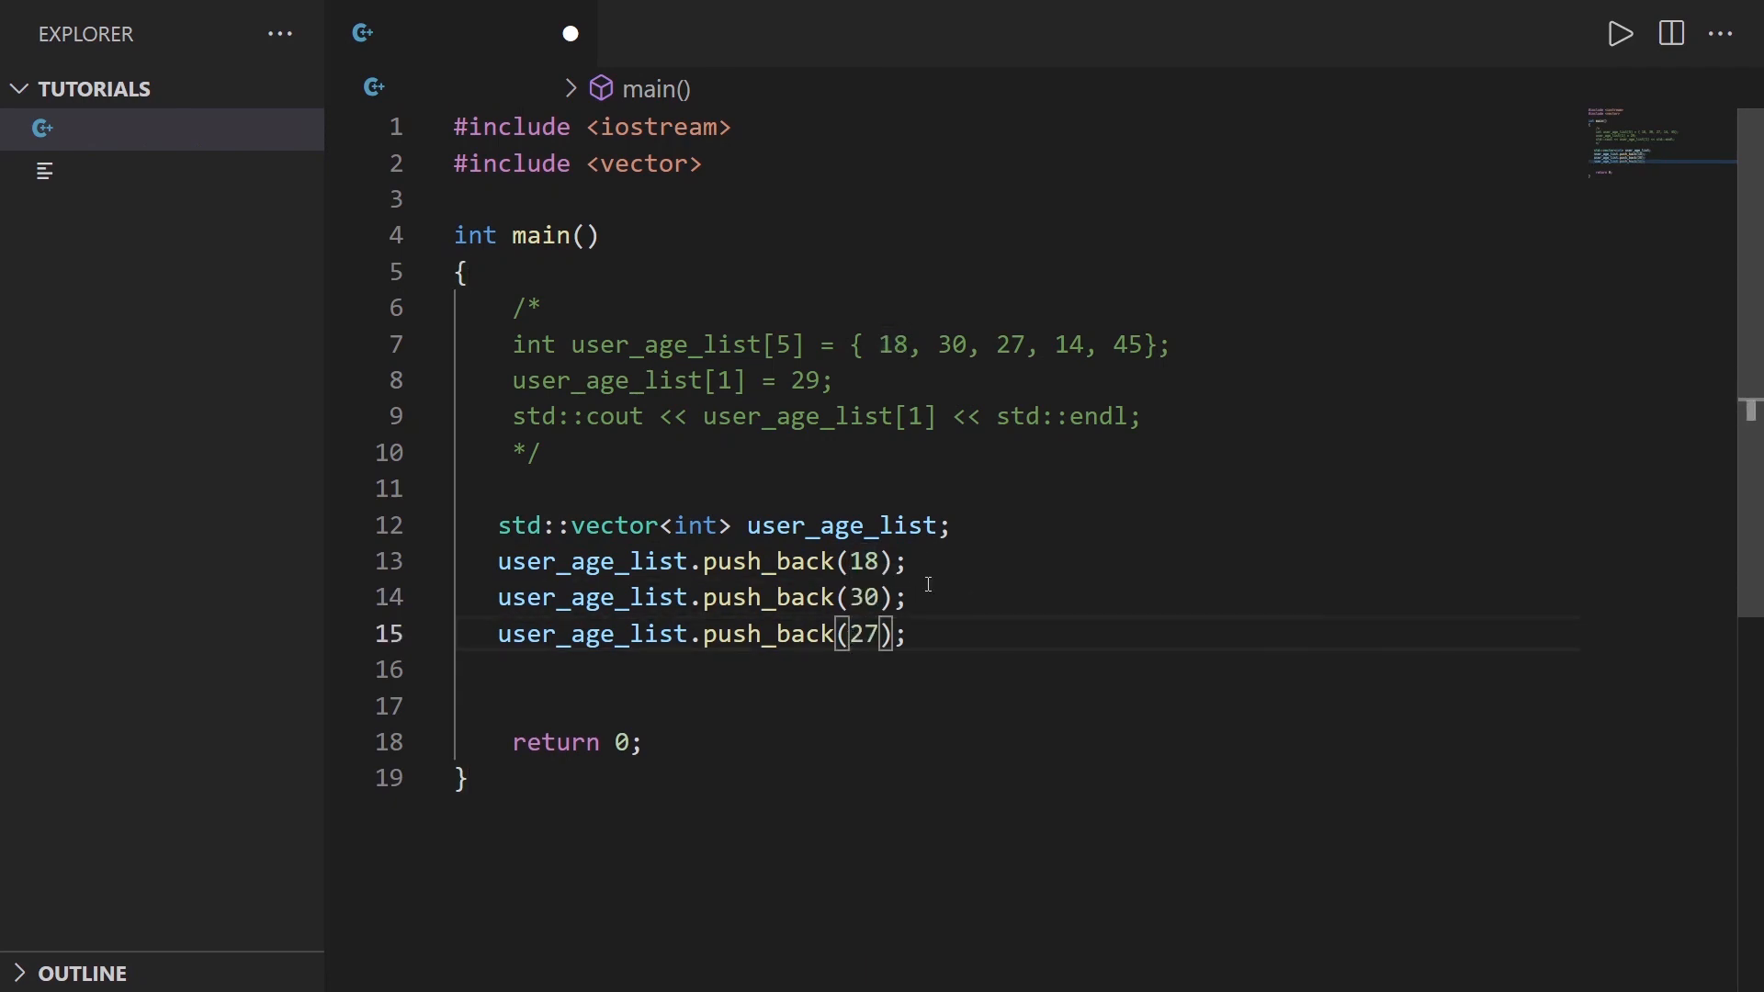
pyautogui.click(954, 525)
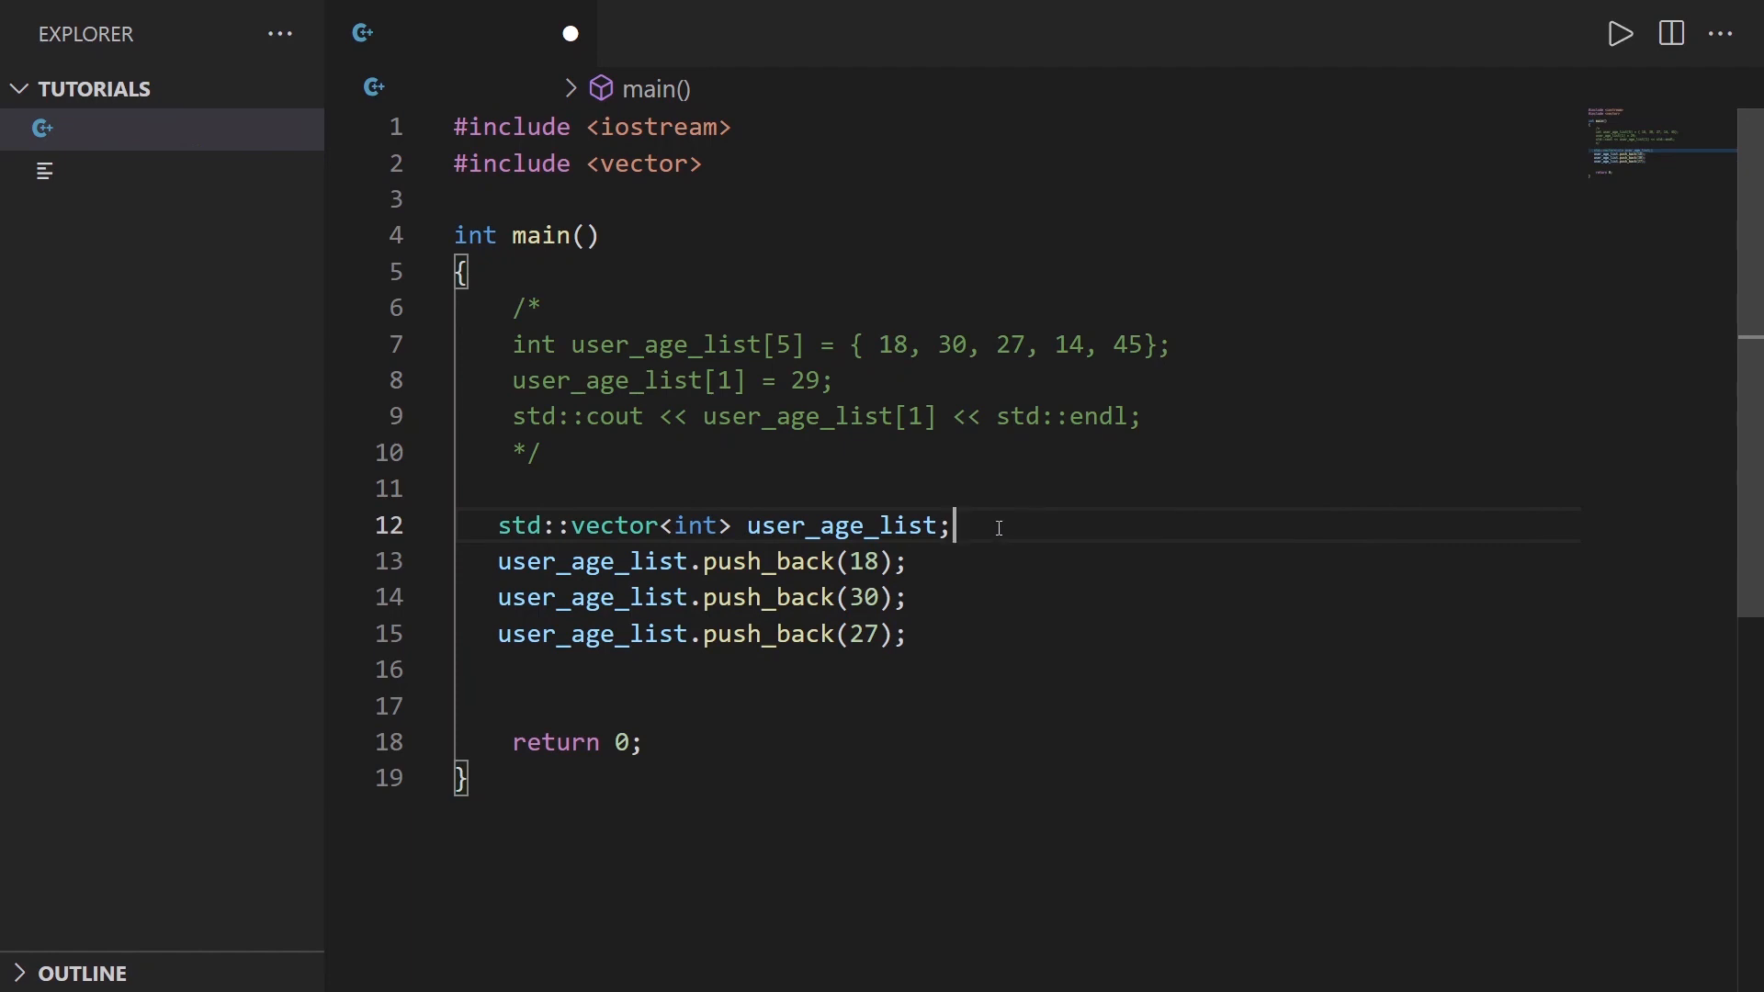
pyautogui.moveTo(1017, 525)
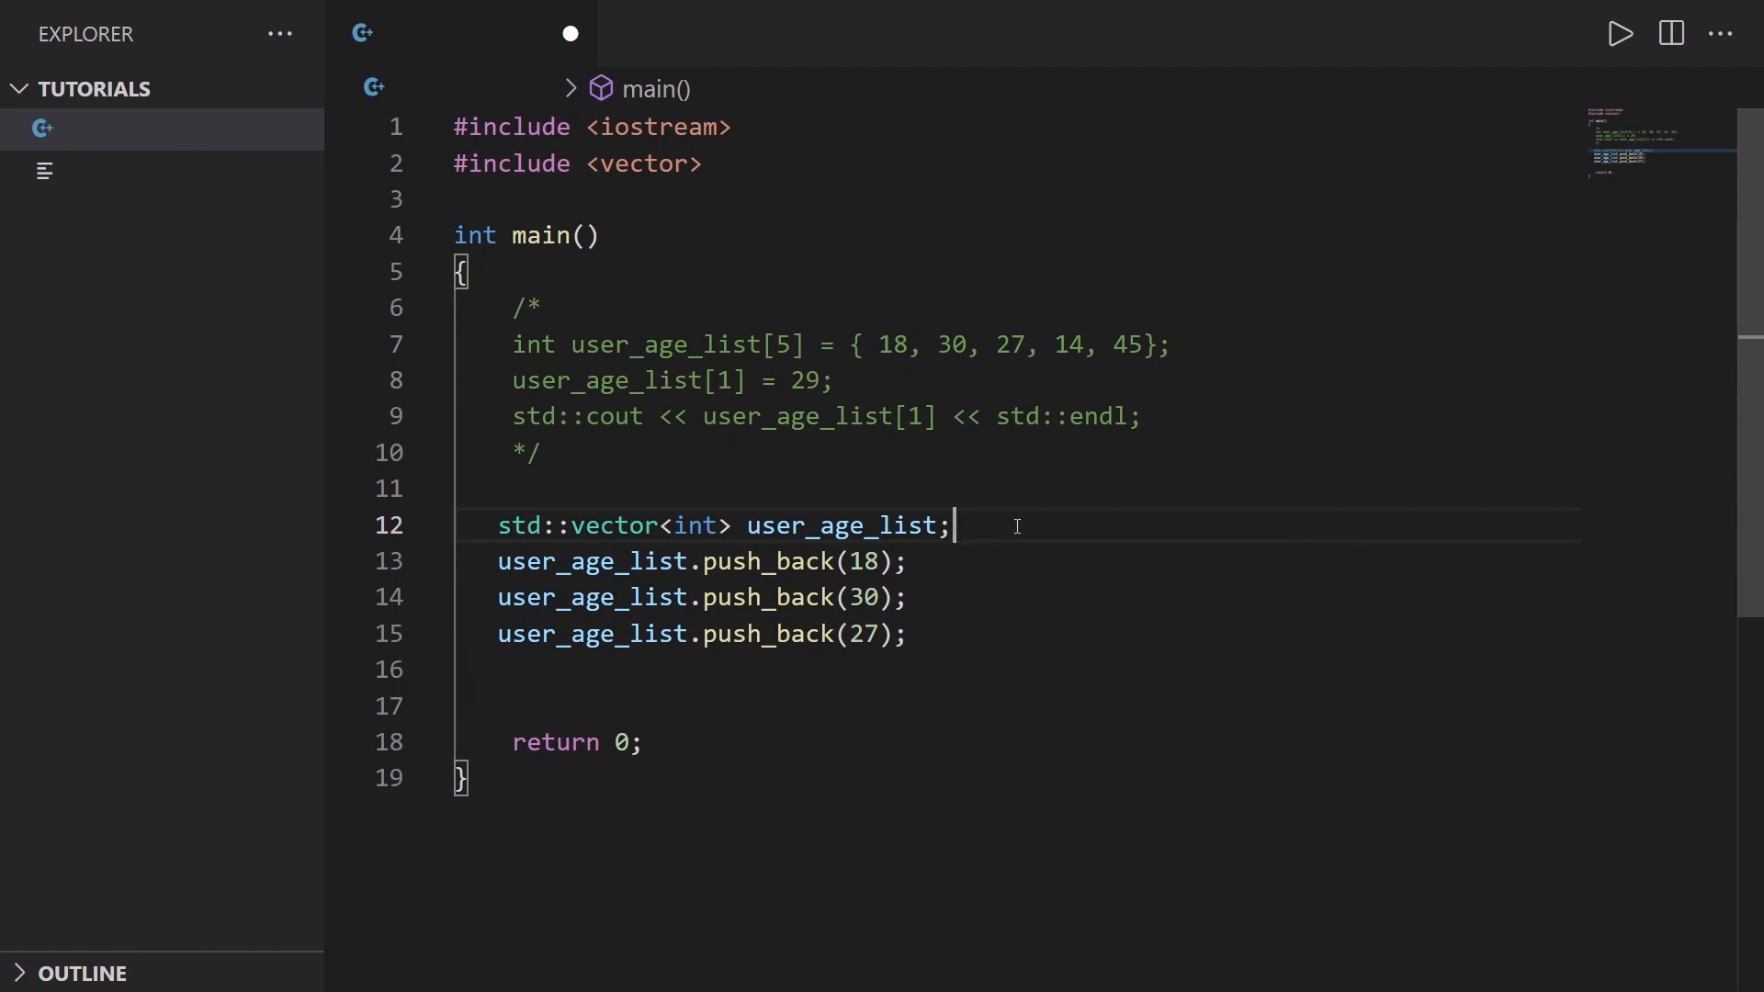